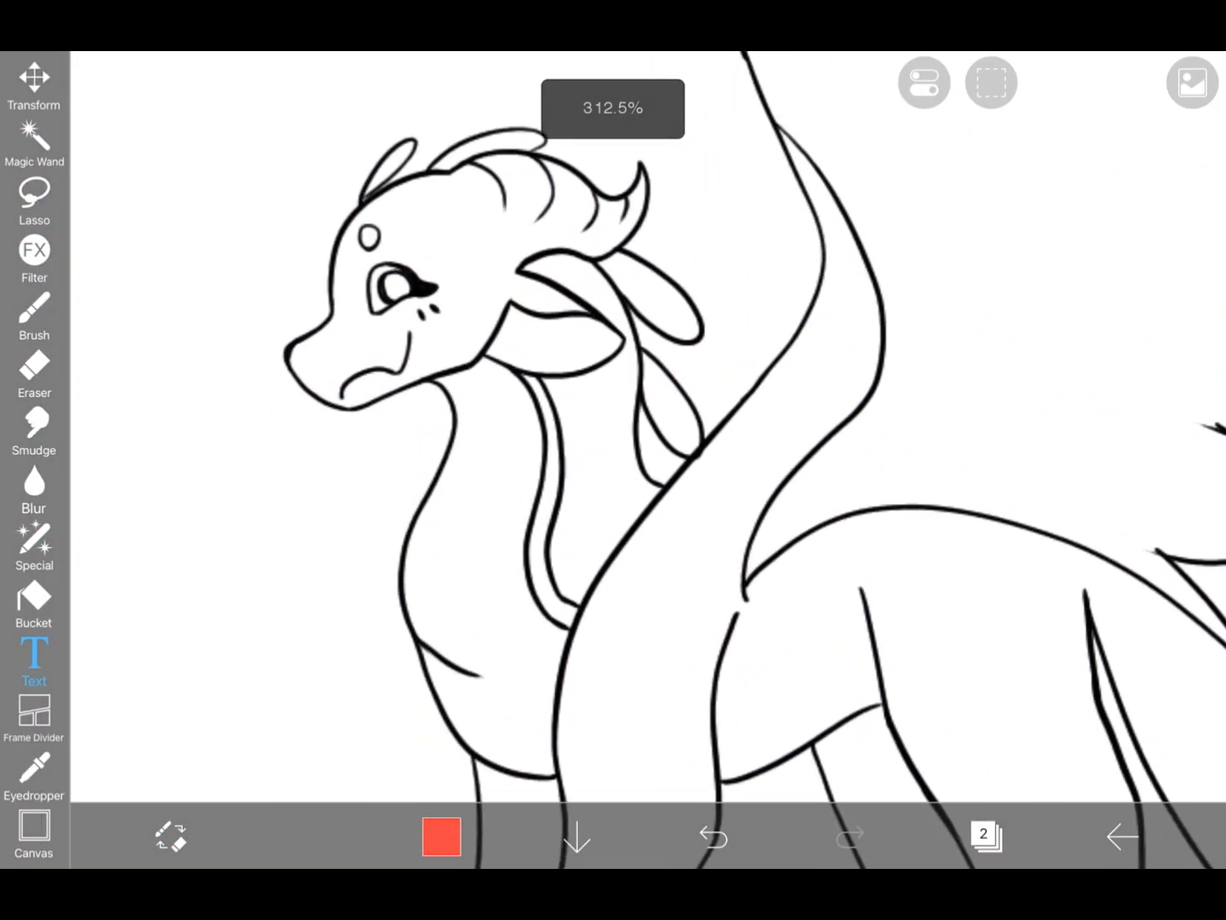
Step: Bucket-fill the dragon's head, neck, body, legs and tail solid red
left_click(34, 604)
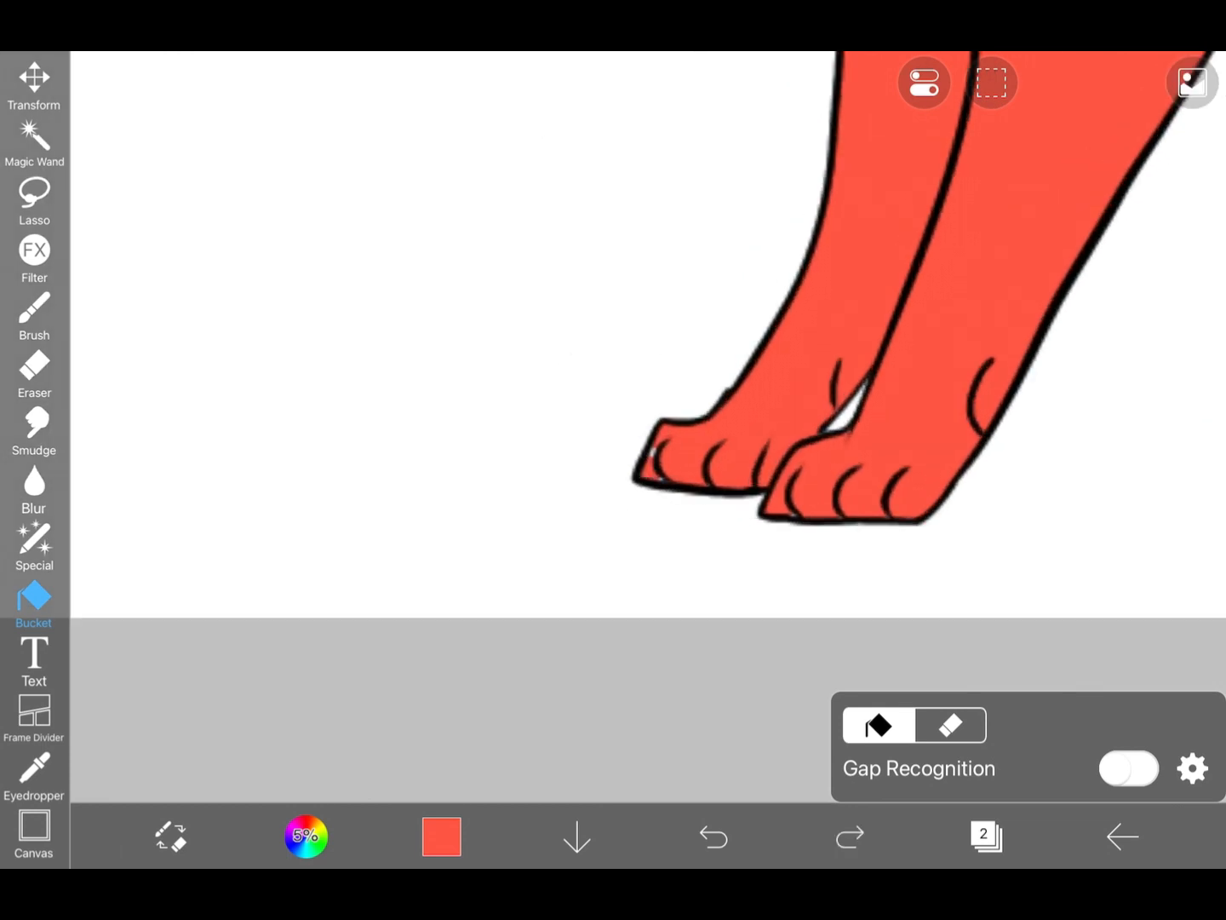
left_click(34, 315)
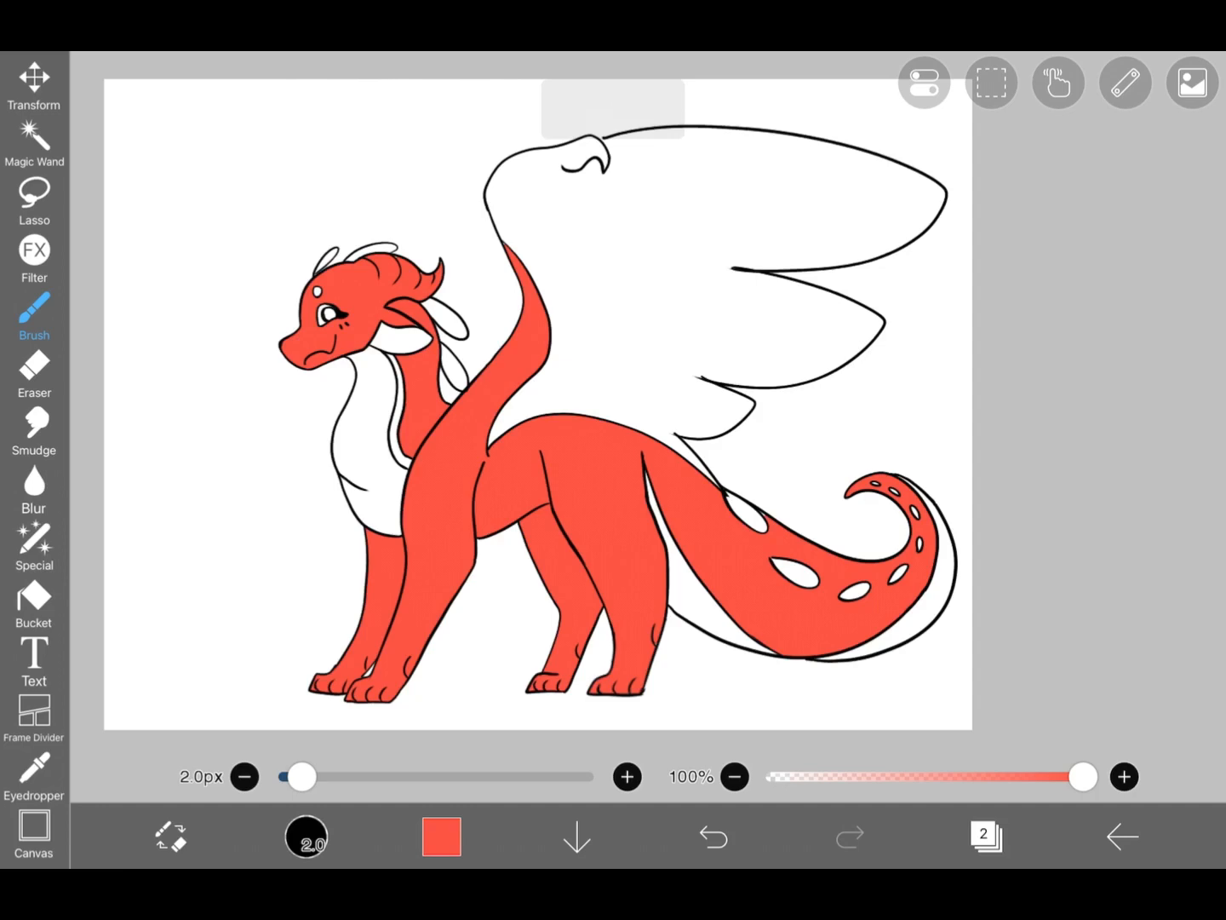
Step: Fill the chest, brush-closed belly and tail underside with pale peach
left_click(441, 835)
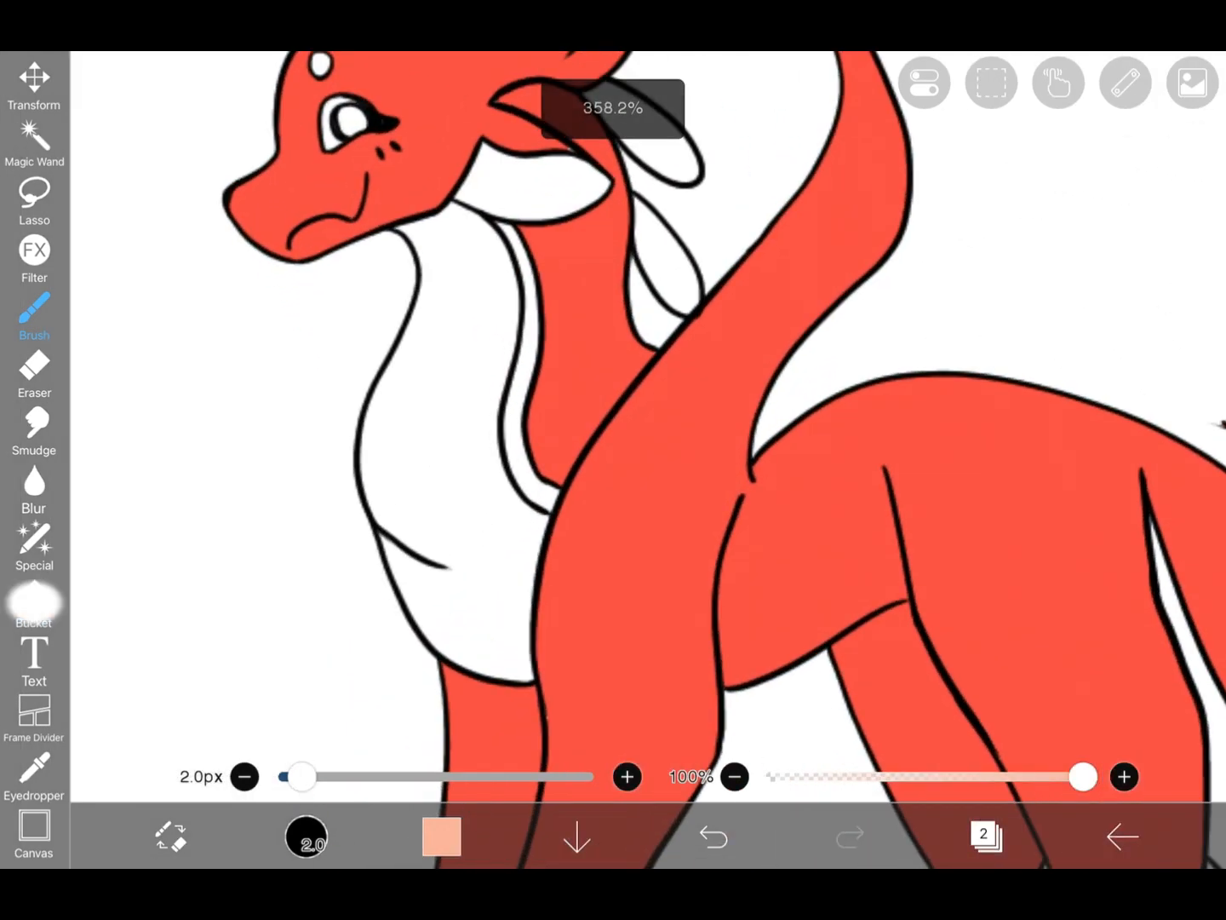
left_click(34, 600)
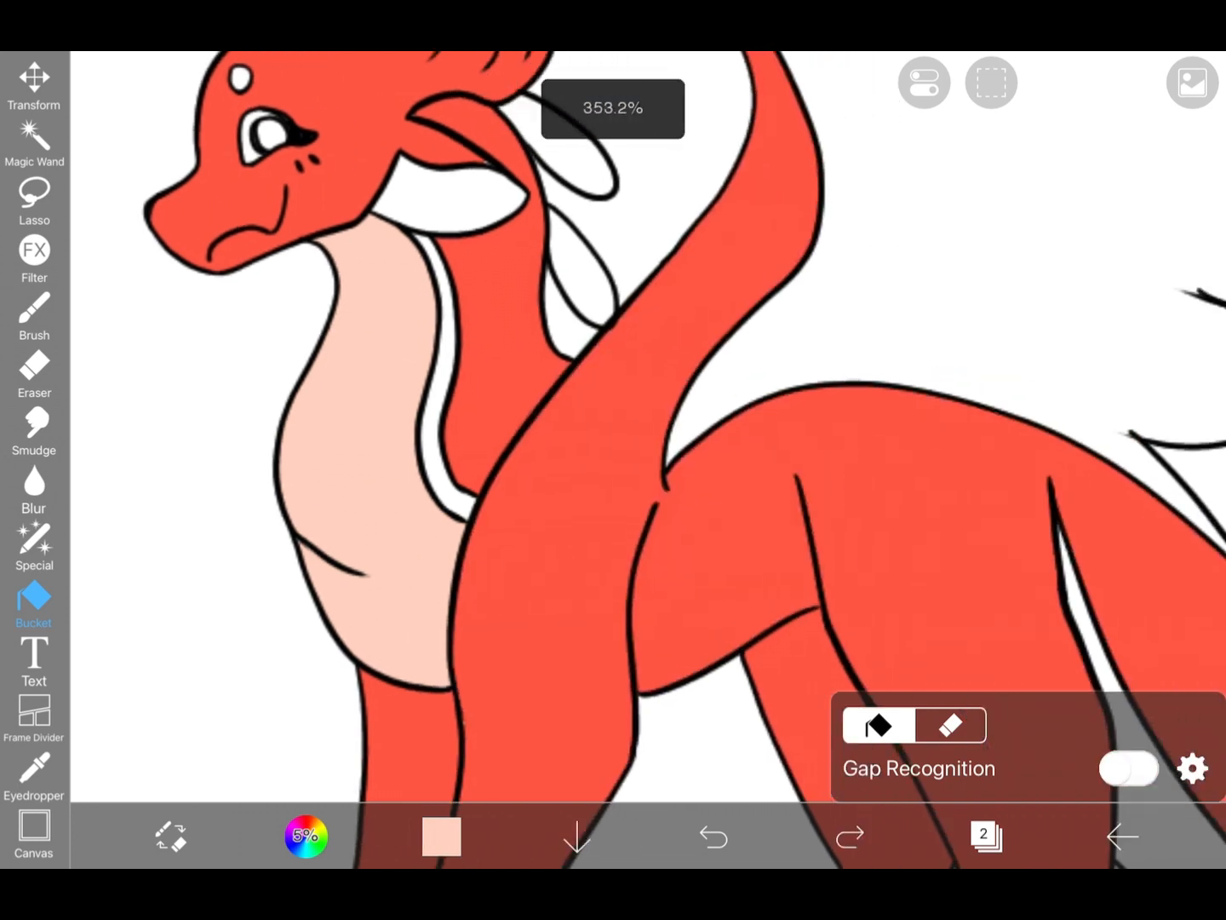
left_click(34, 315)
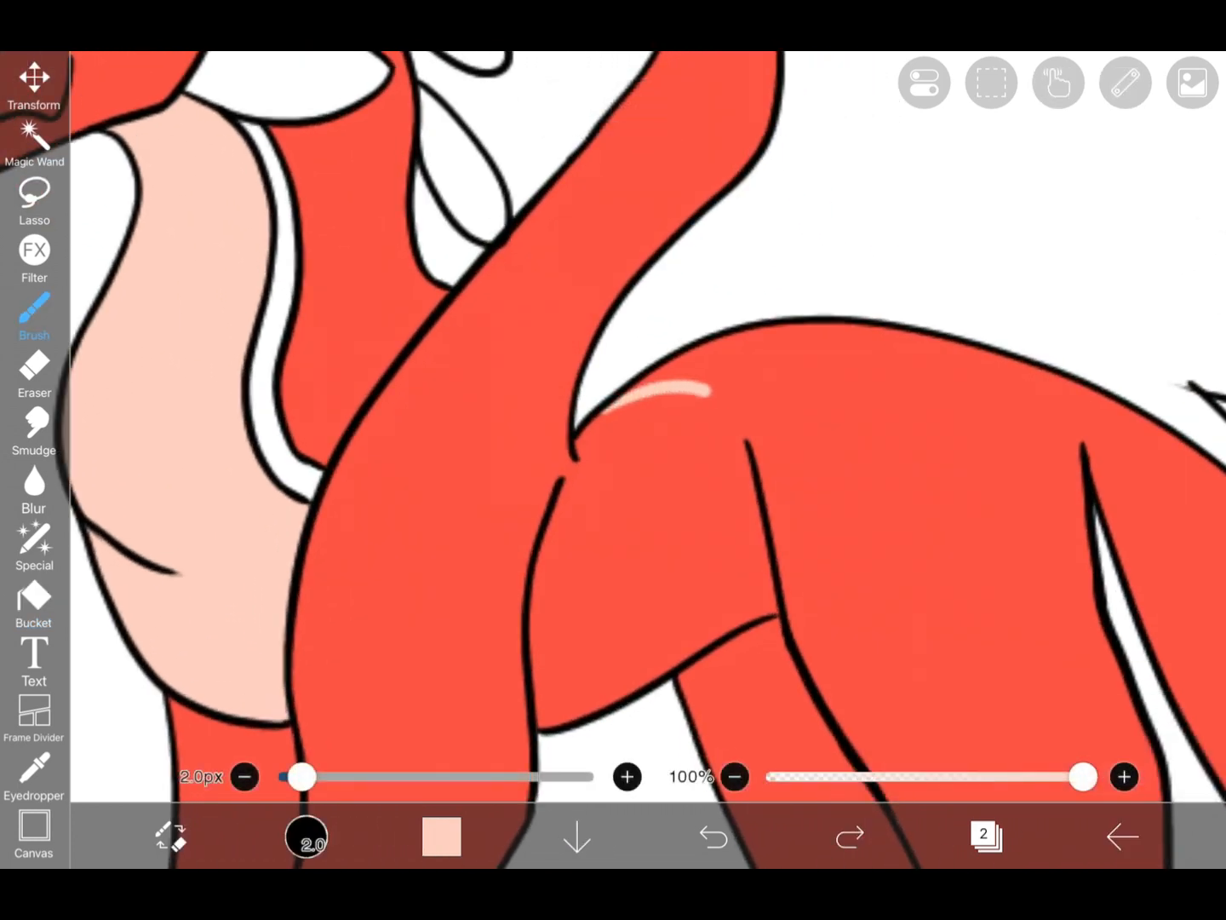
left_click(34, 604)
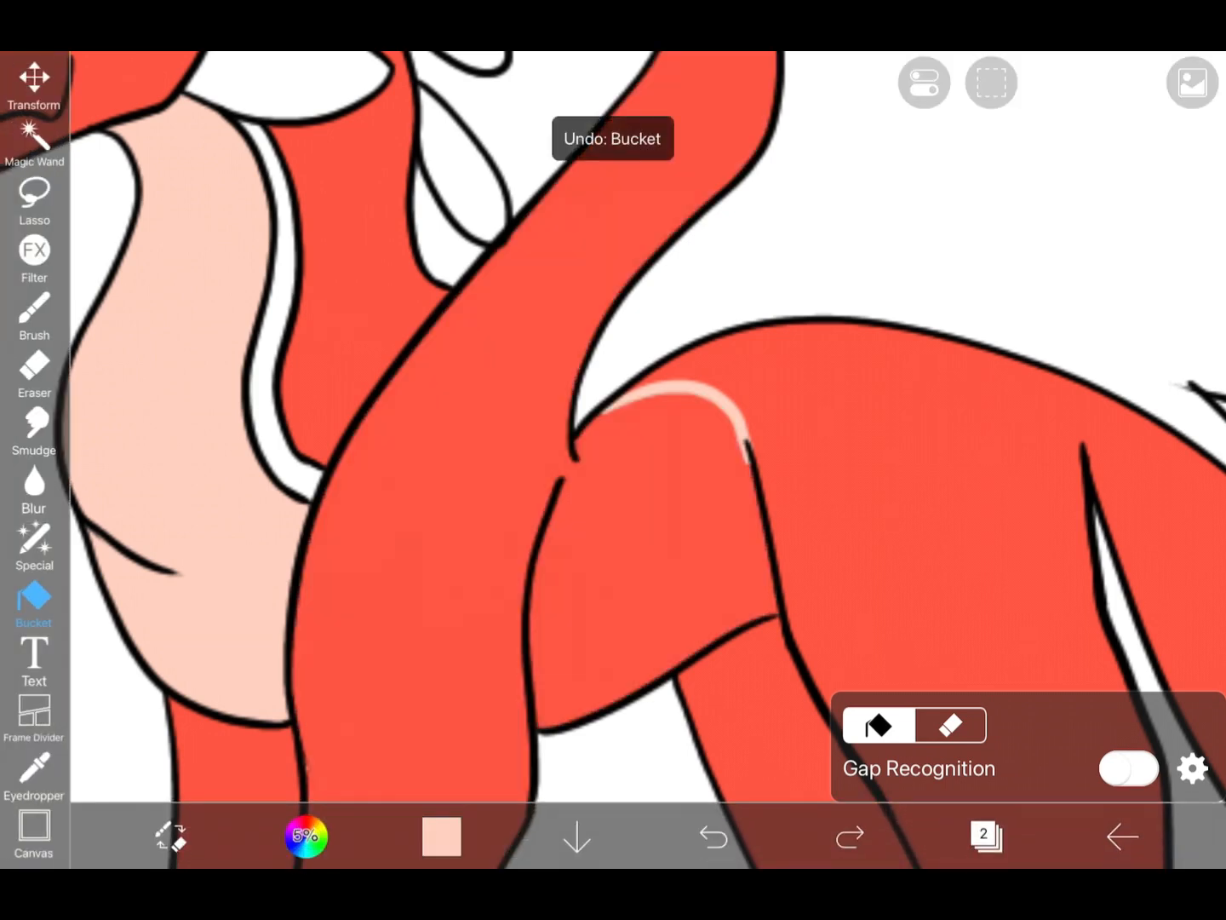
left_click(34, 315)
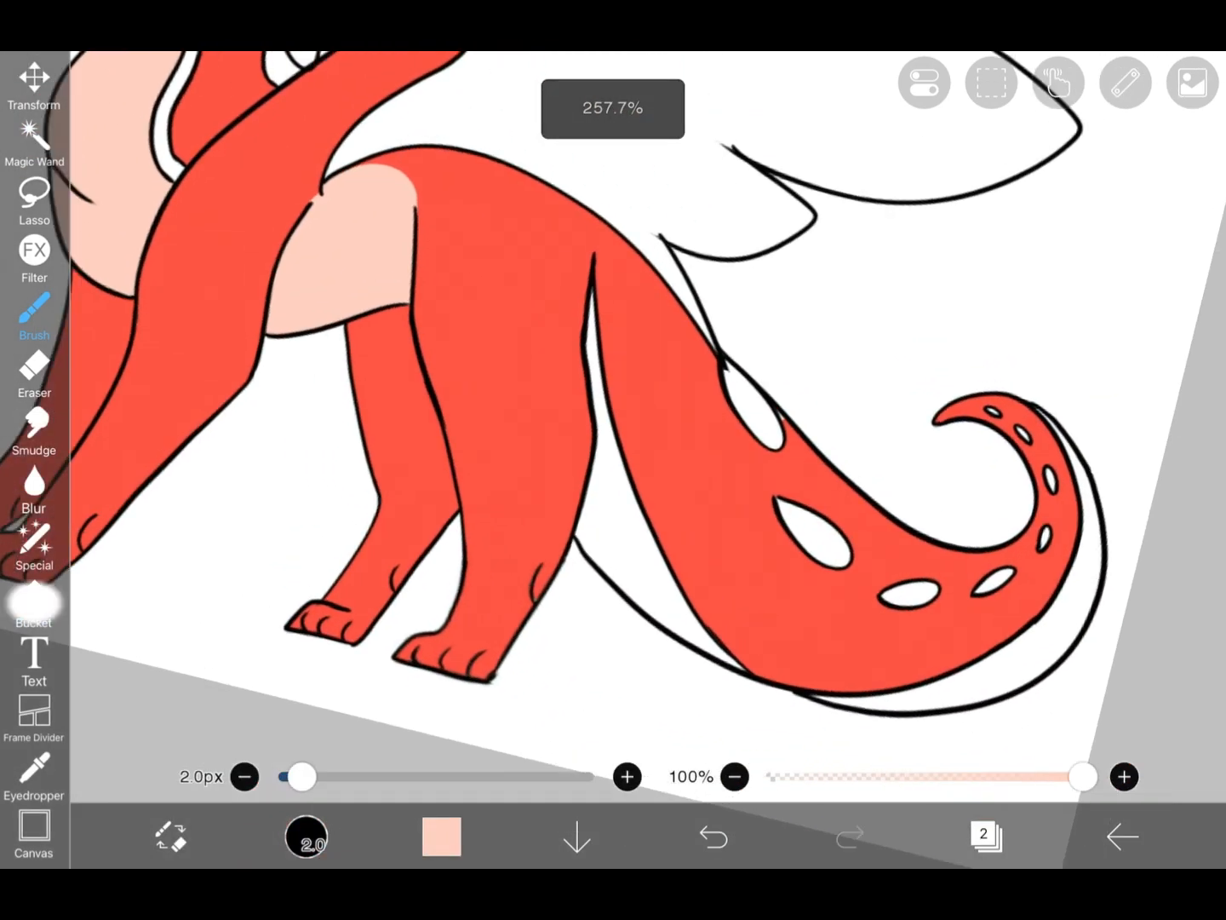
left_click(34, 605)
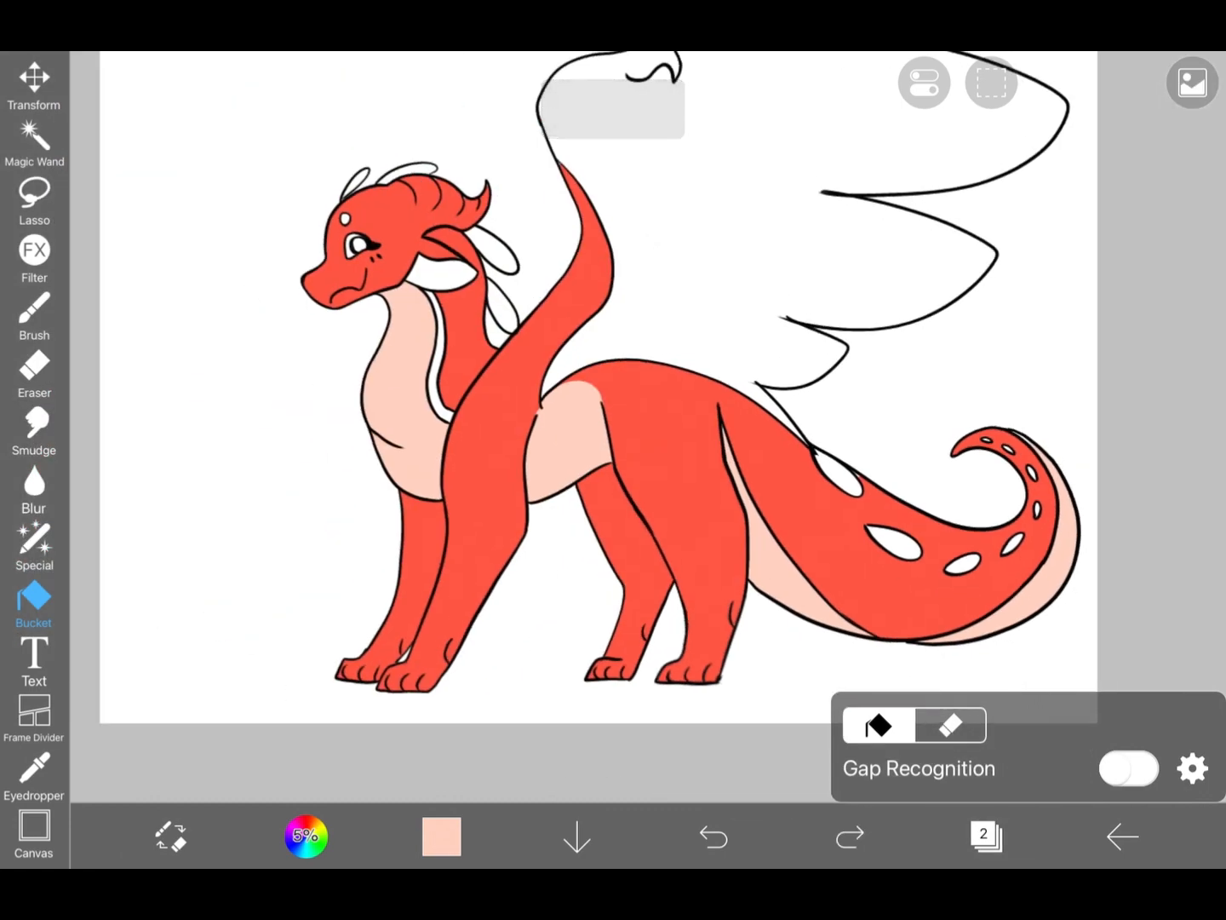
left_click(34, 315)
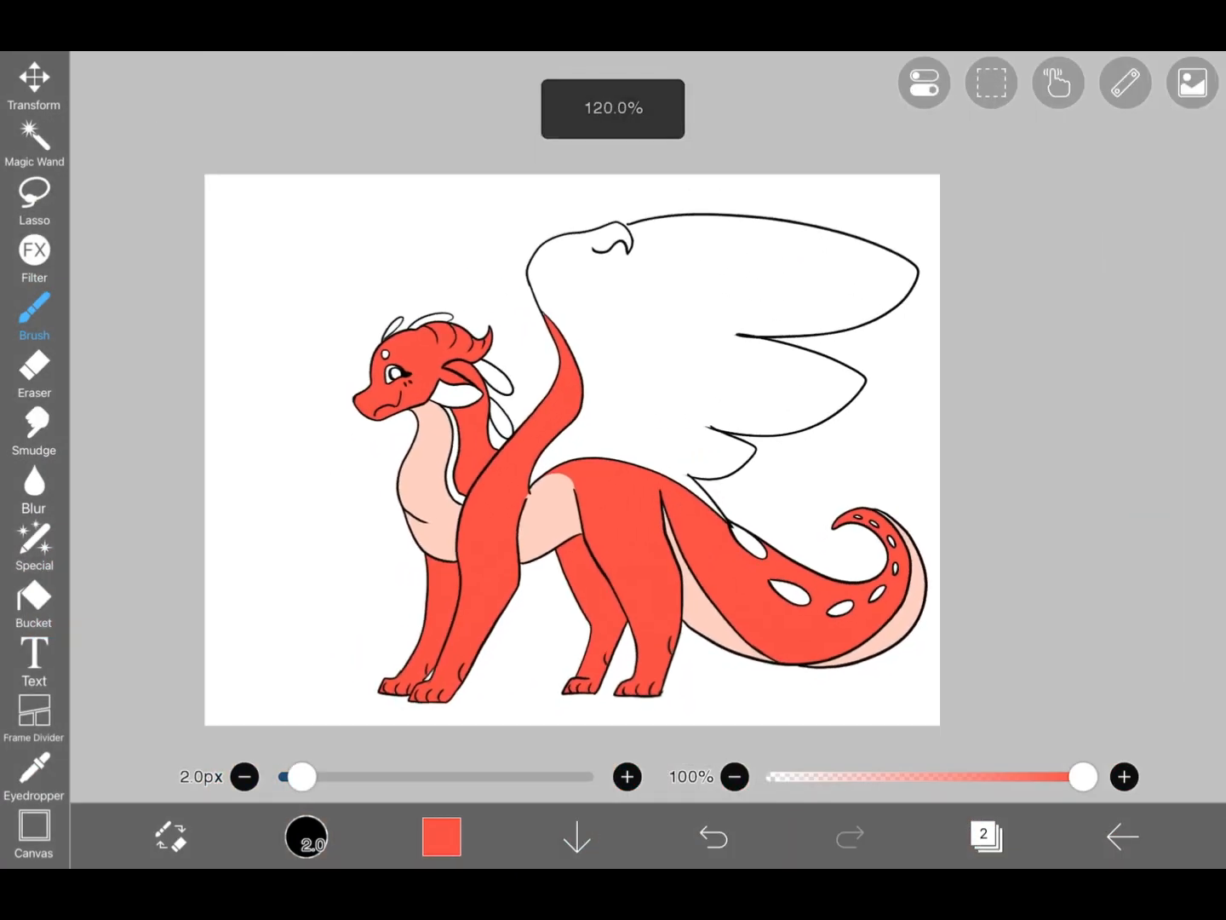
Step: Choose dark red and fill the neck stripe
left_click(441, 835)
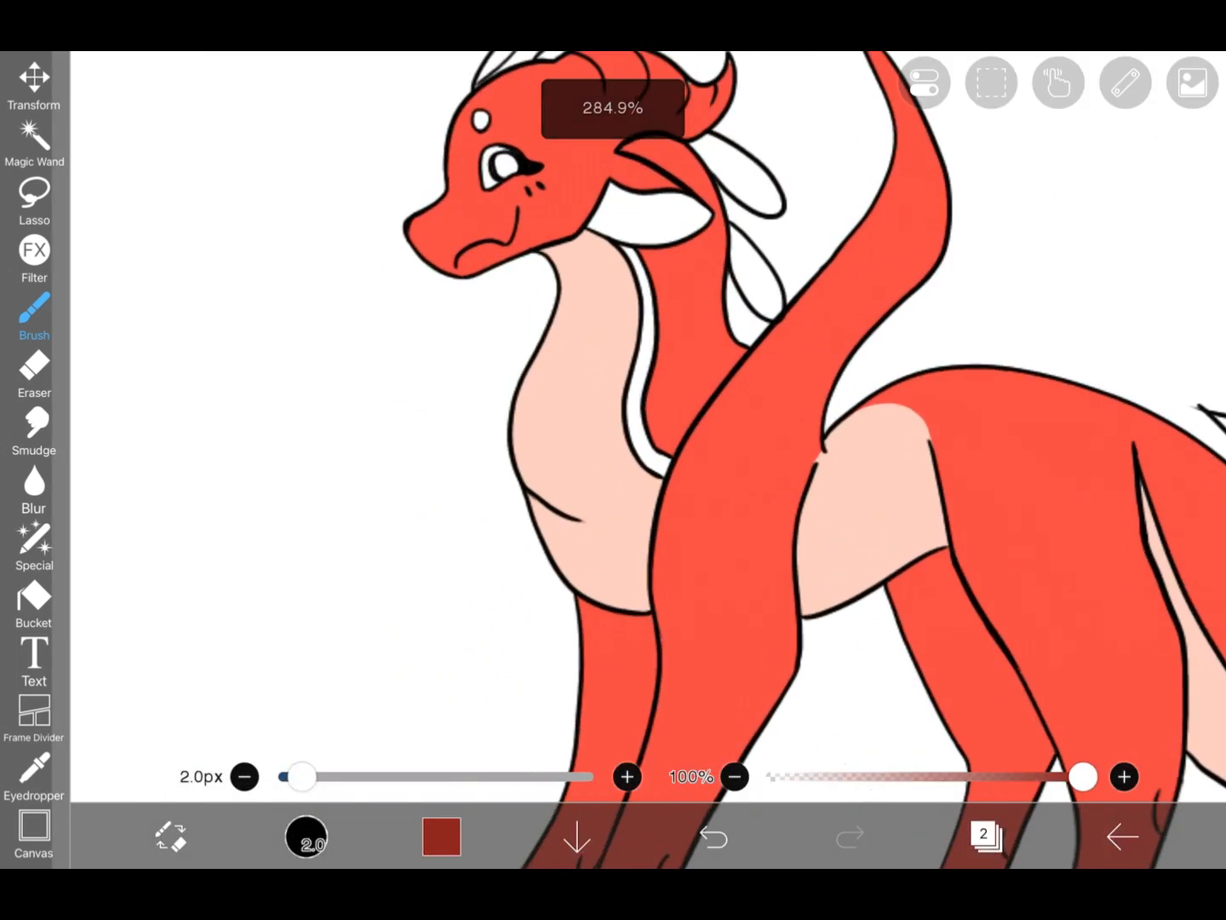
left_click(35, 605)
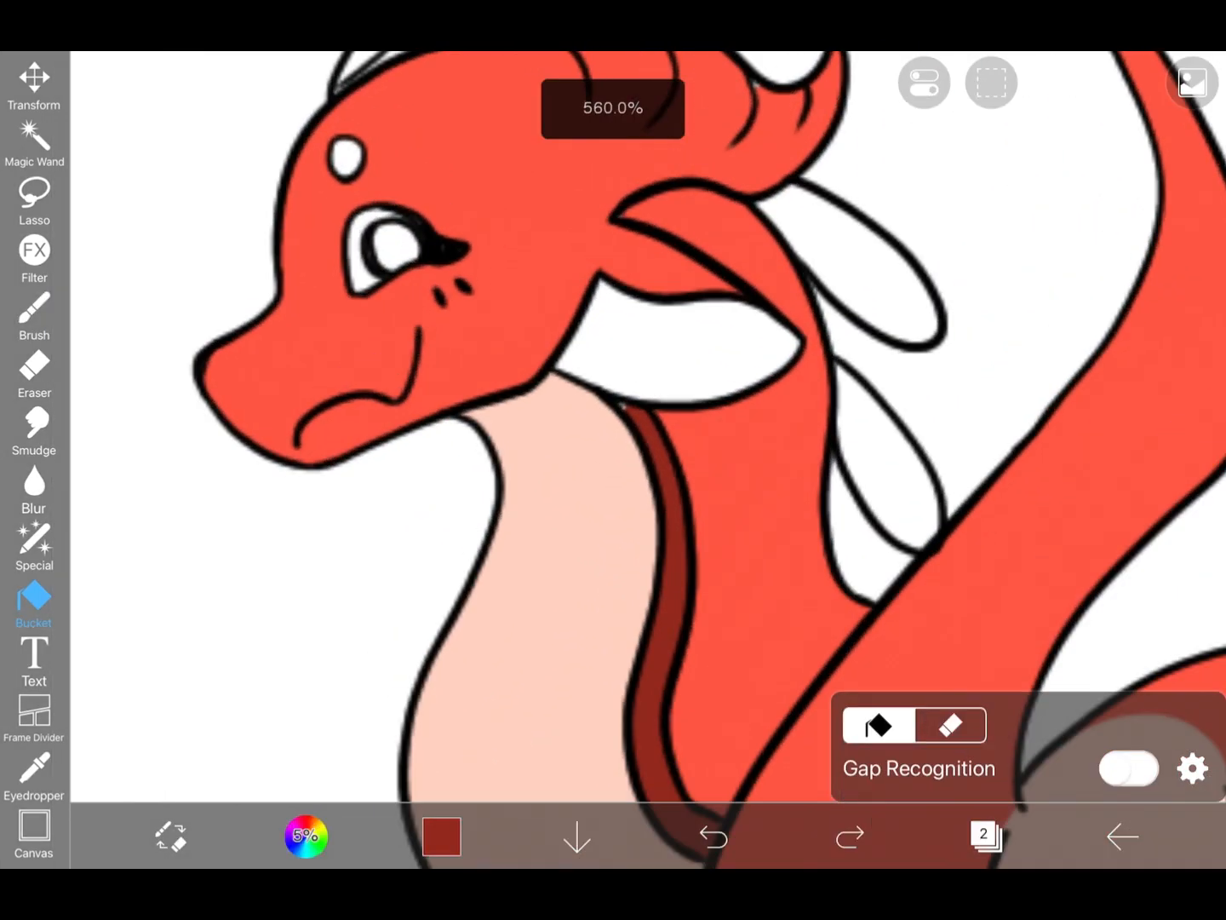
left_click(34, 315)
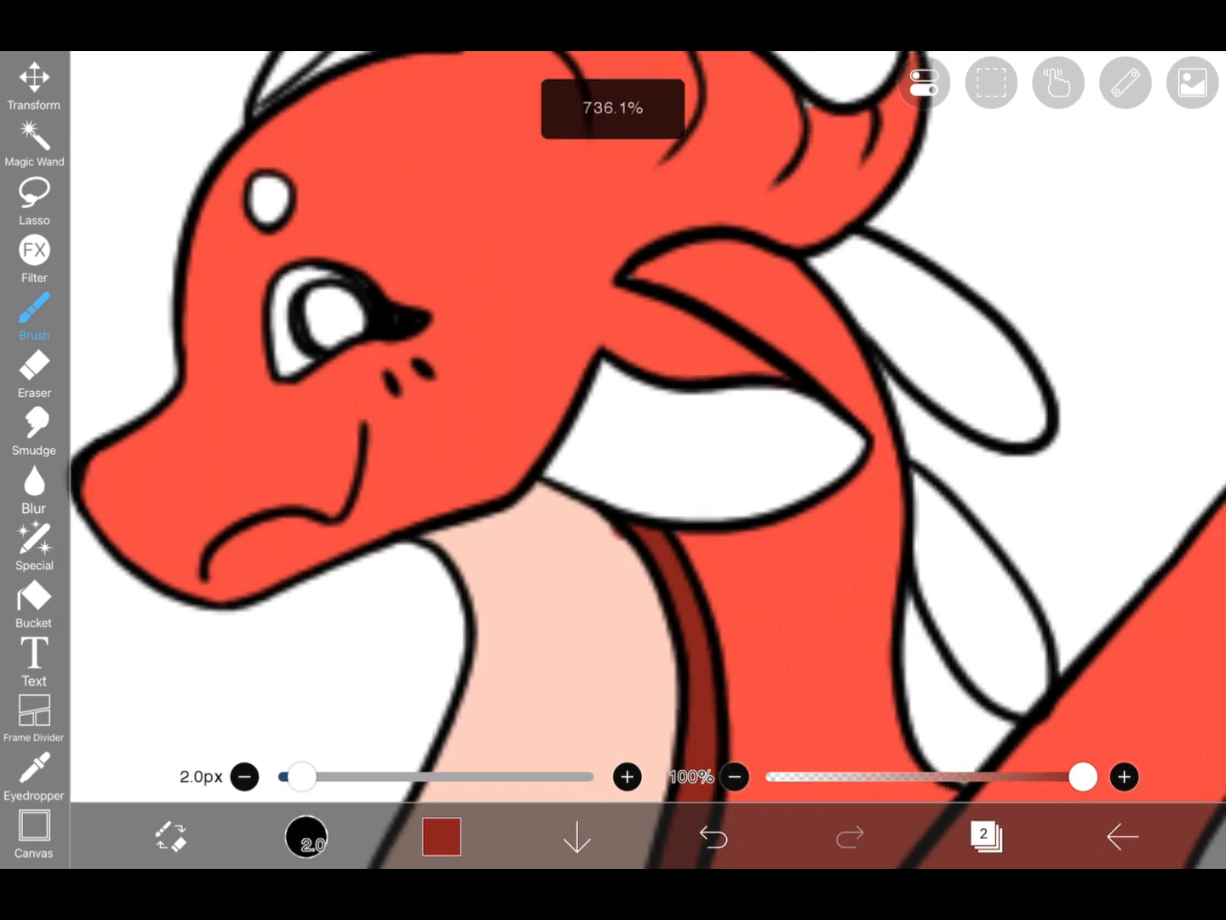
left_click(34, 605)
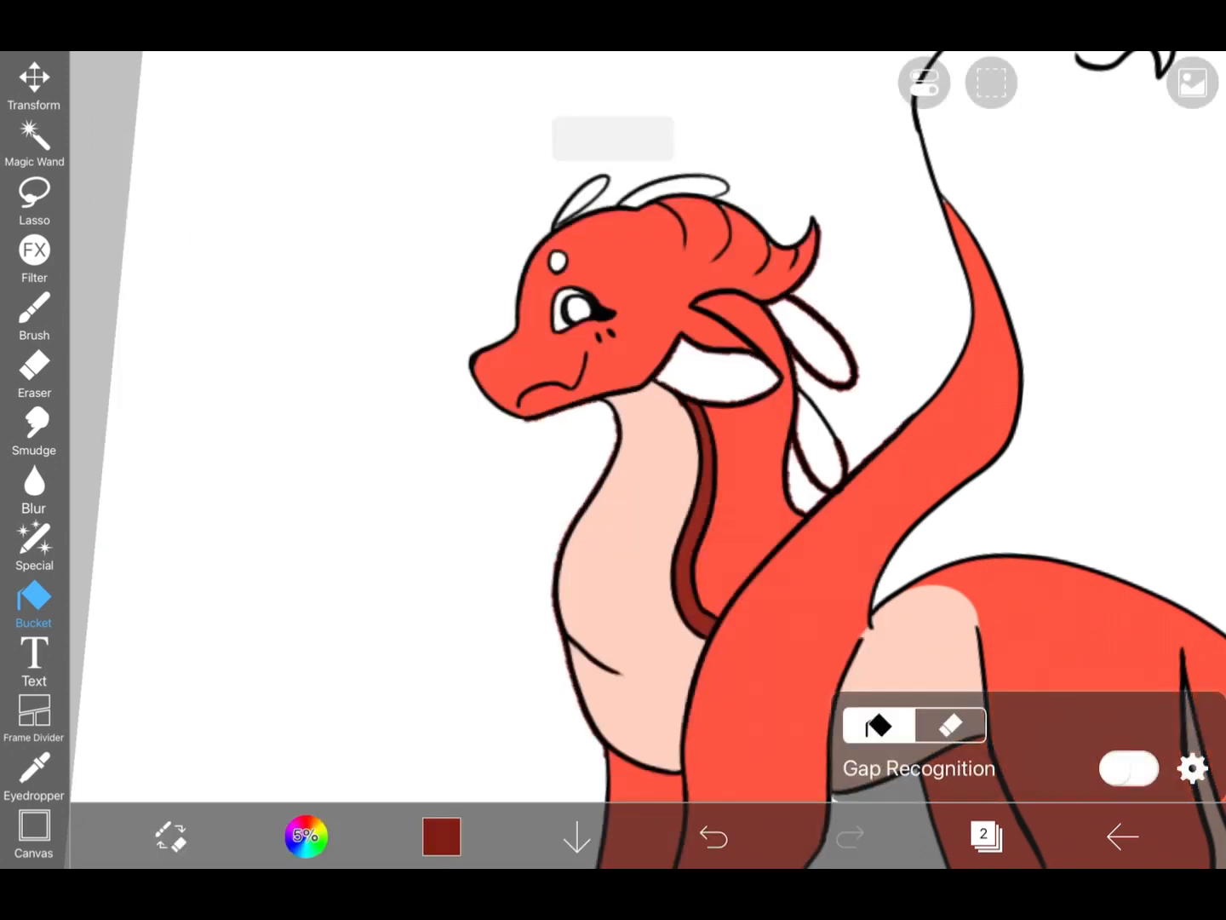
Step: Fill the ear frills, head horn and tail spots dark red, touching up the spots
left_click(712, 835)
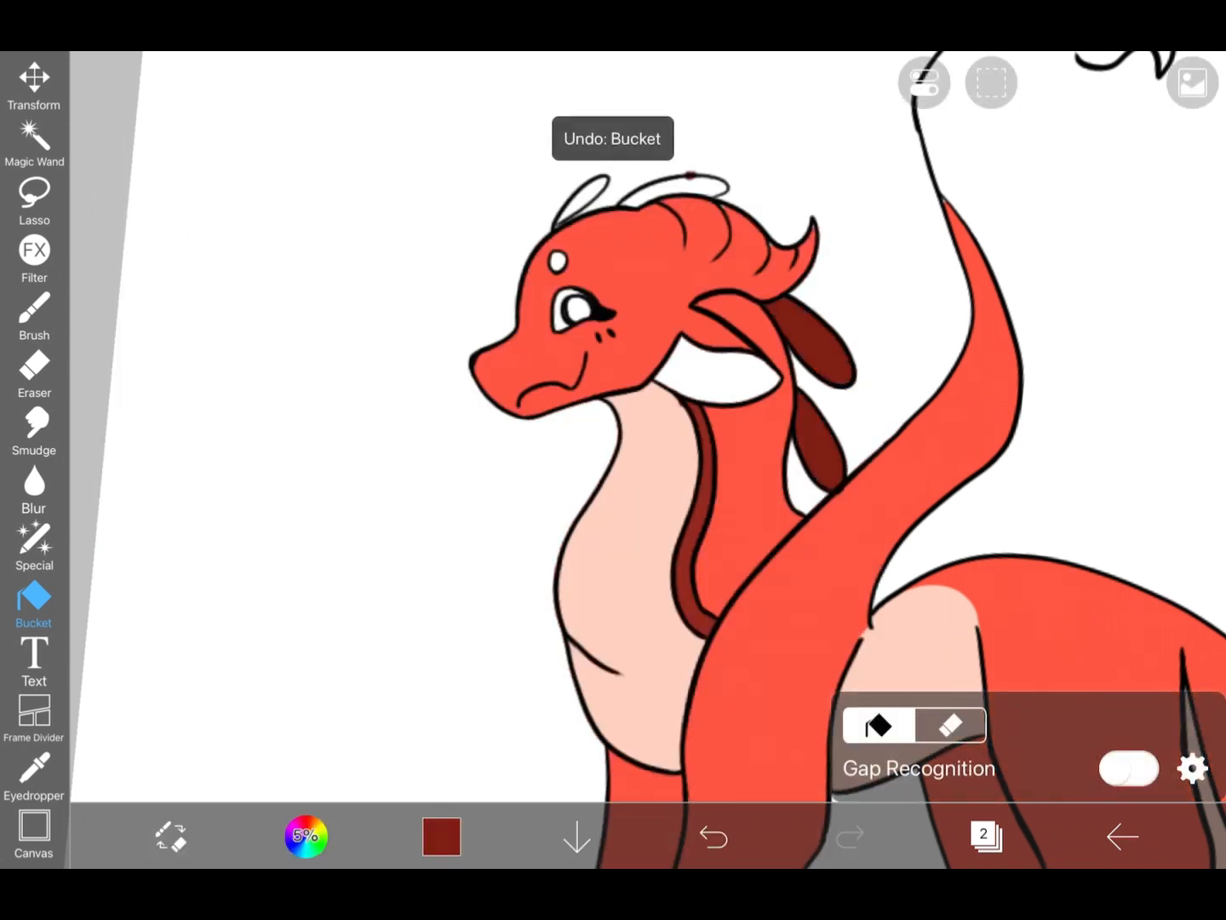
left_click(711, 836)
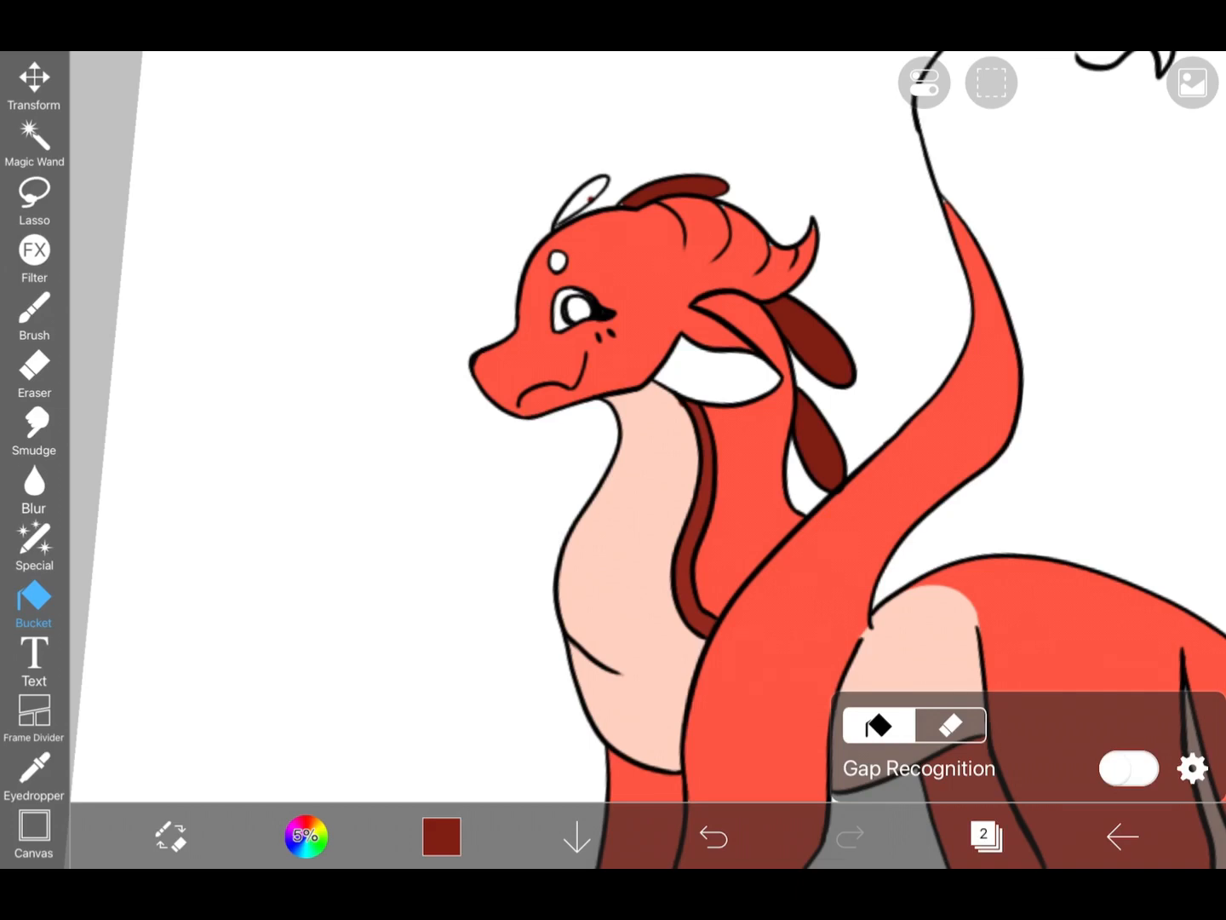
left_click(712, 835)
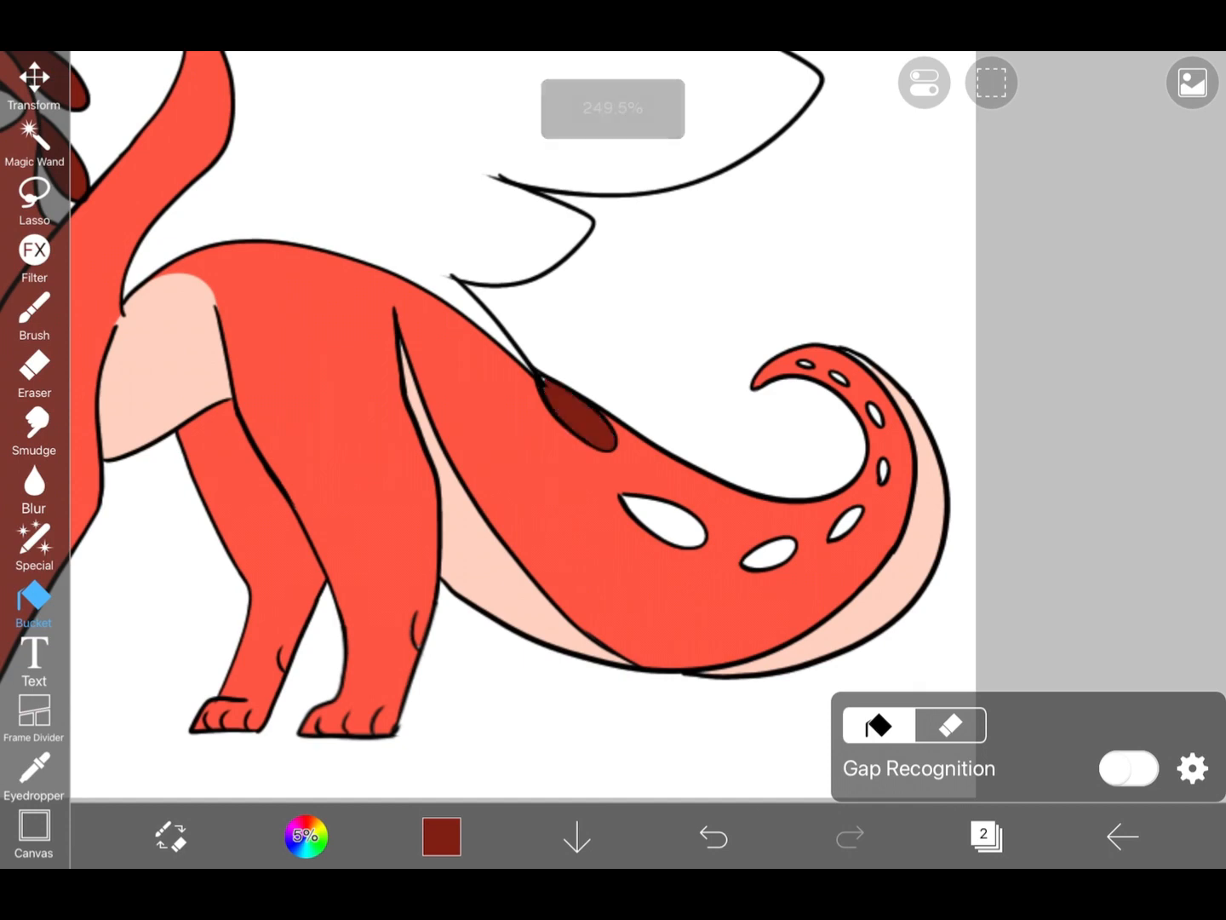
left_click(673, 519)
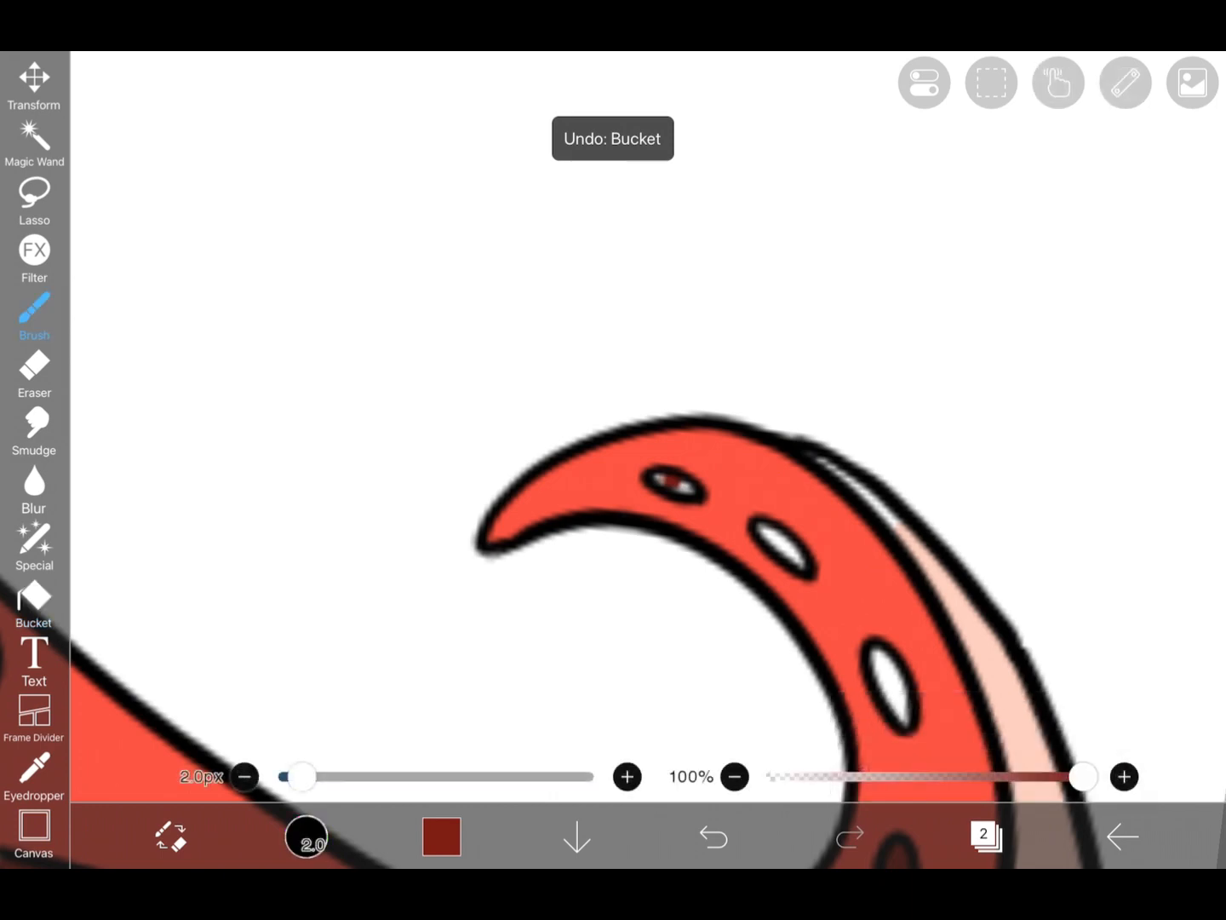
left_click(712, 836)
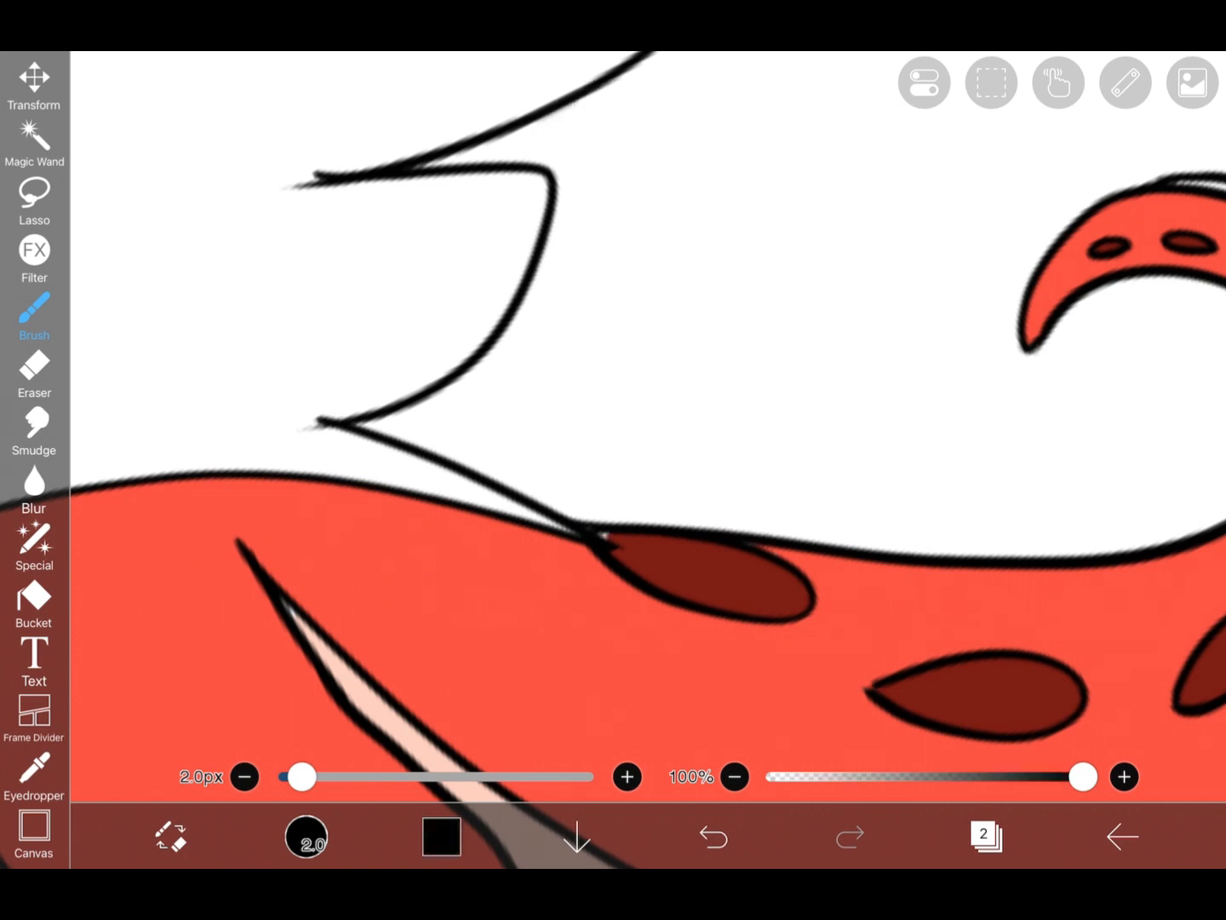
left_click(441, 835)
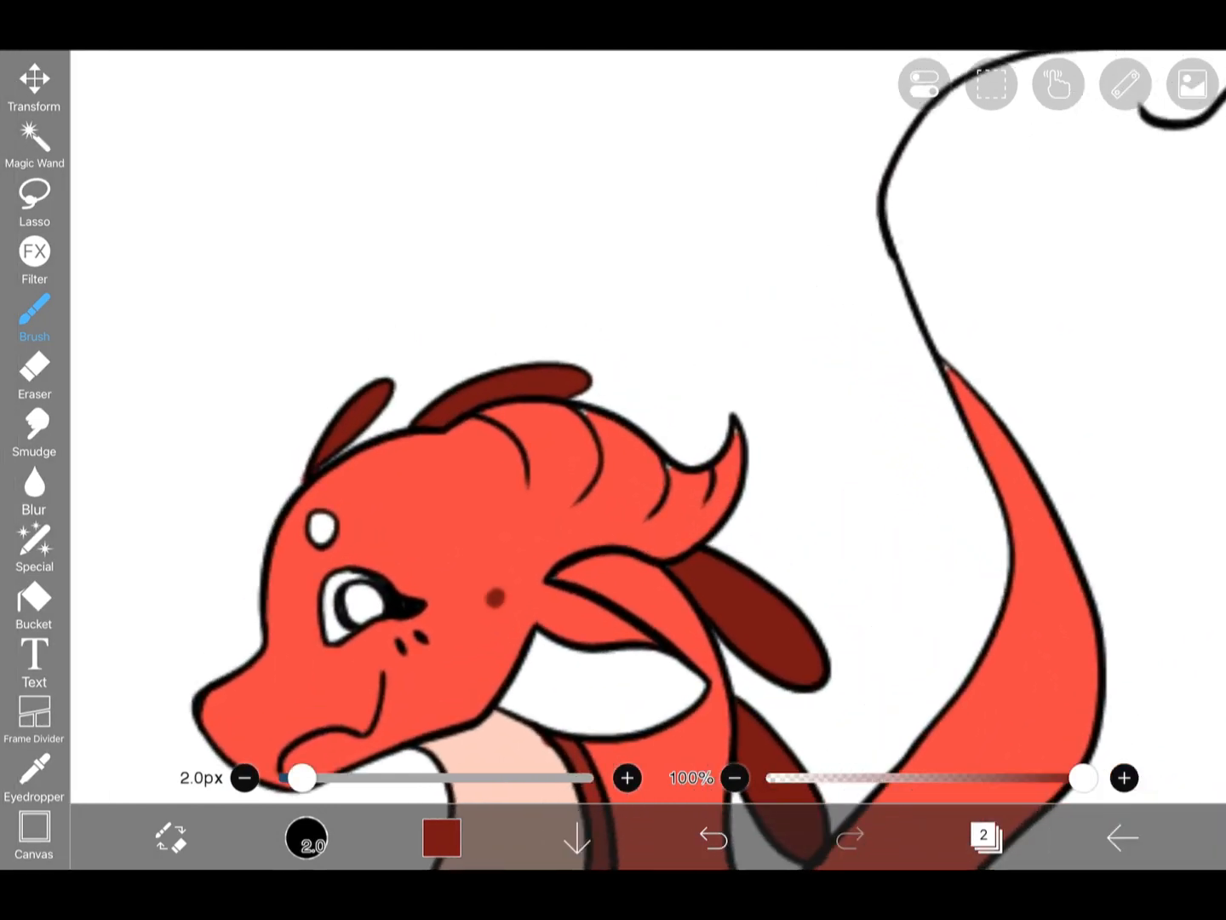
Step: Undo the stray dark dot, then shade the upper head darker red above the snout
left_click(714, 837)
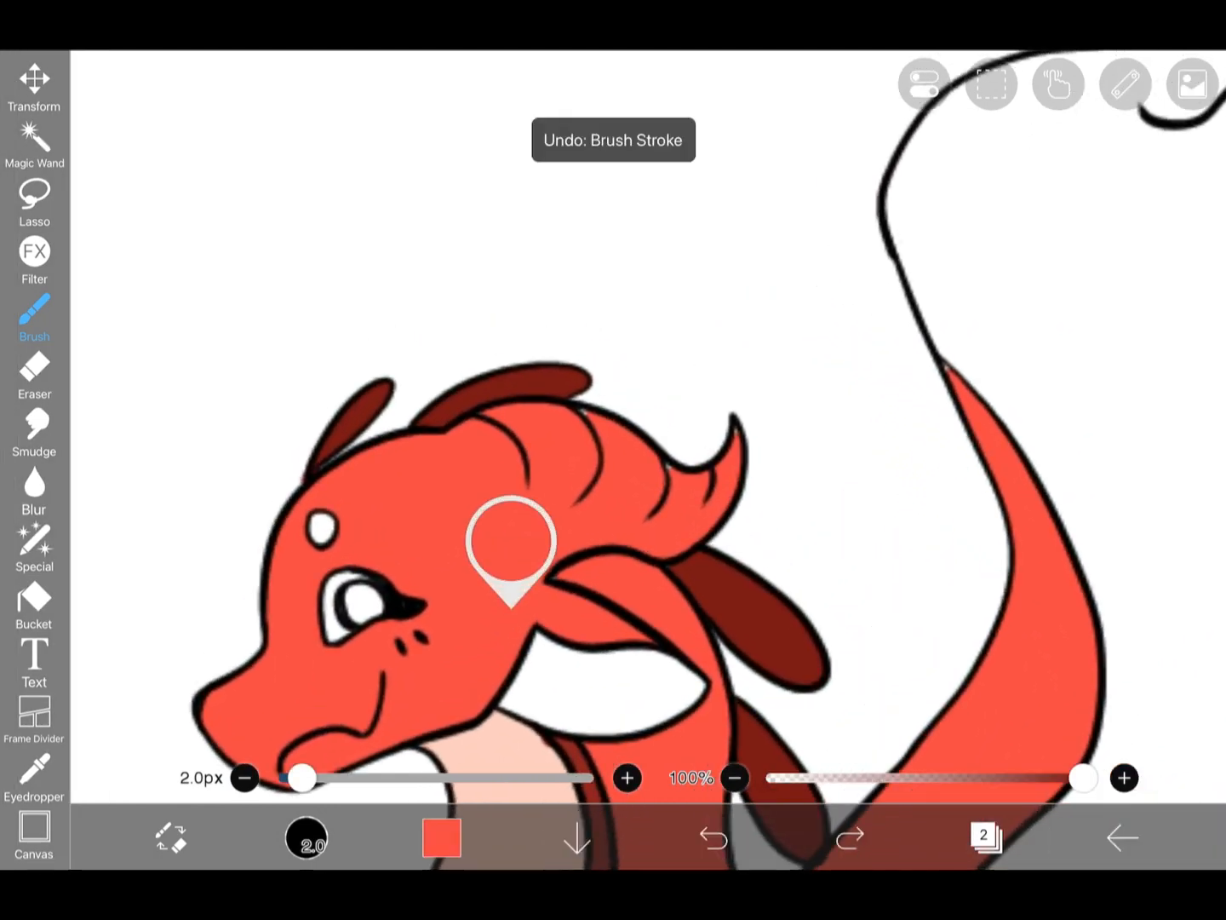
left_click(712, 838)
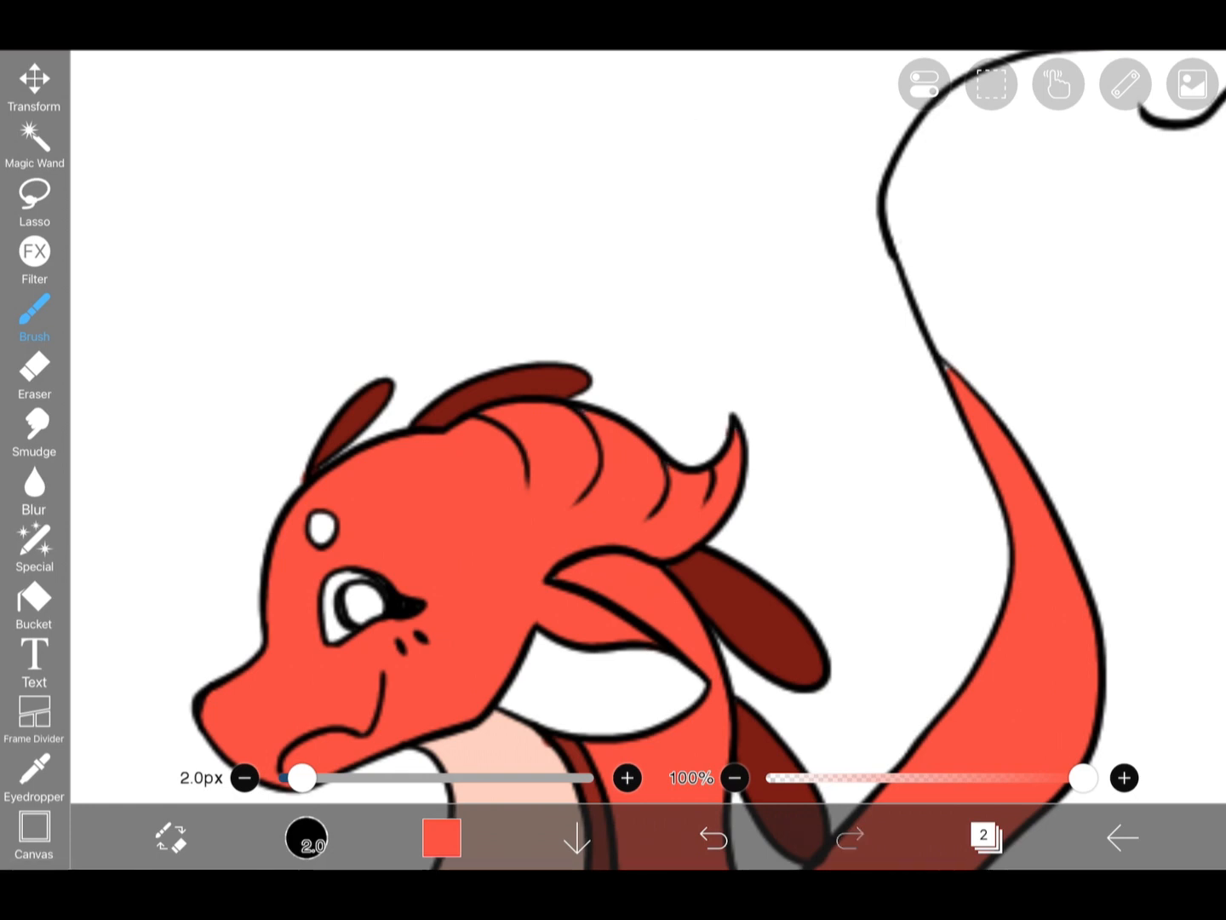
left_click(442, 837)
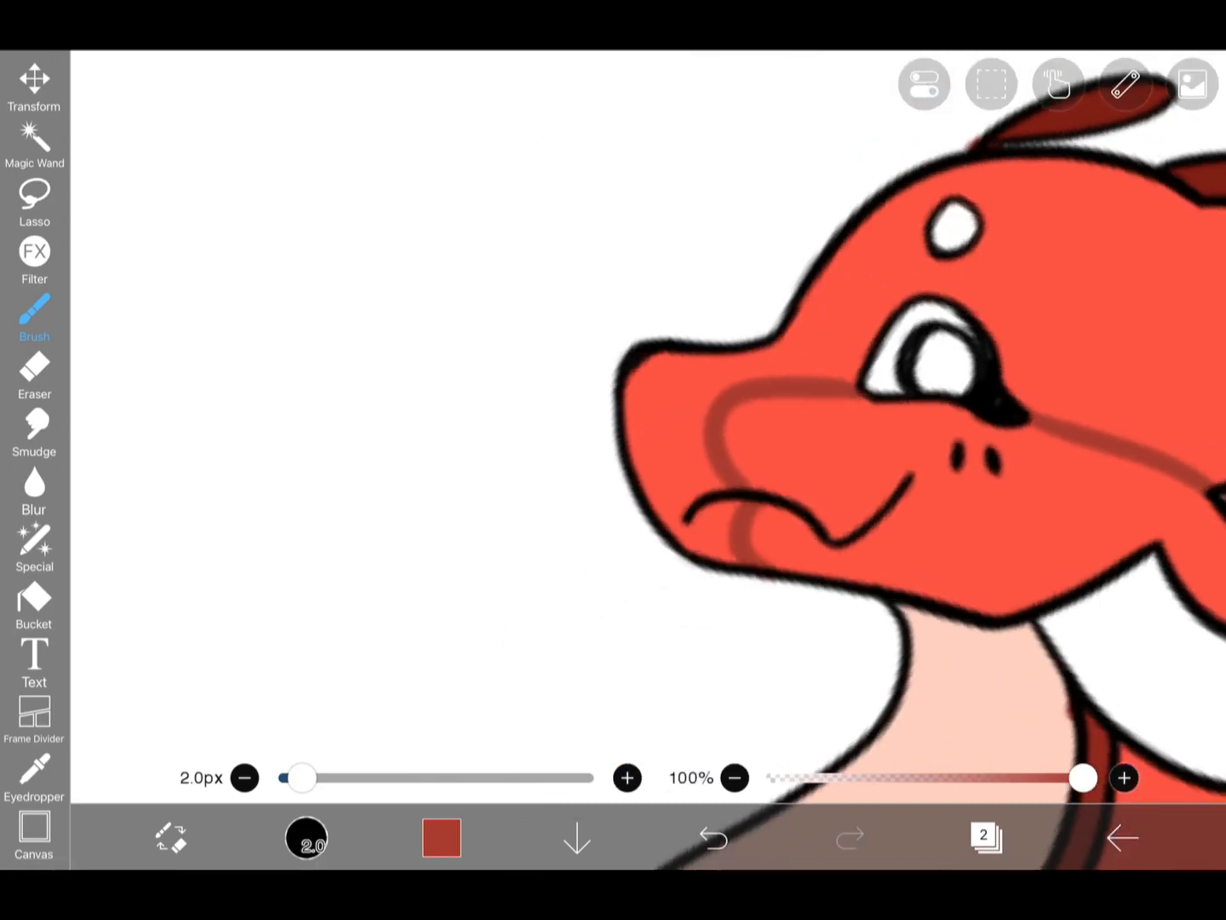
left_click(34, 608)
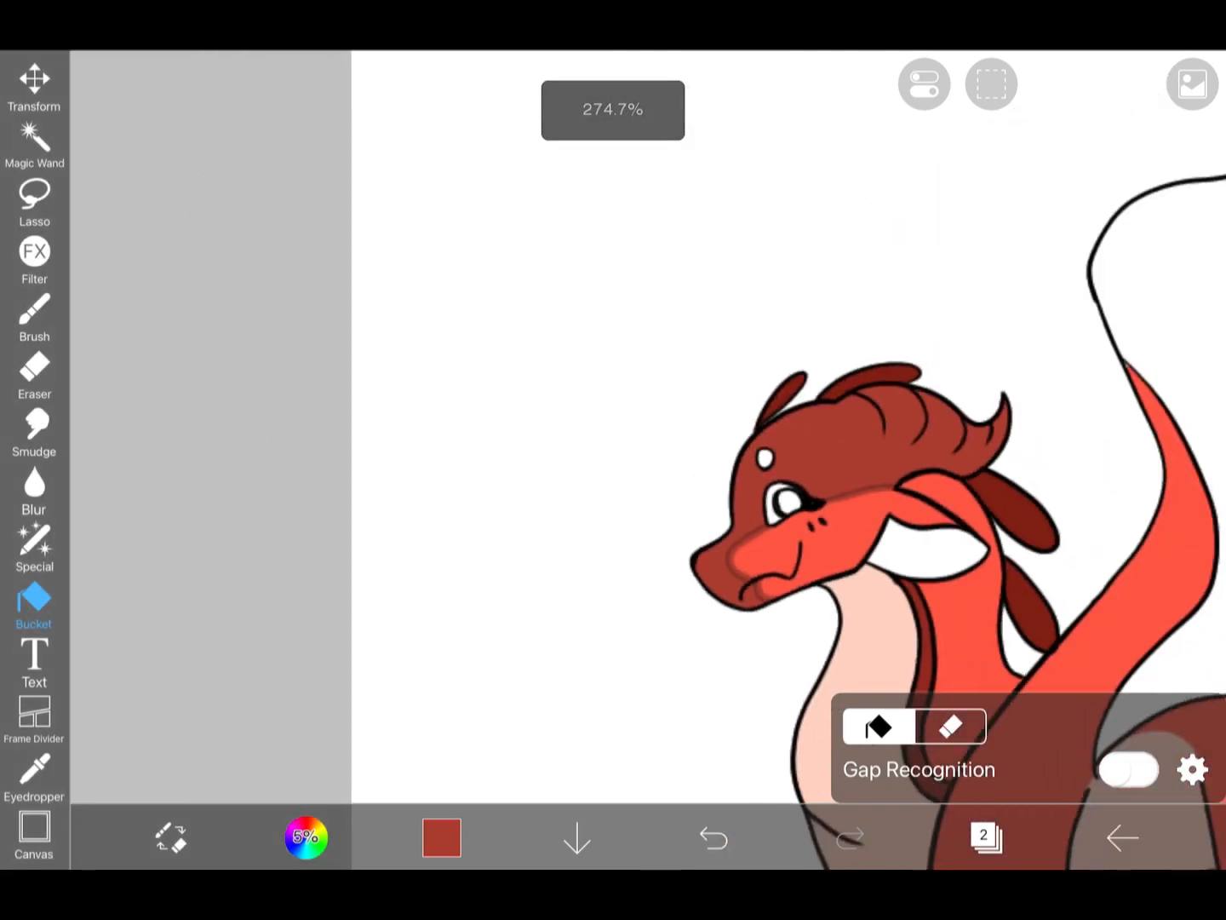
left_click(34, 319)
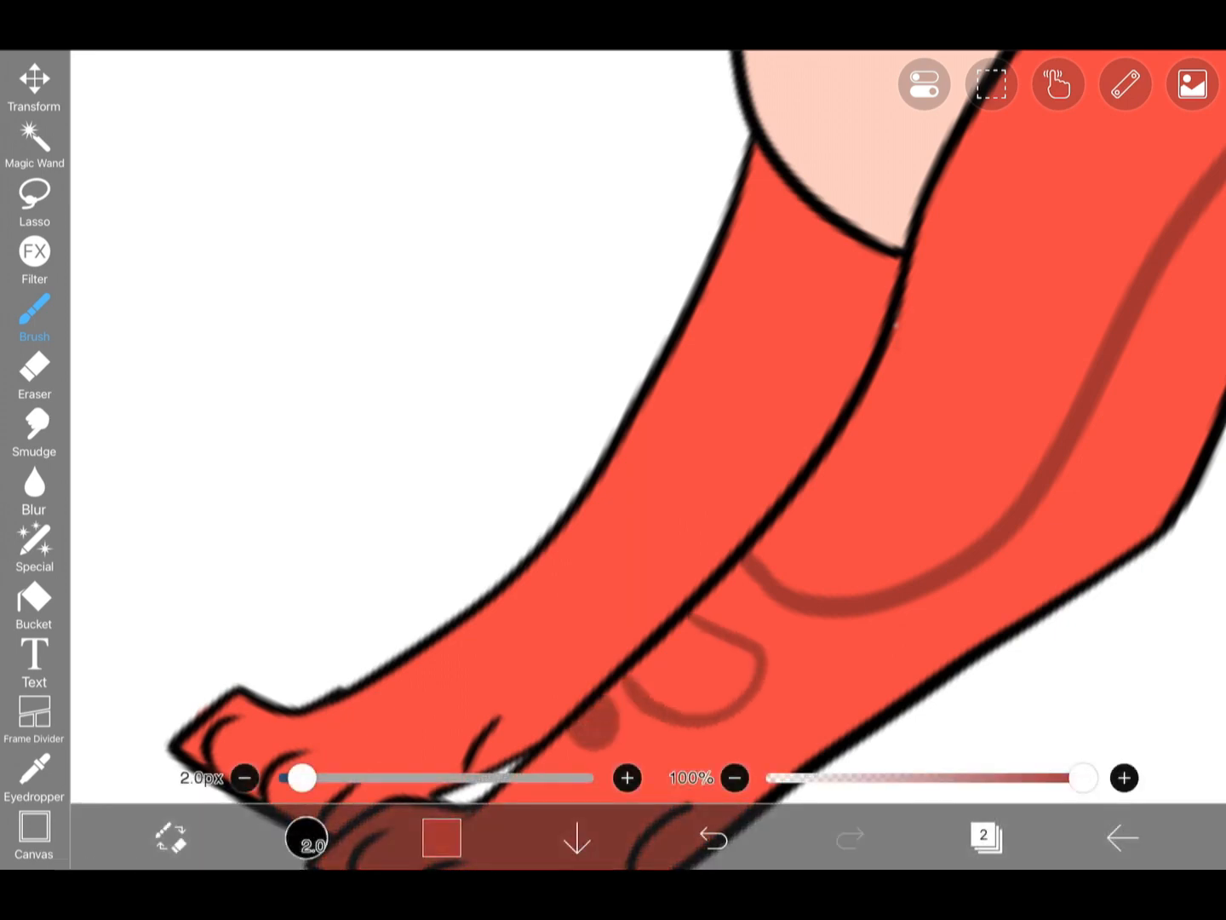
Step: Paint and fill a dark red shadow band down the neck and front leg
left_click(712, 838)
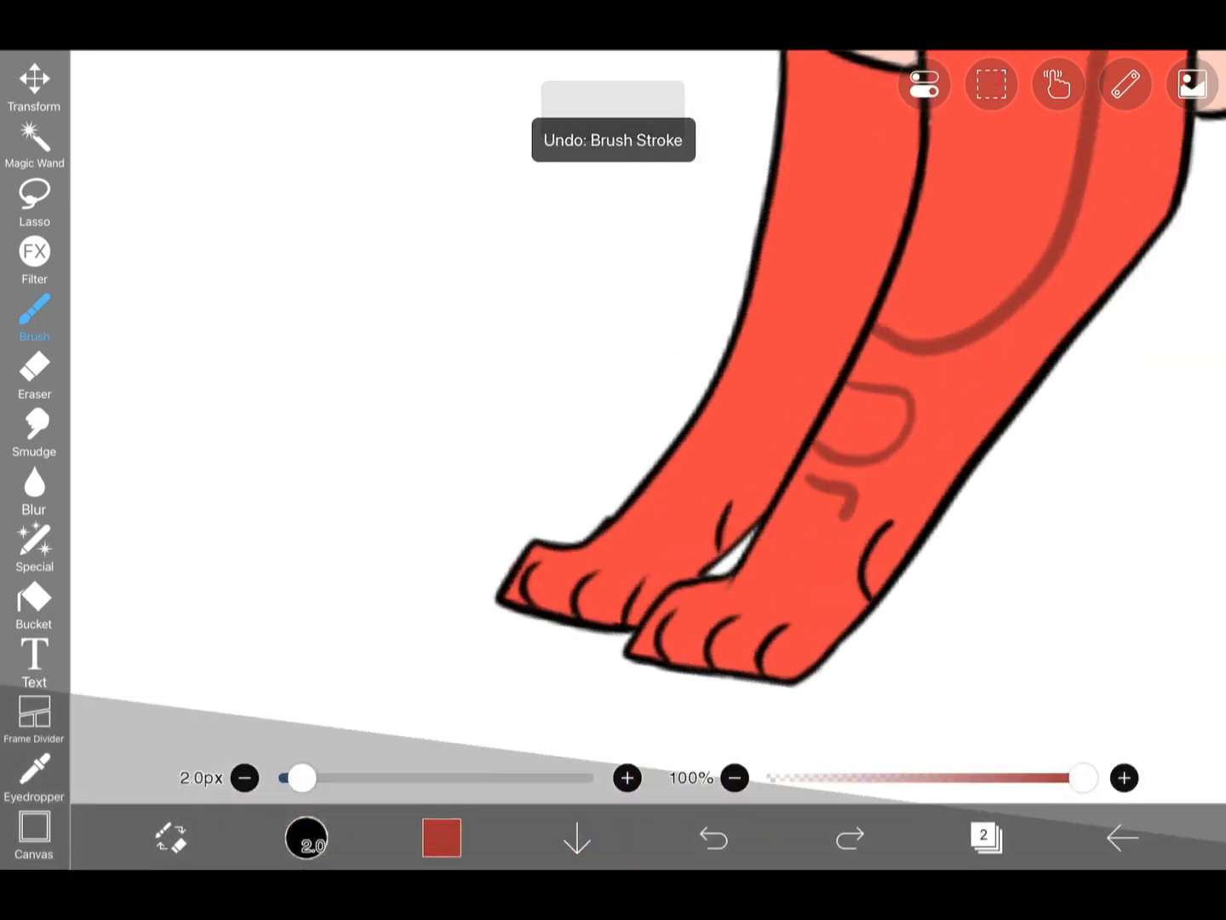
left_click(712, 838)
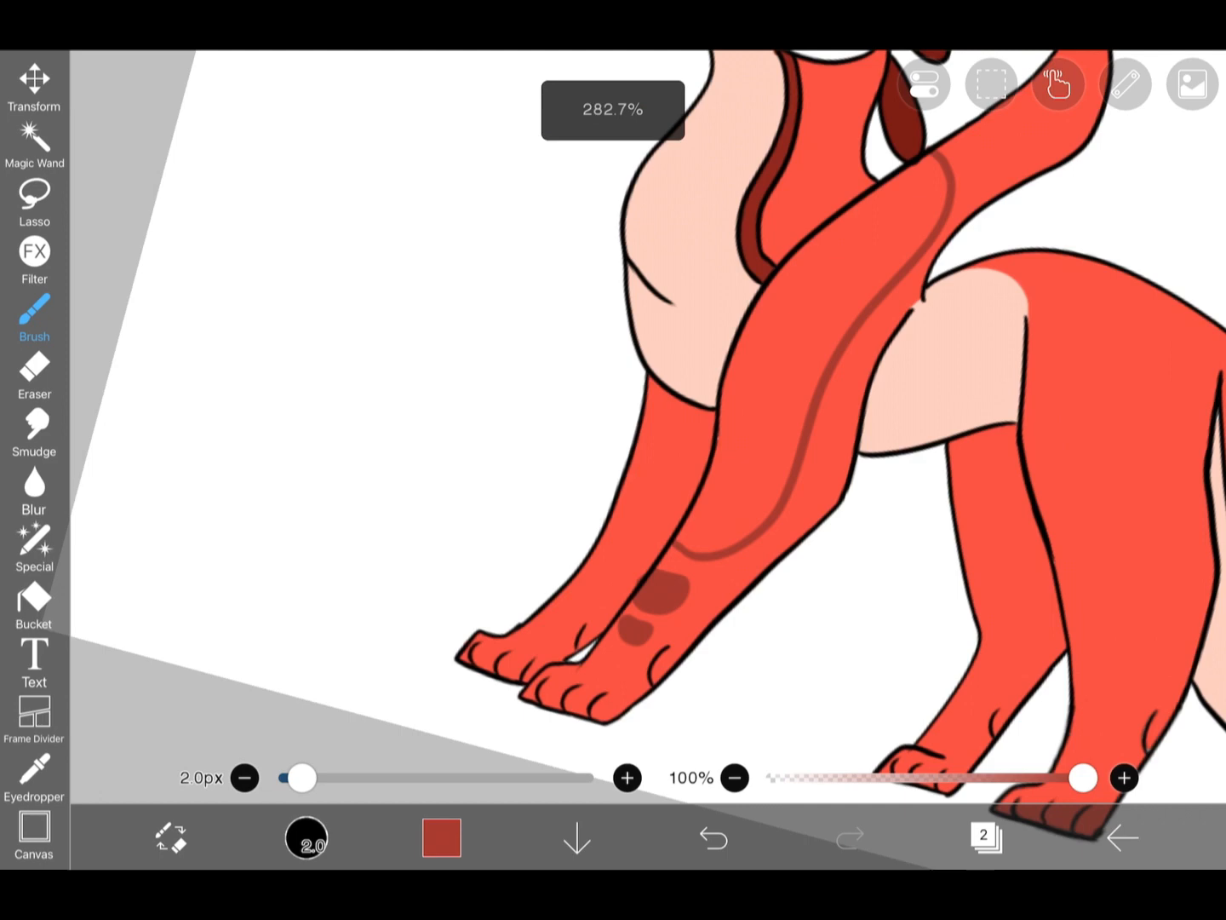
left_click(34, 605)
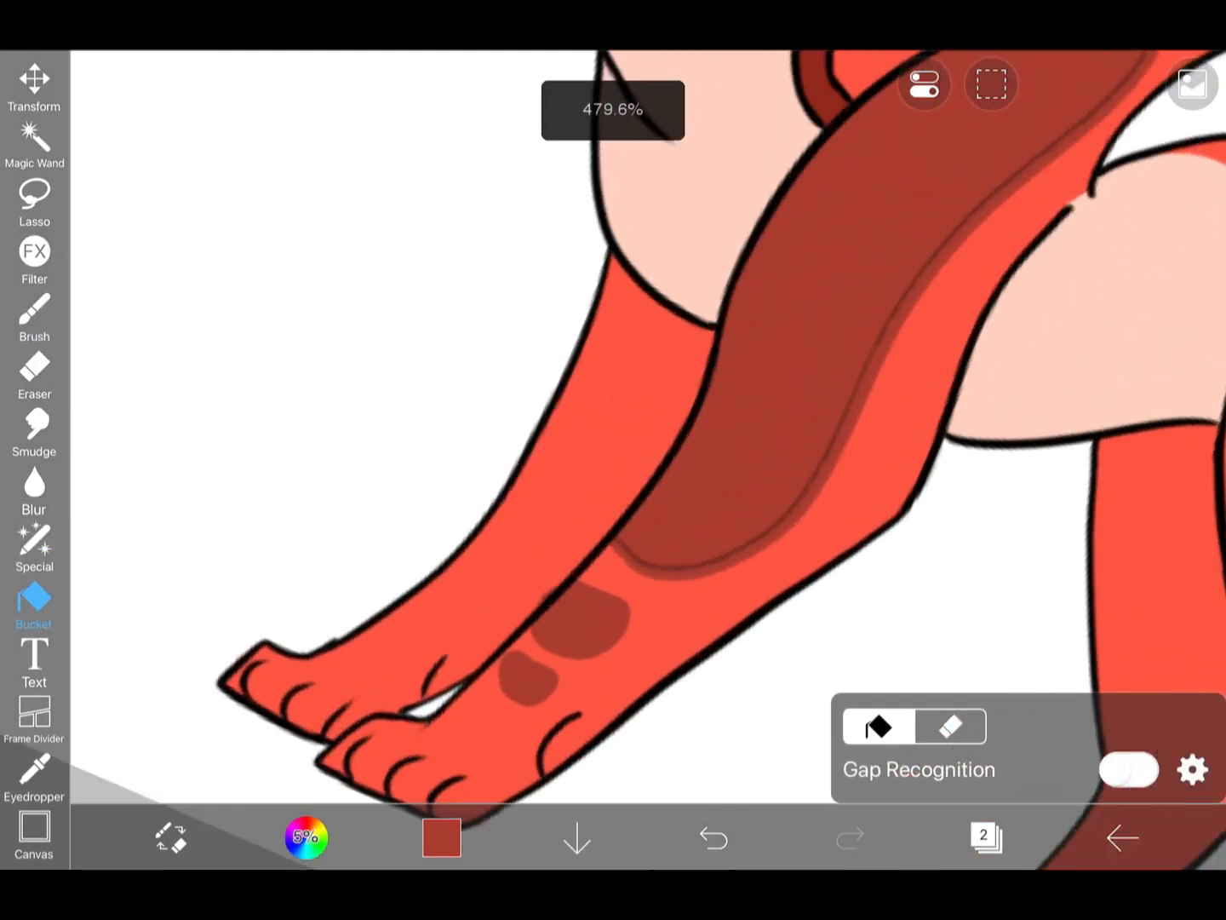
left_click(35, 315)
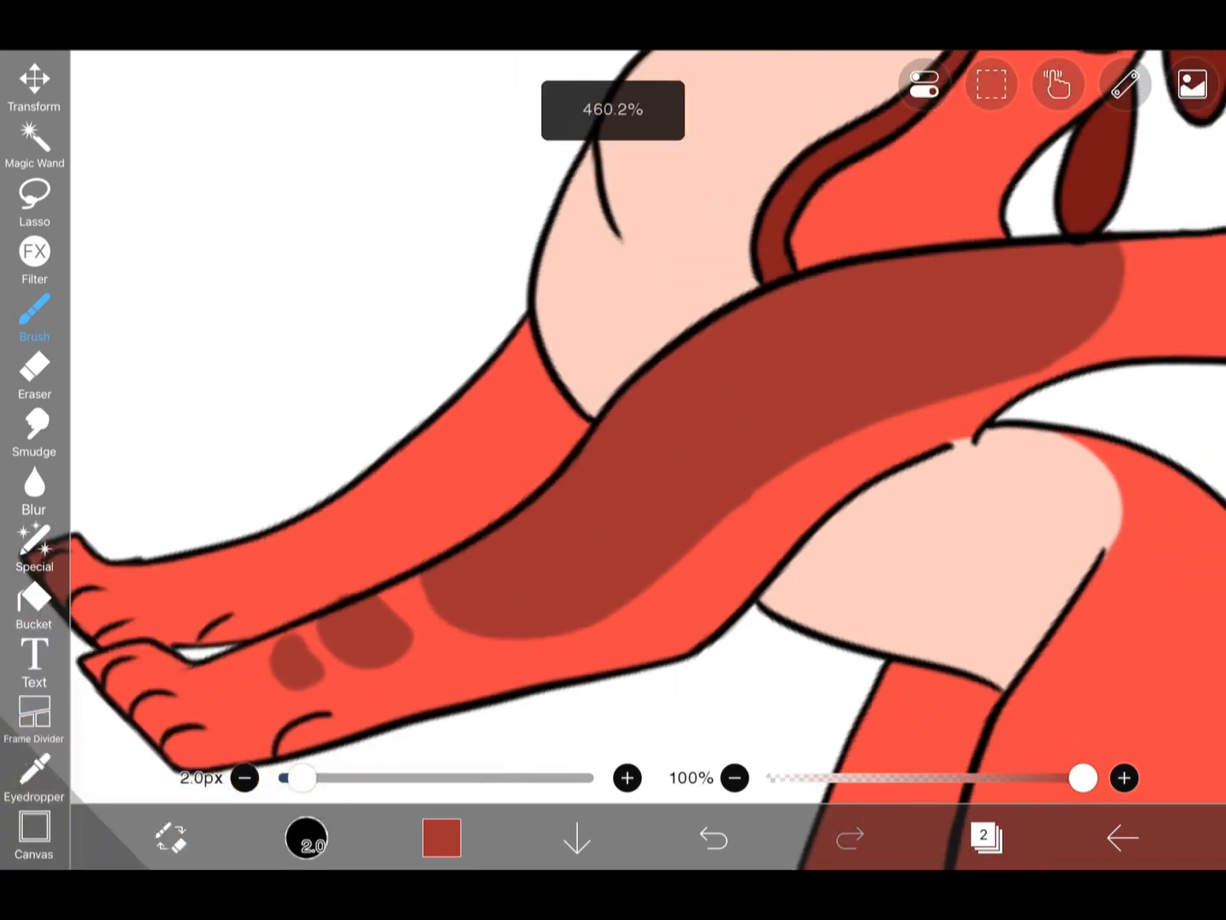
Step: Erase and tidy the band's edges, adding small dark spots above the paw
left_click(34, 375)
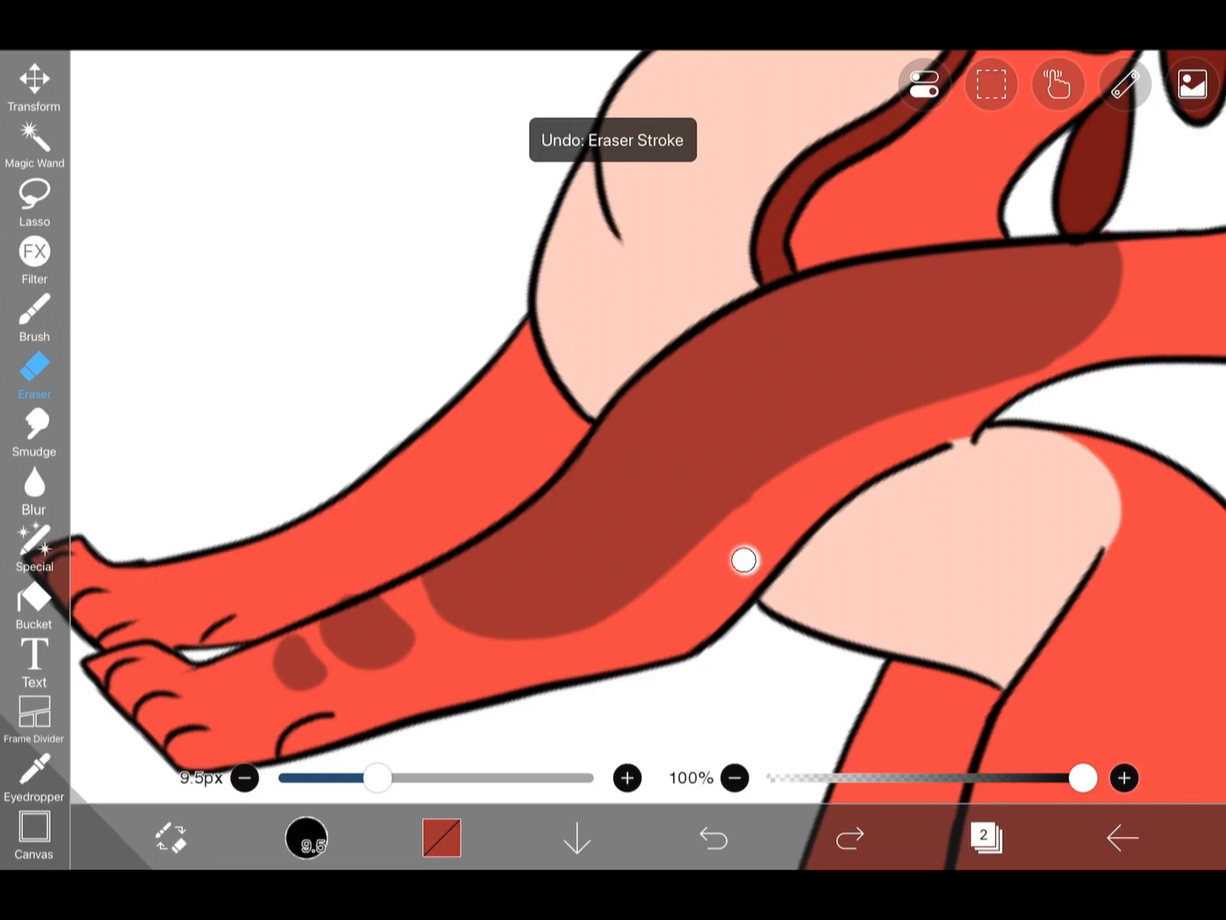
left_click(34, 316)
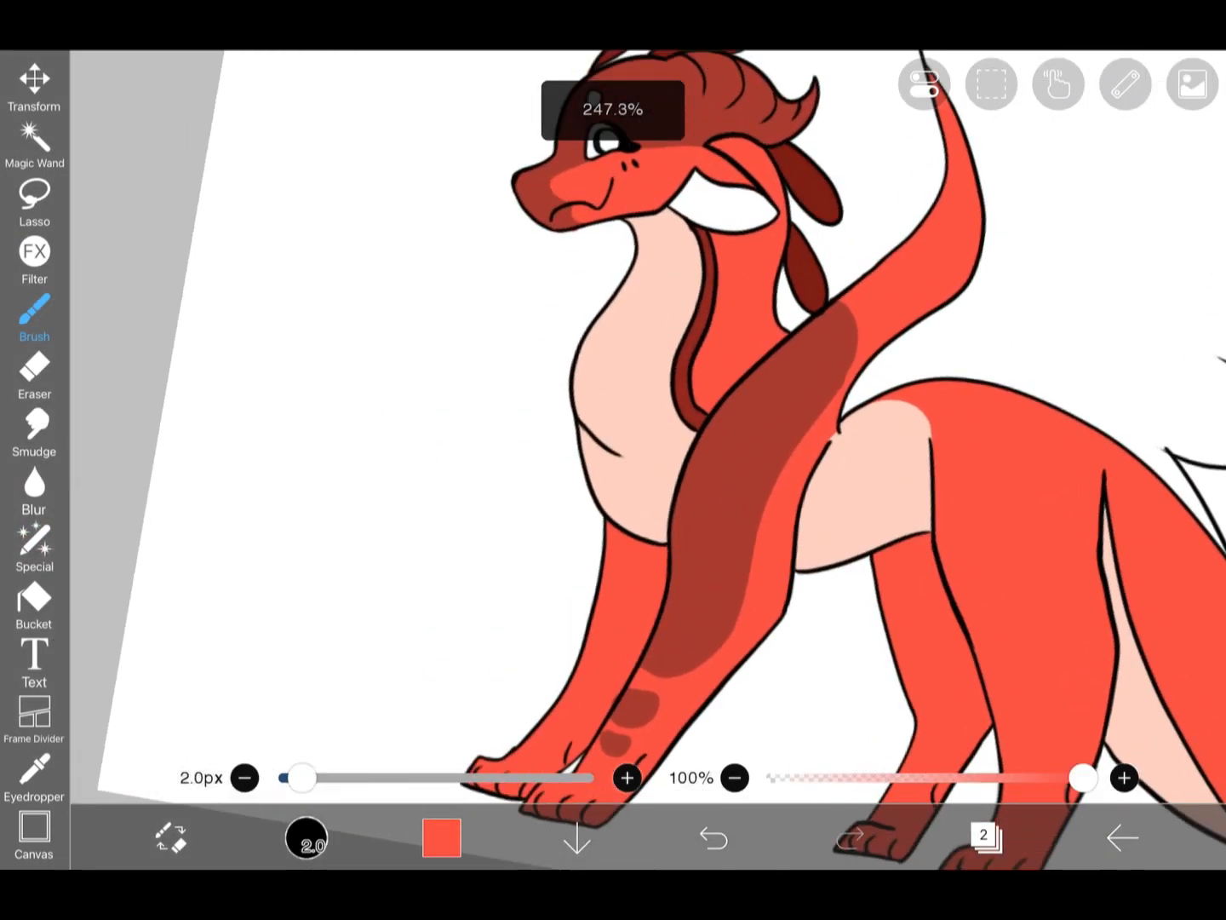
left_click(35, 315)
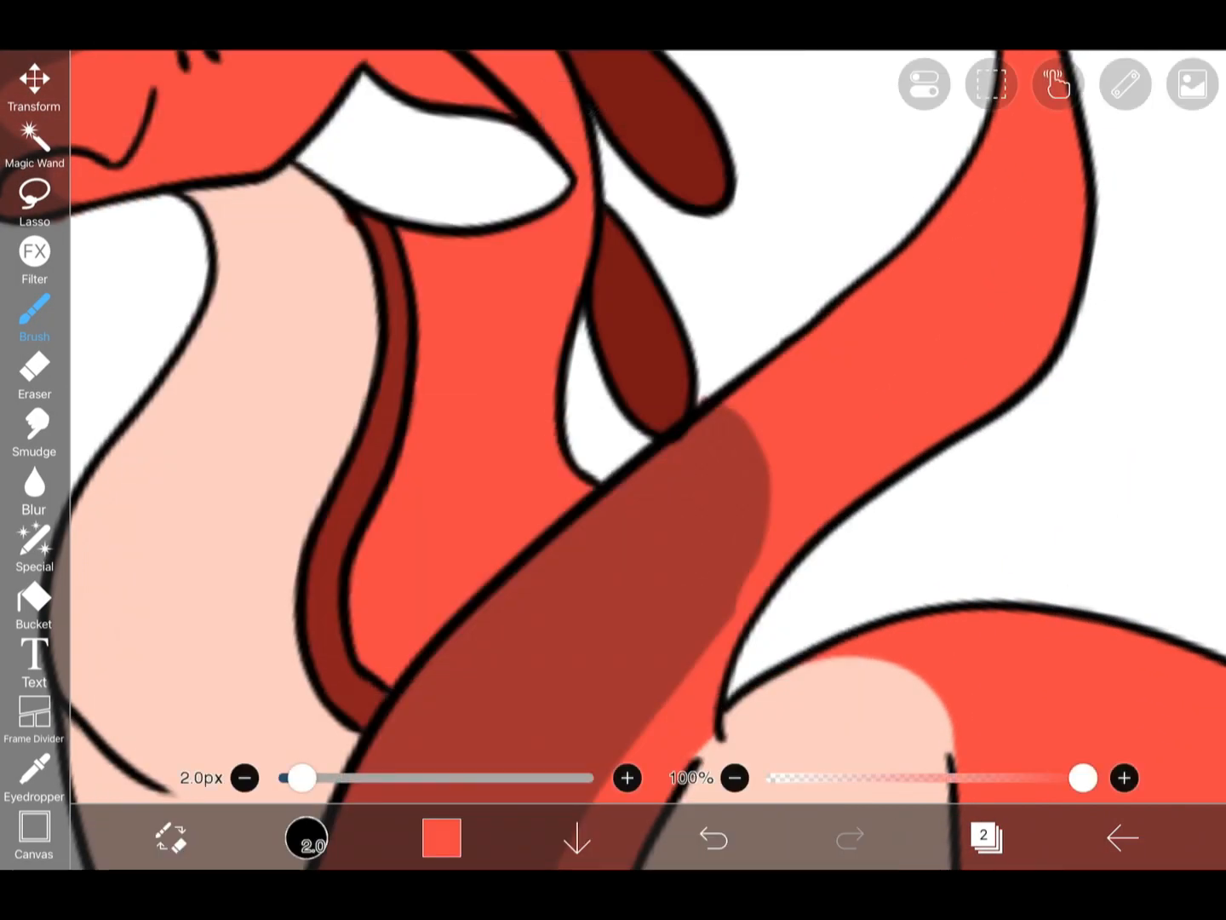
left_click(712, 837)
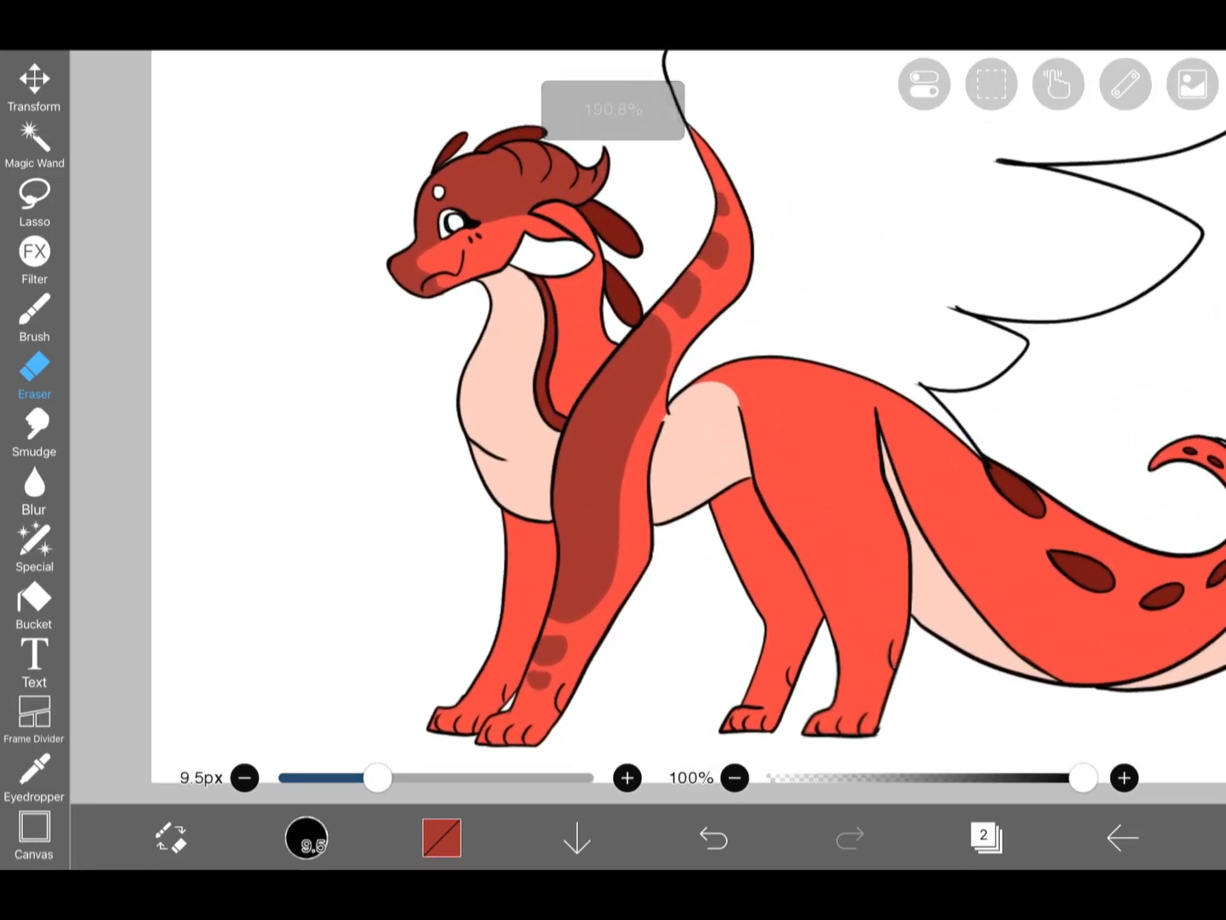
Step: Bucket-fill the inner ear pink, then brush darker pink streaks inside it
left_click(440, 837)
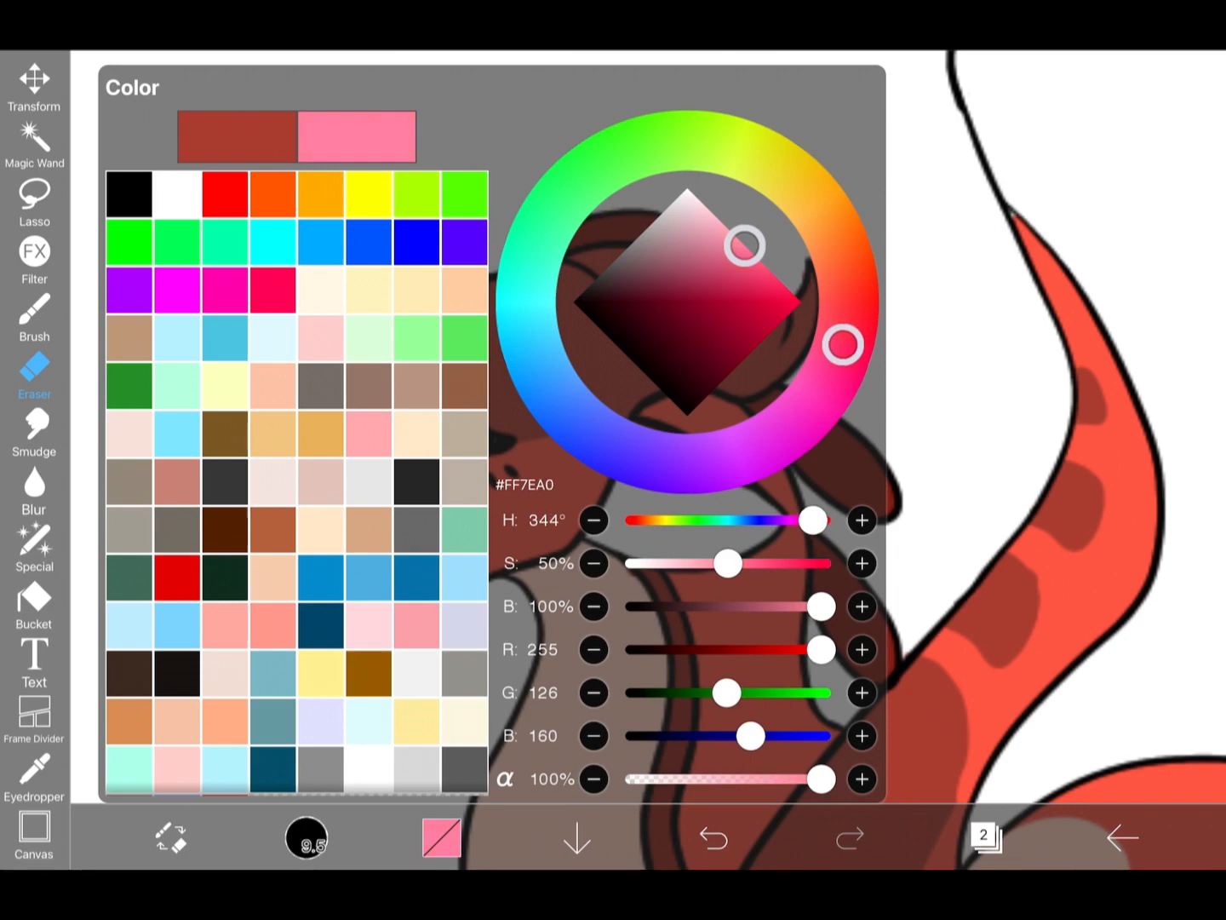
left_click(34, 605)
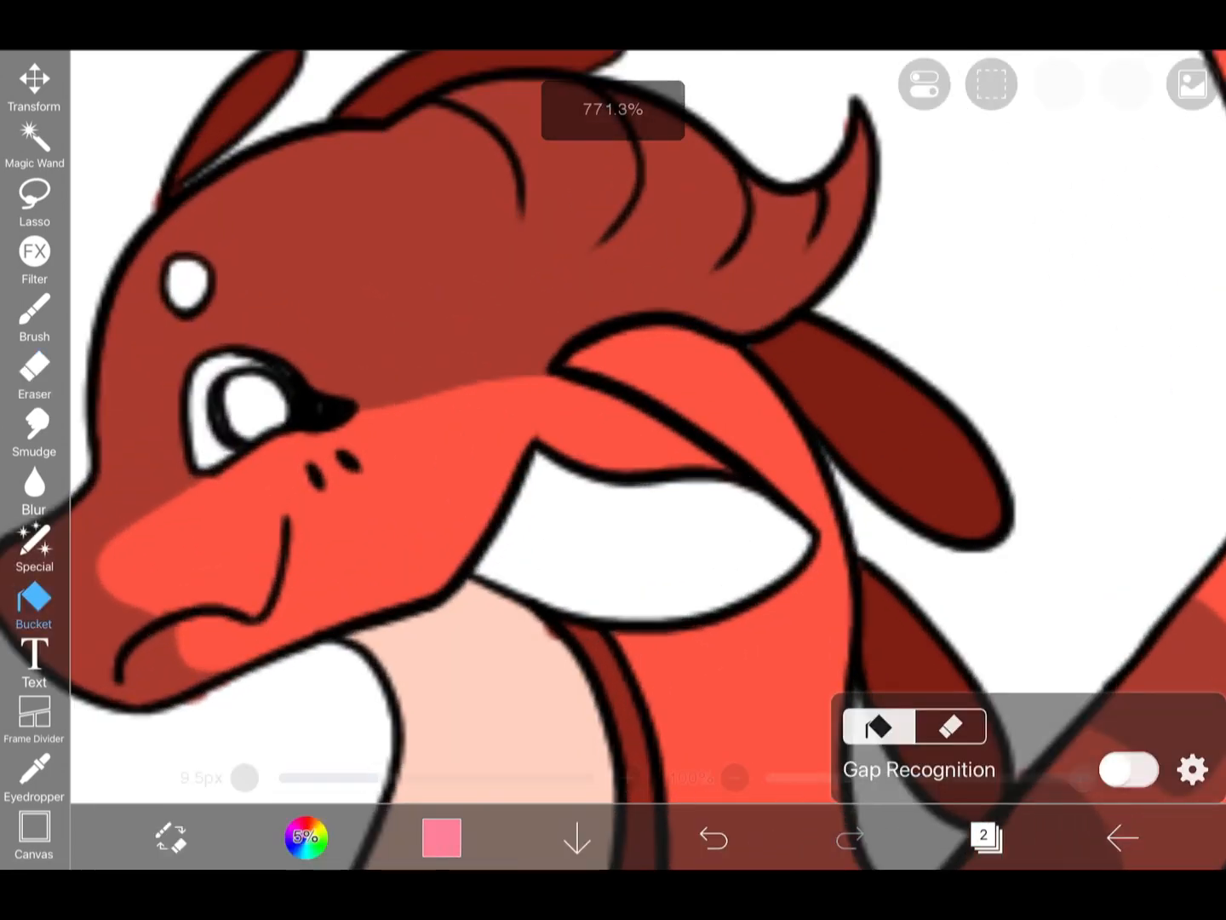
left_click(441, 837)
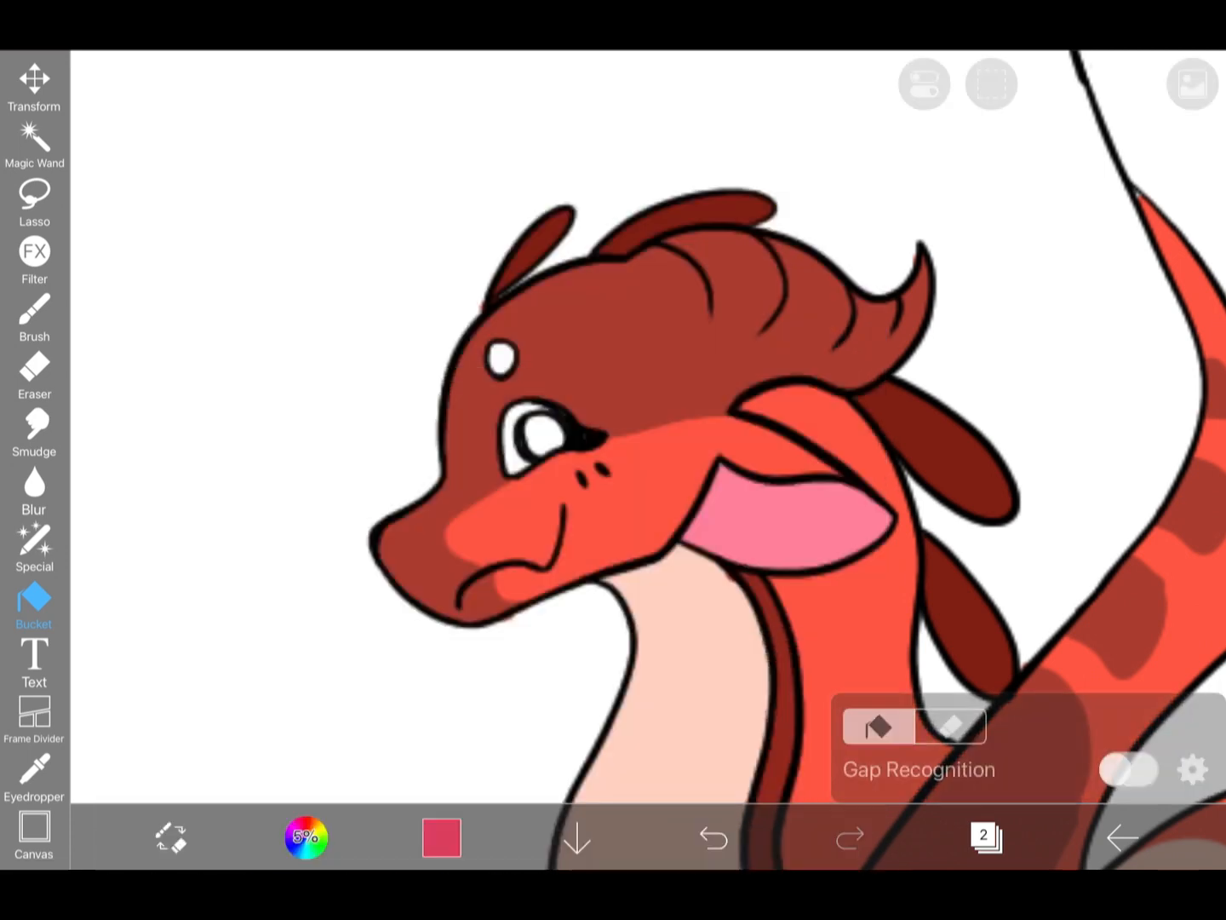
left_click(34, 320)
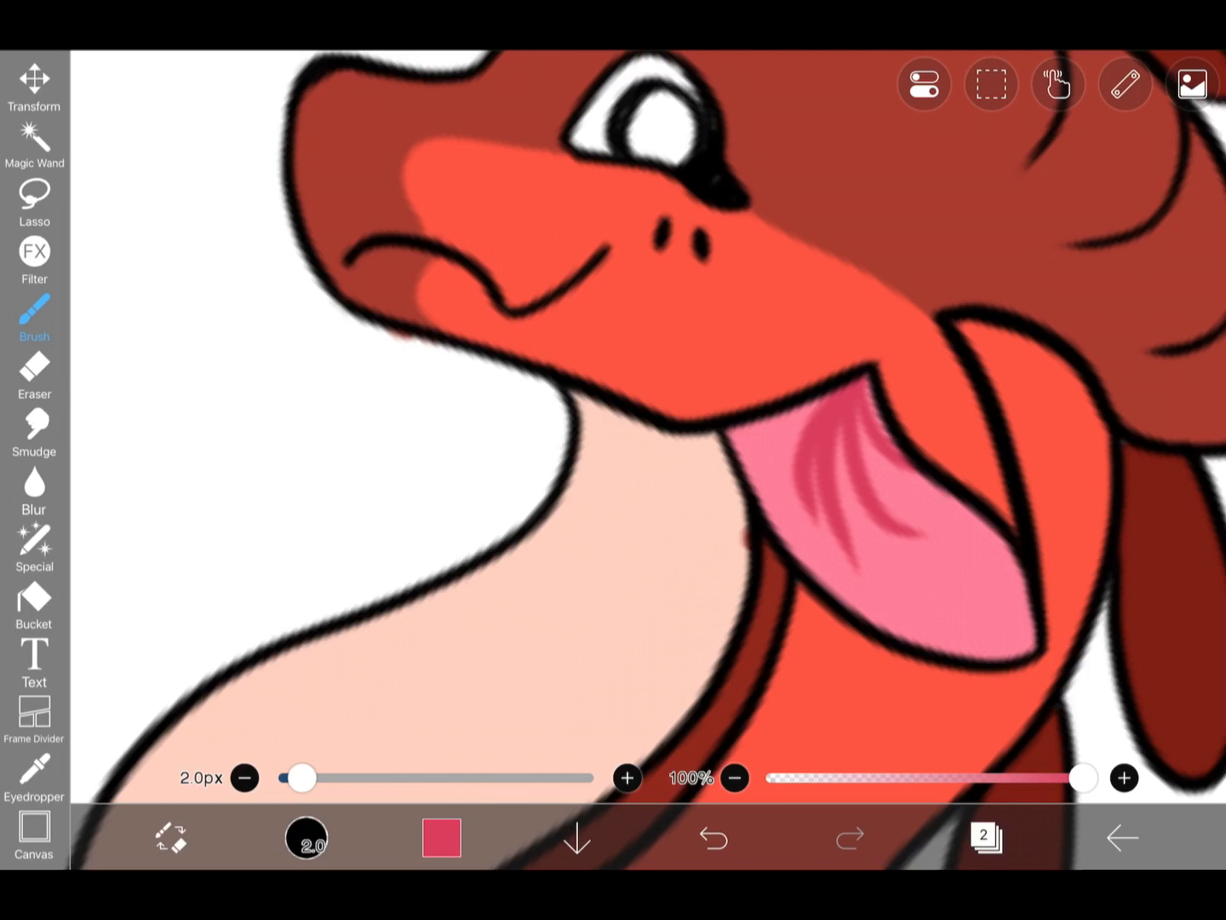
Step: Blur the ear streaks, add a third layer, repaint the streaks and blur them again
left_click(34, 486)
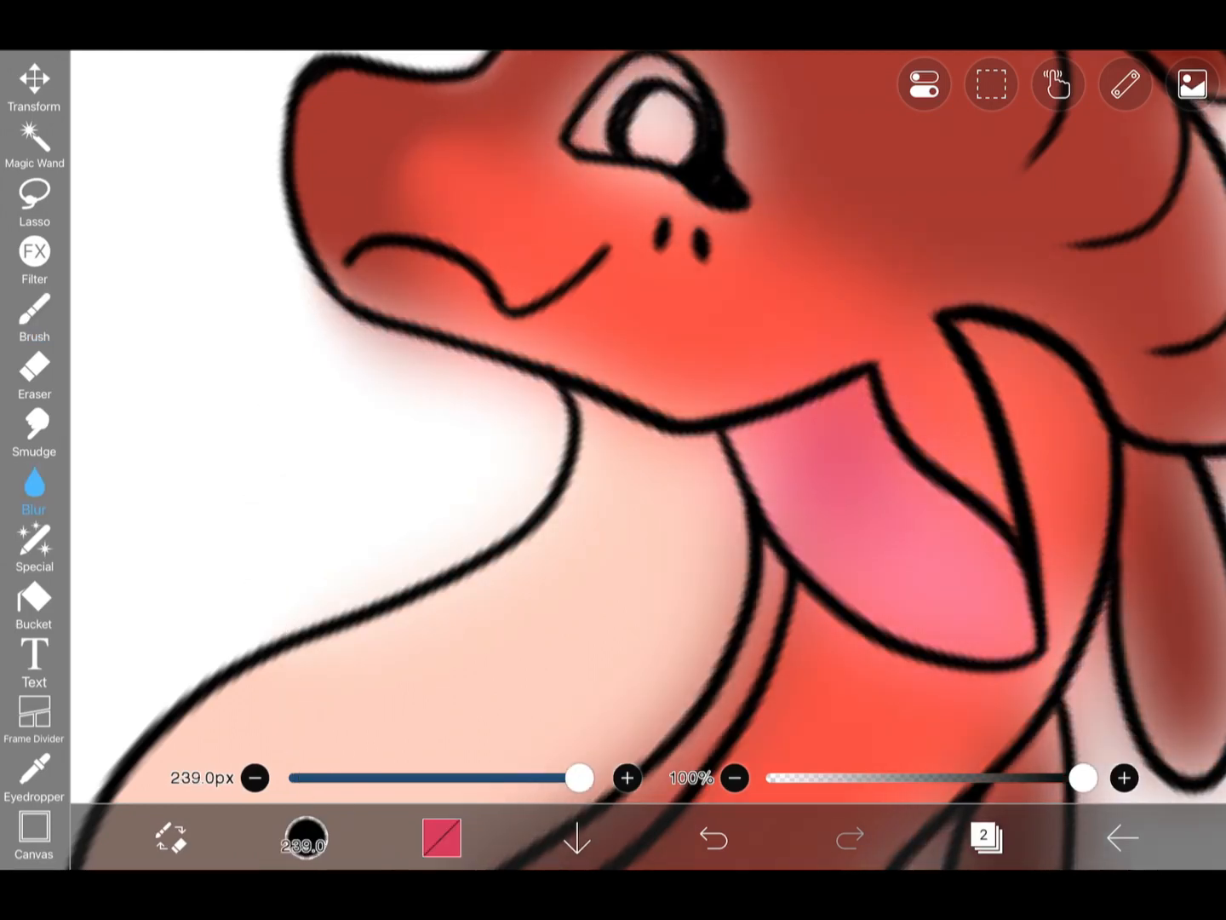
left_click(711, 837)
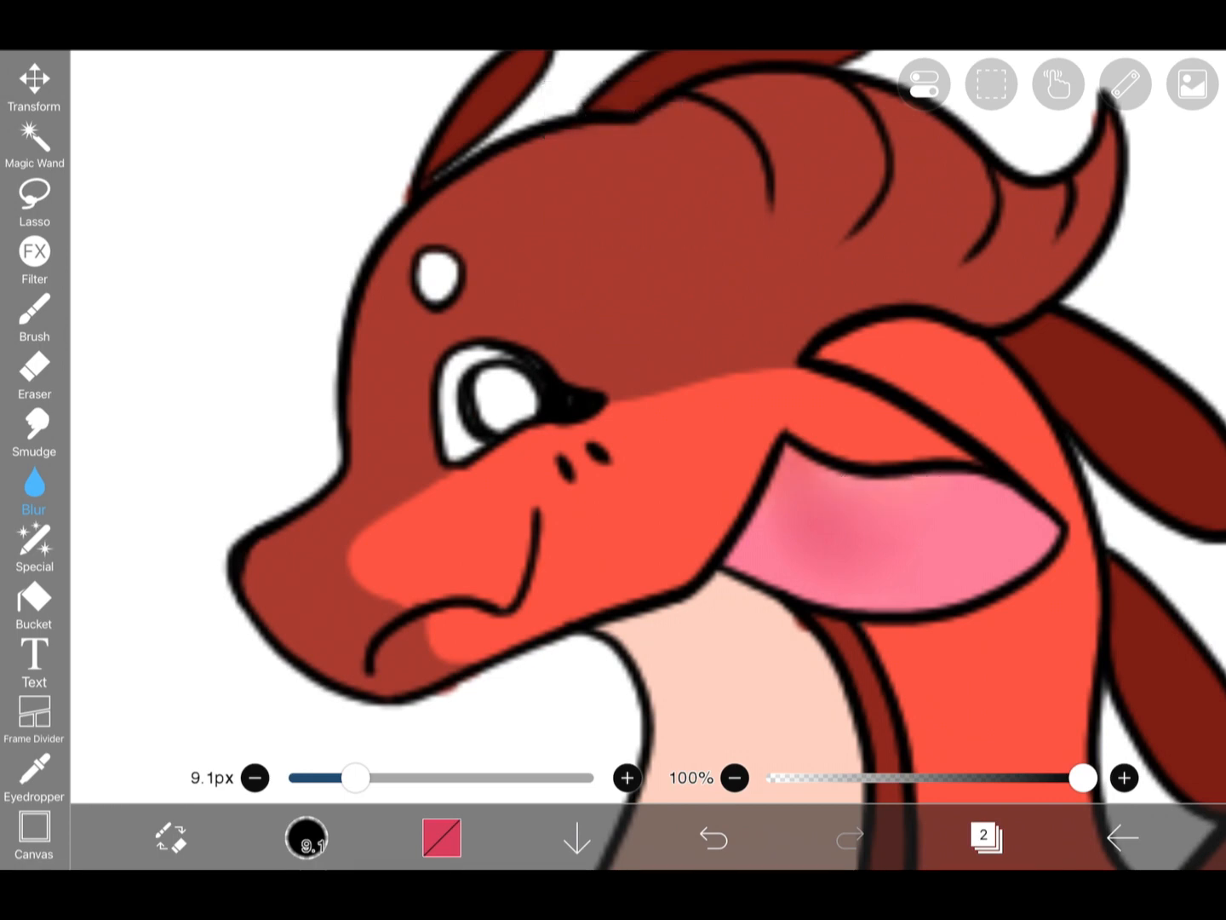
left_click(712, 837)
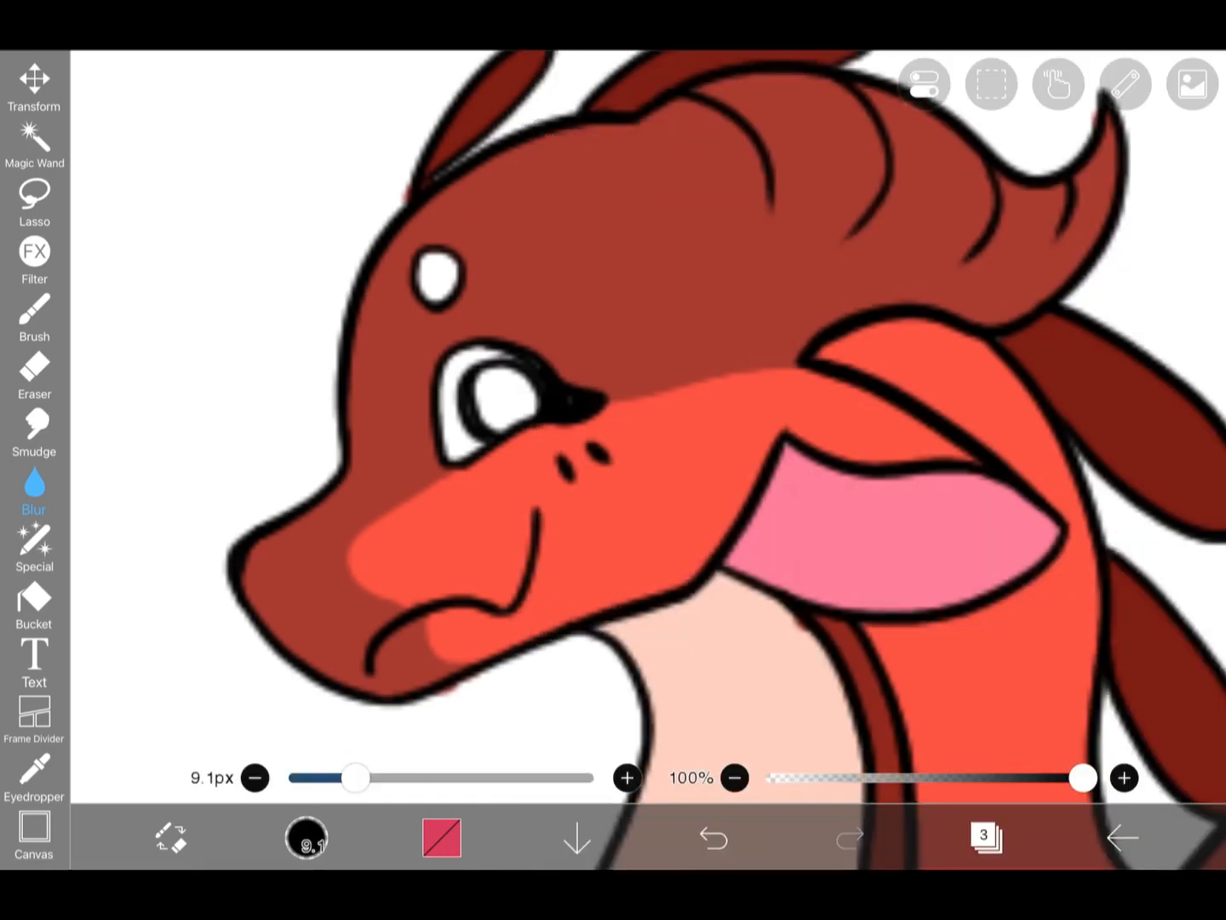
left_click(35, 320)
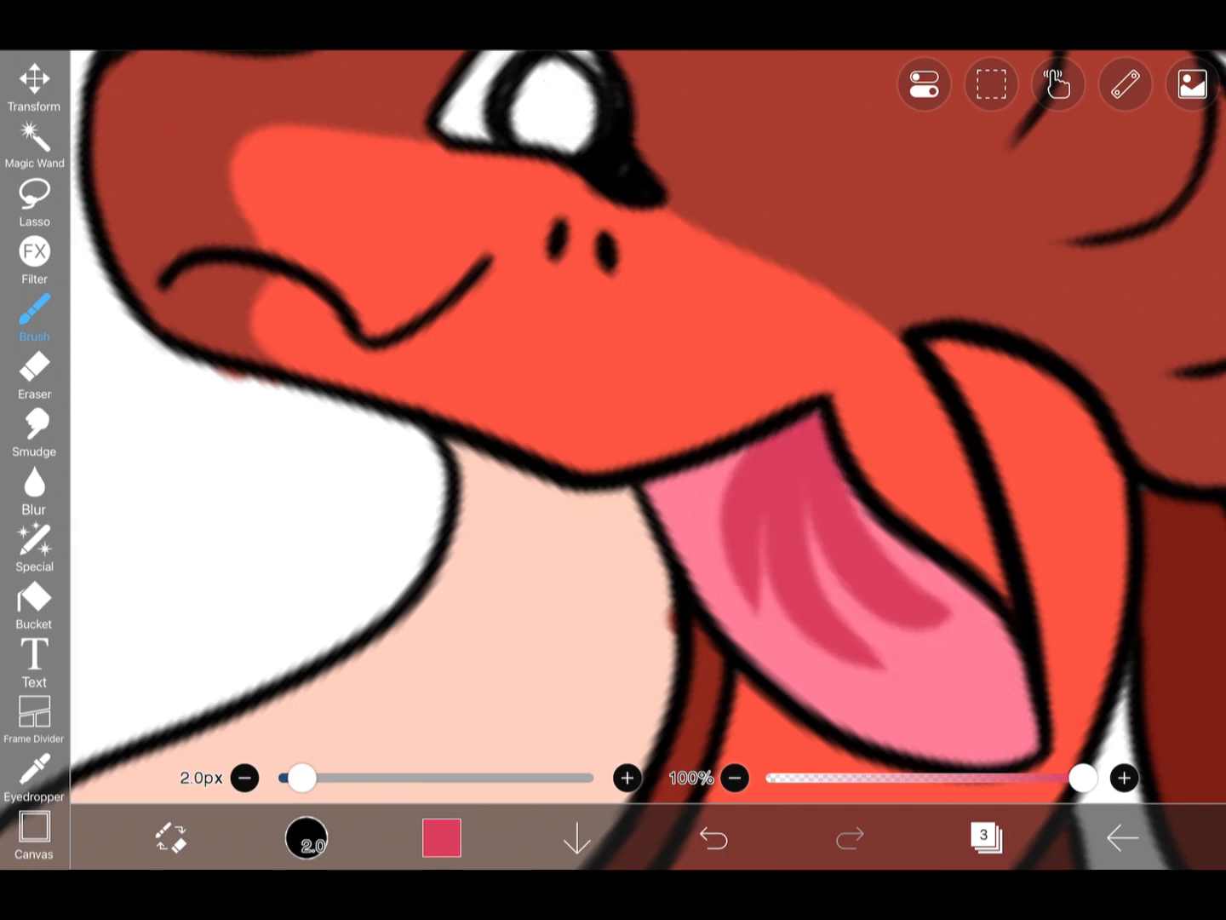
left_click(35, 485)
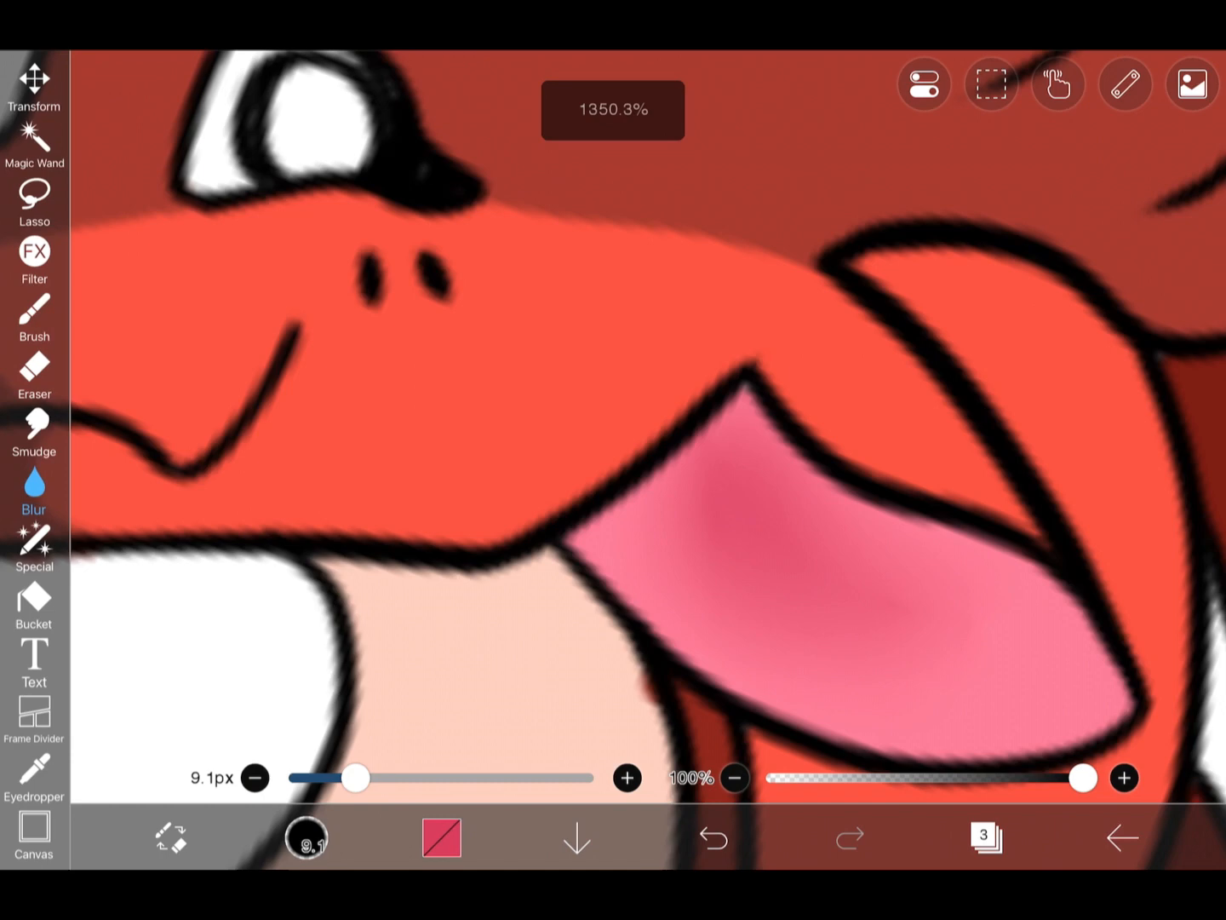
left_click(34, 315)
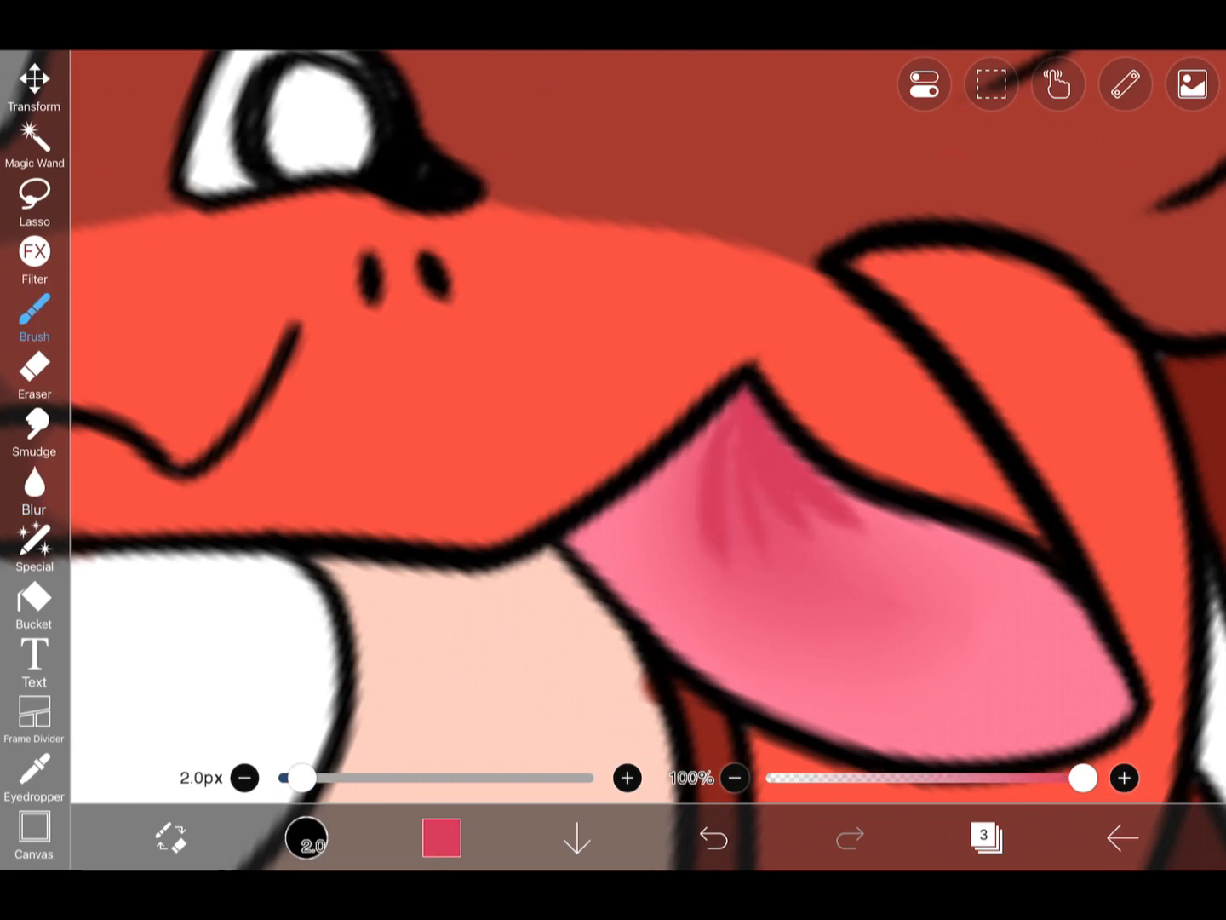
left_click(35, 490)
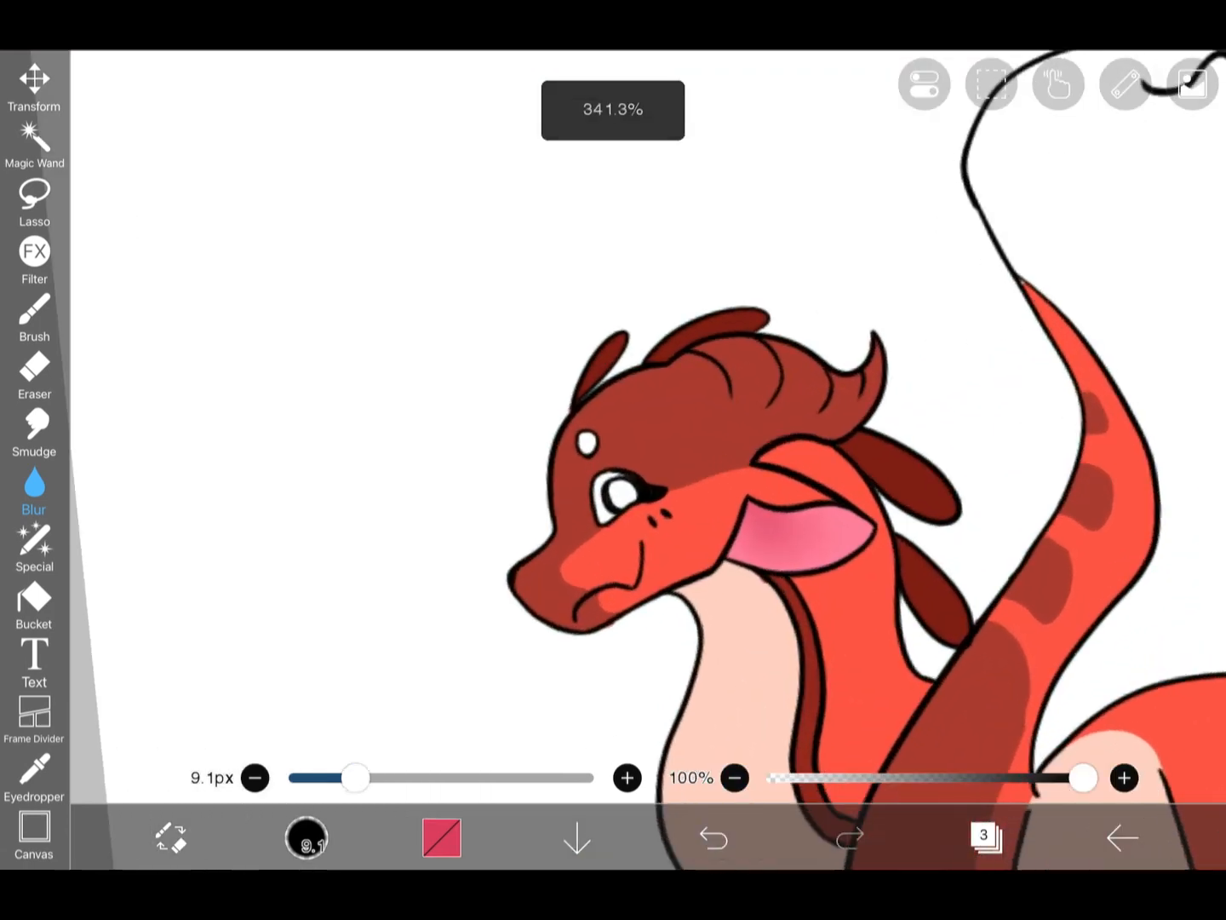
Step: Fill the eye's iris orange and the wing pale peach
left_click(441, 837)
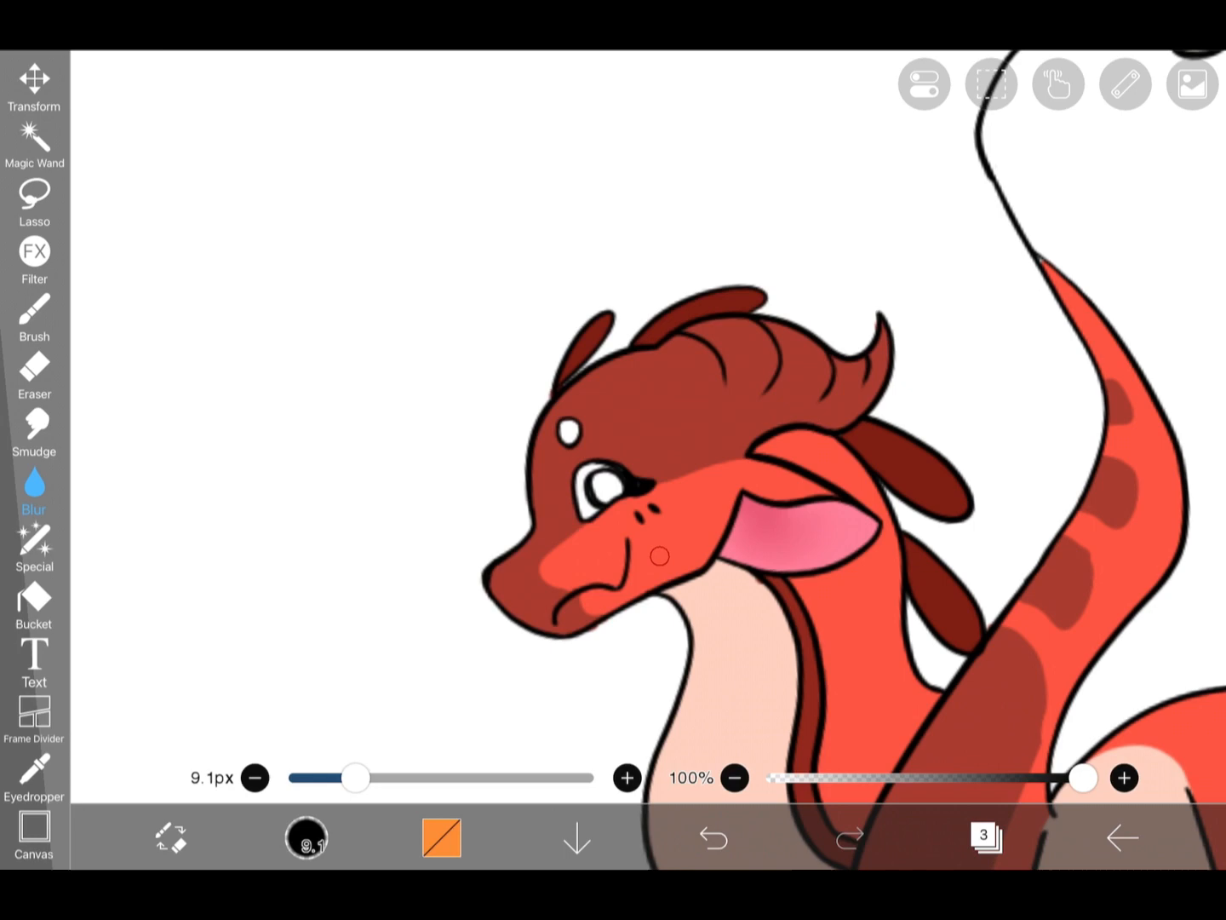
left_click(34, 606)
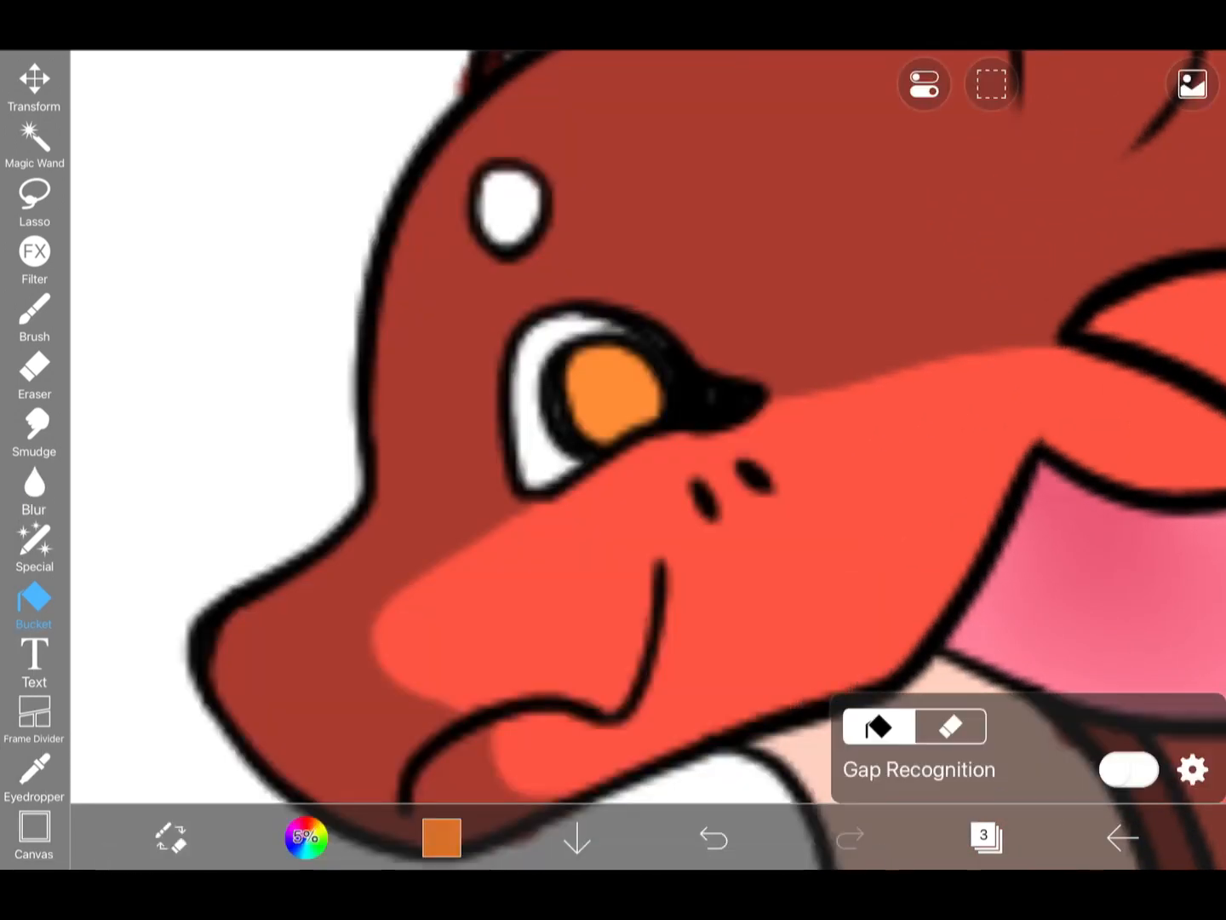
left_click(34, 315)
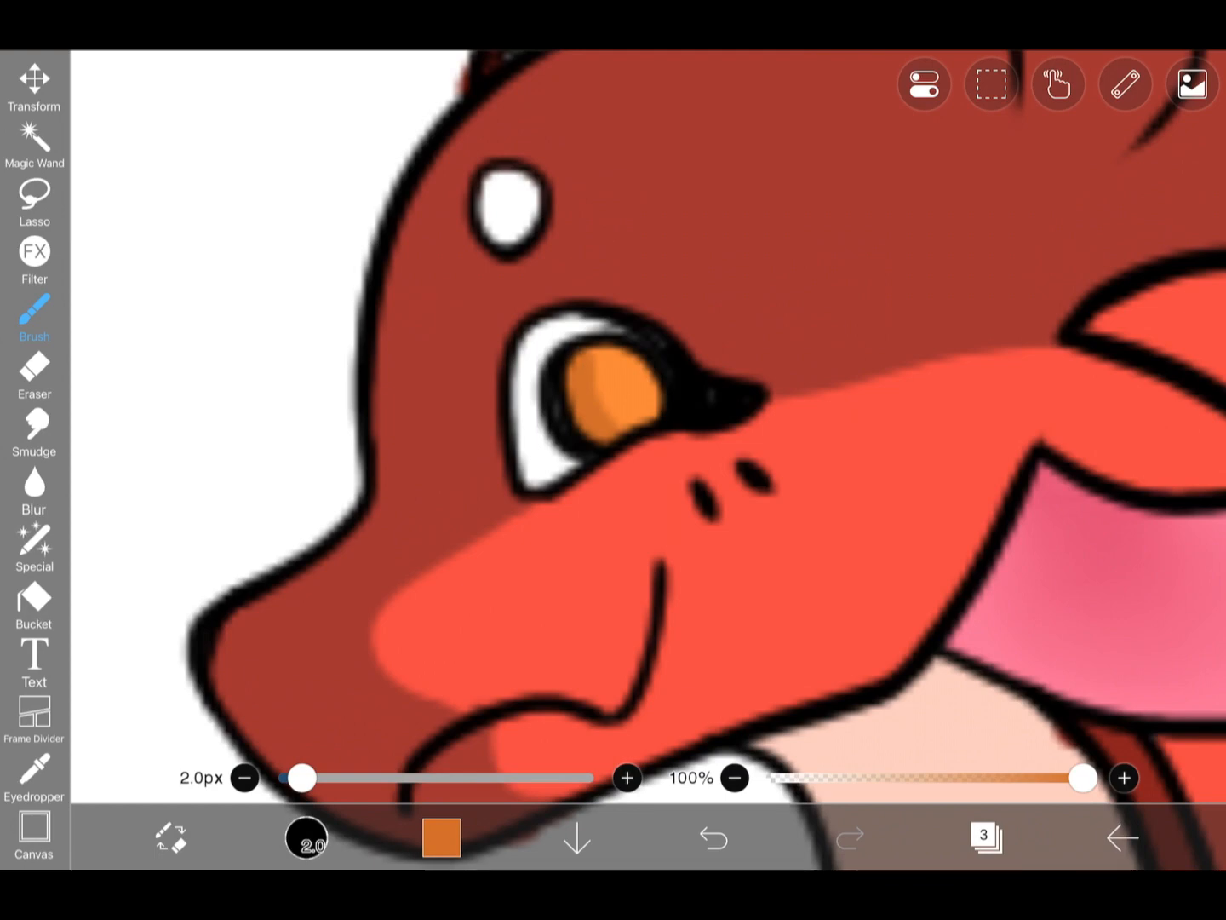
left_click(441, 837)
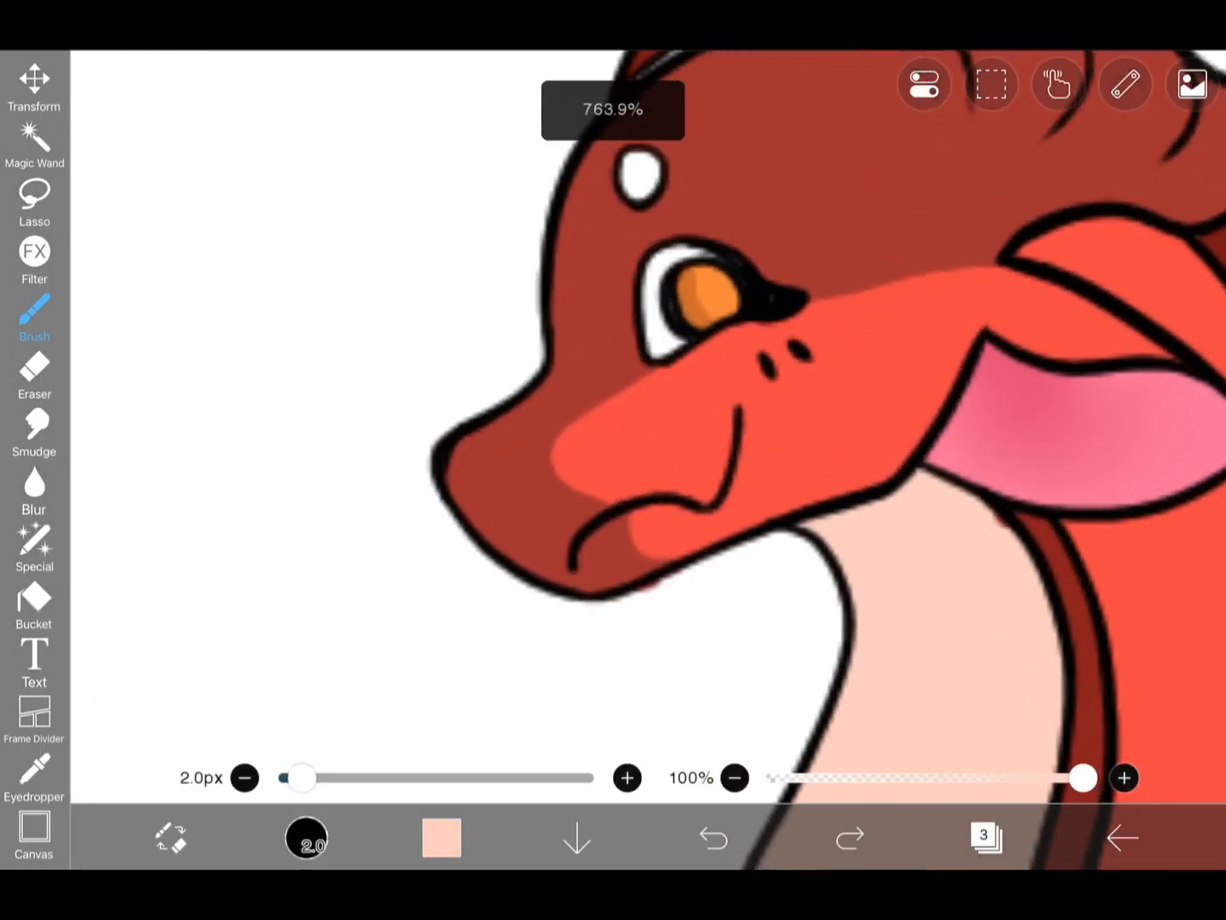
left_click(34, 604)
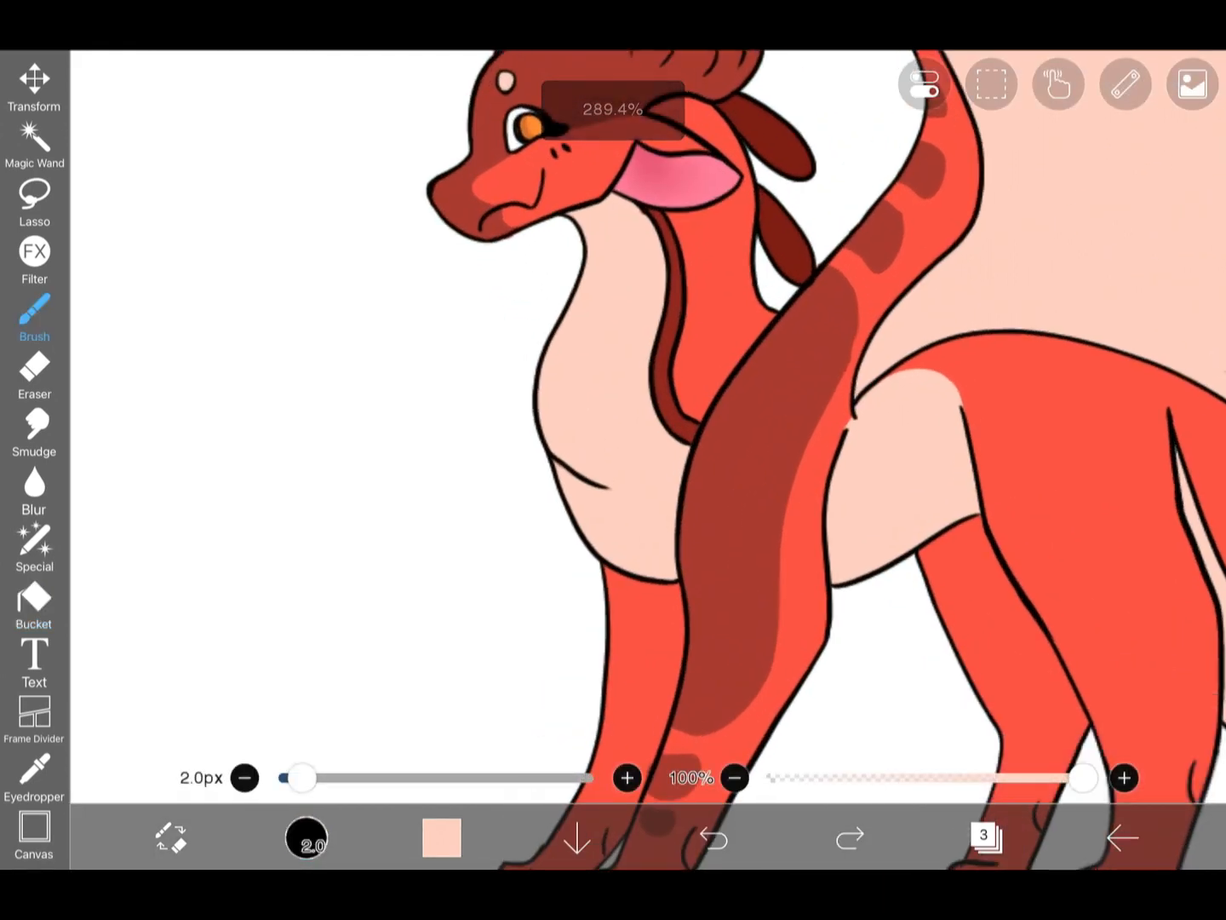
Step: Outline and fill dark red stripes and spots on the other three legs
left_click(713, 838)
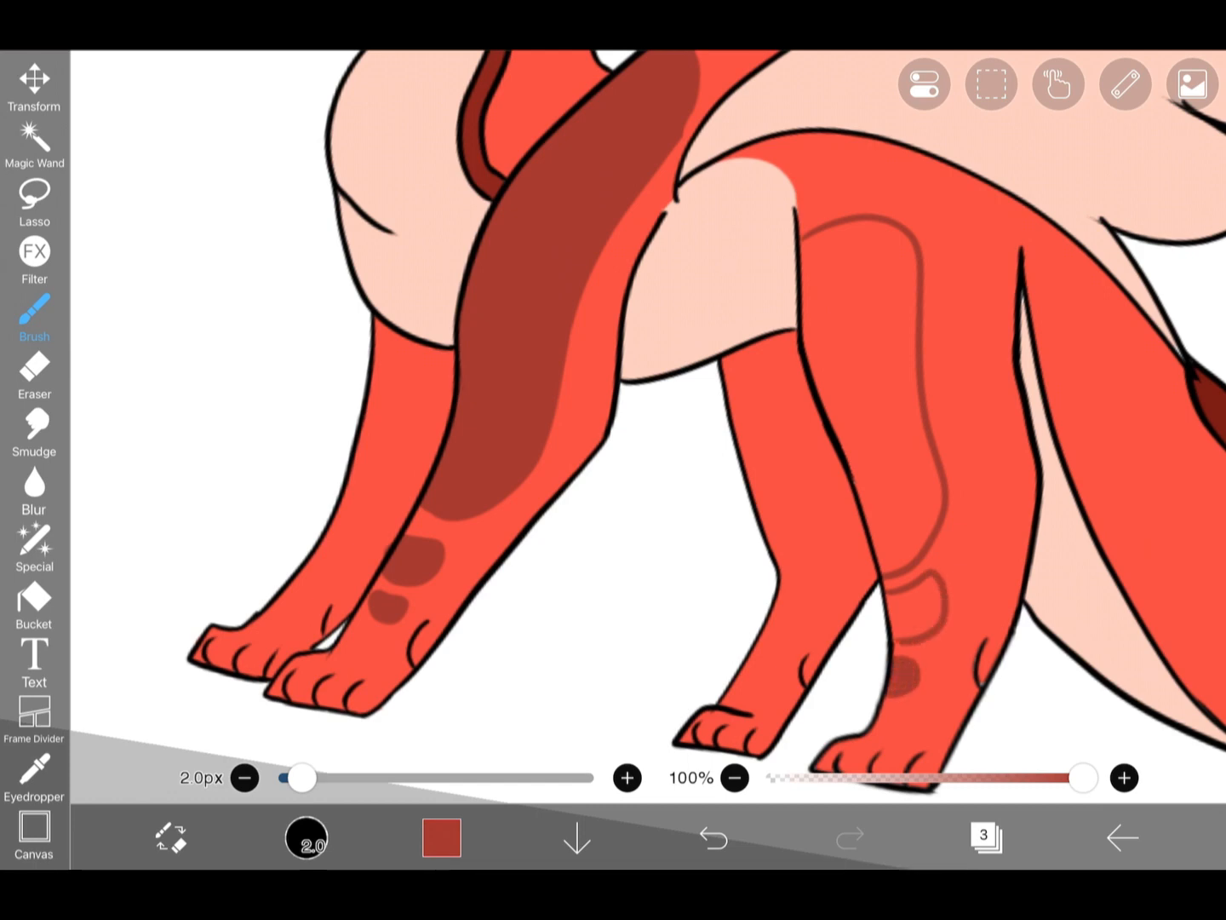
left_click(34, 601)
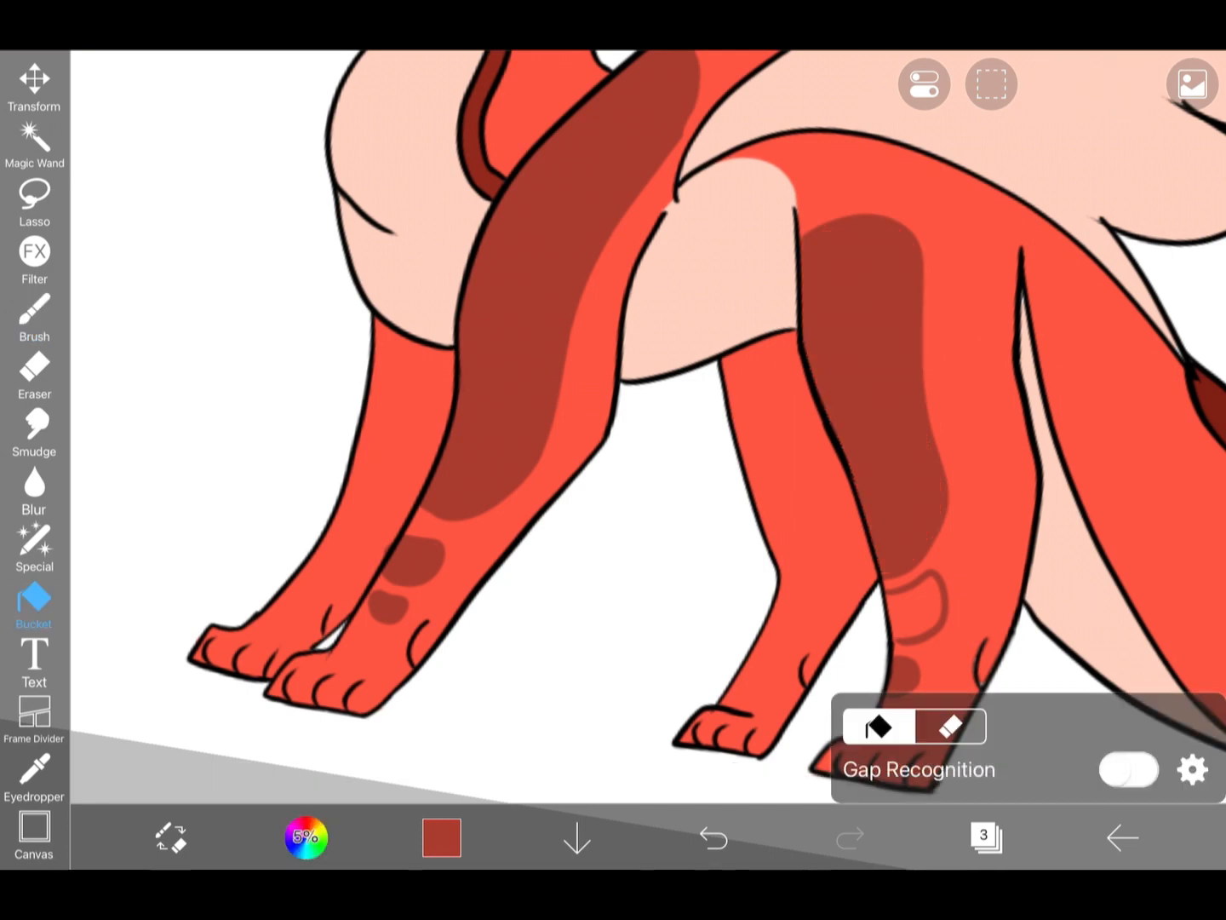
left_click(34, 315)
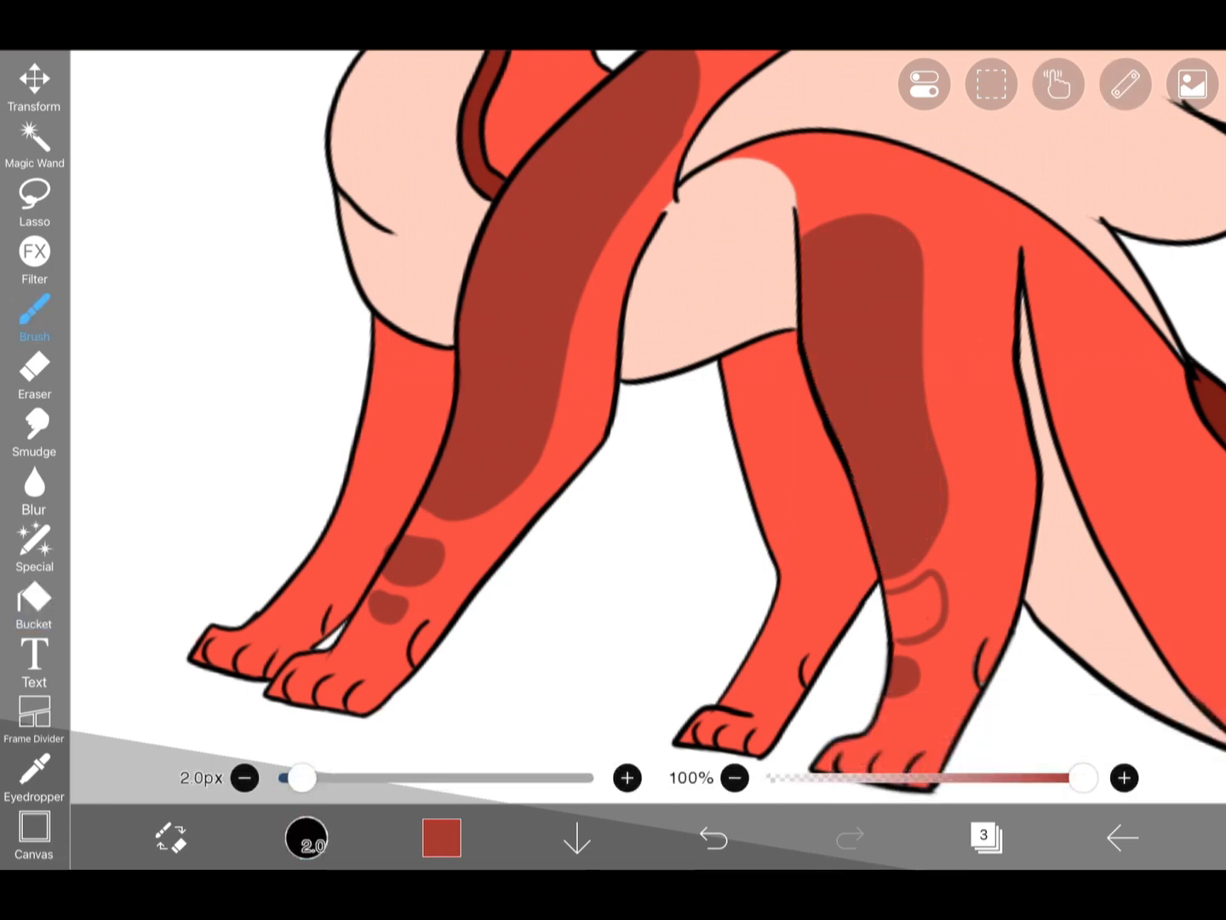
left_click(34, 605)
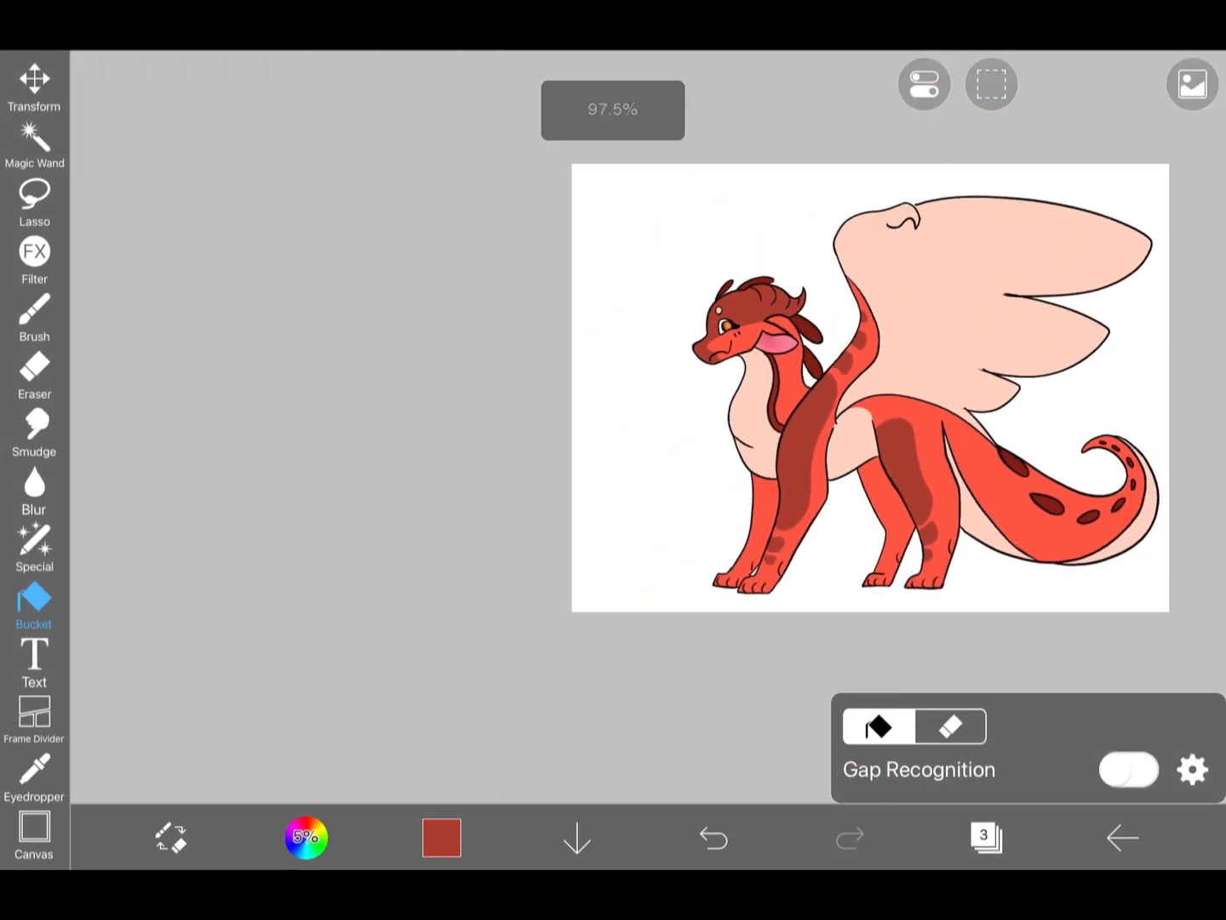
left_click(34, 319)
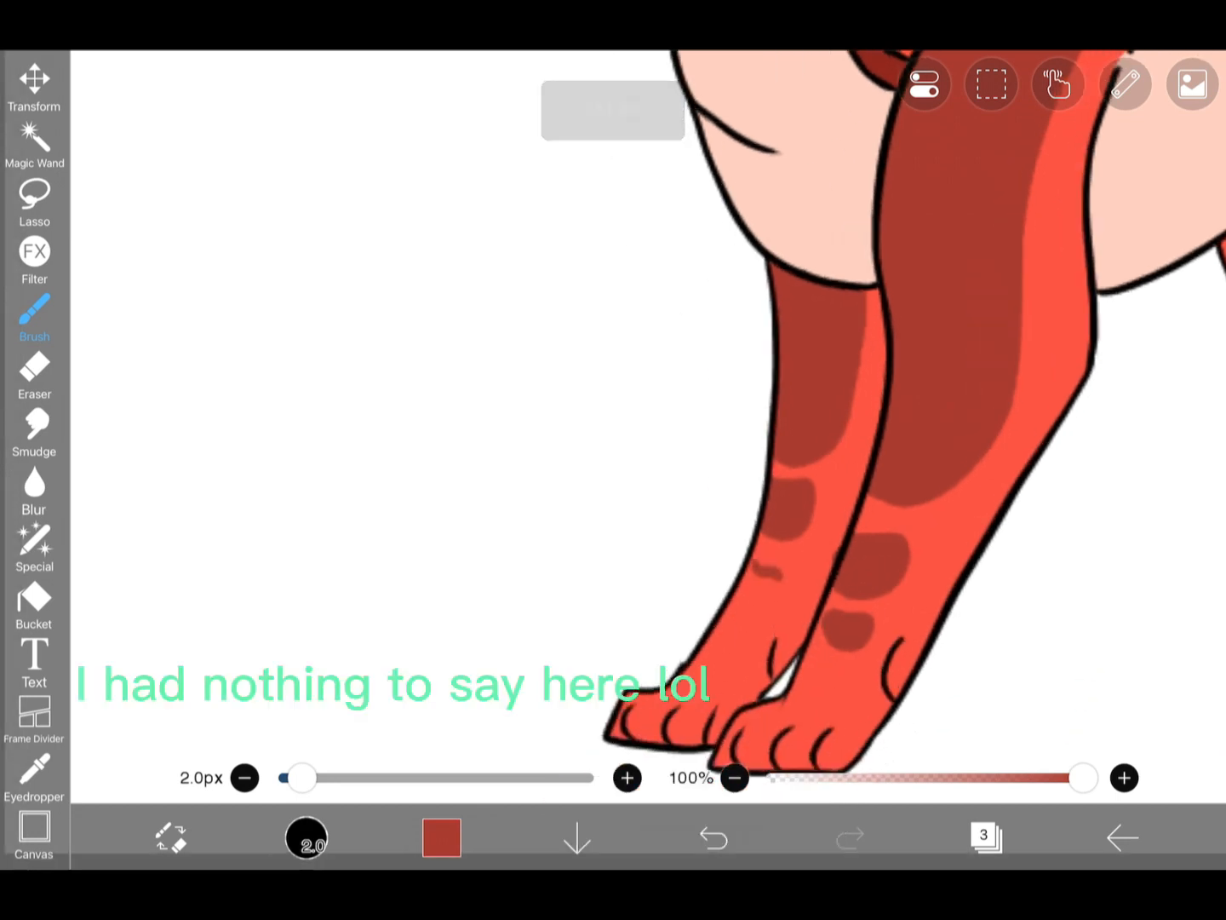
left_click(712, 837)
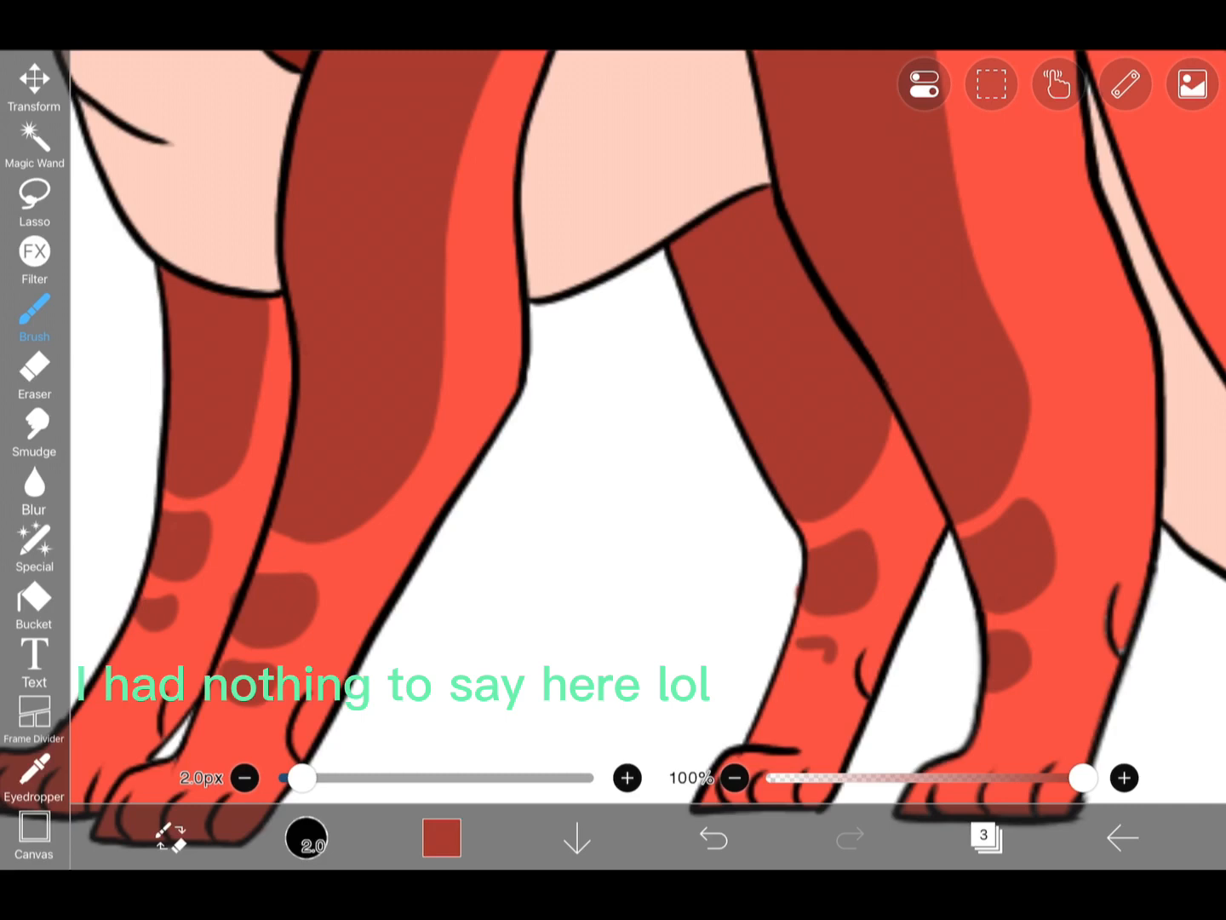
left_click(34, 375)
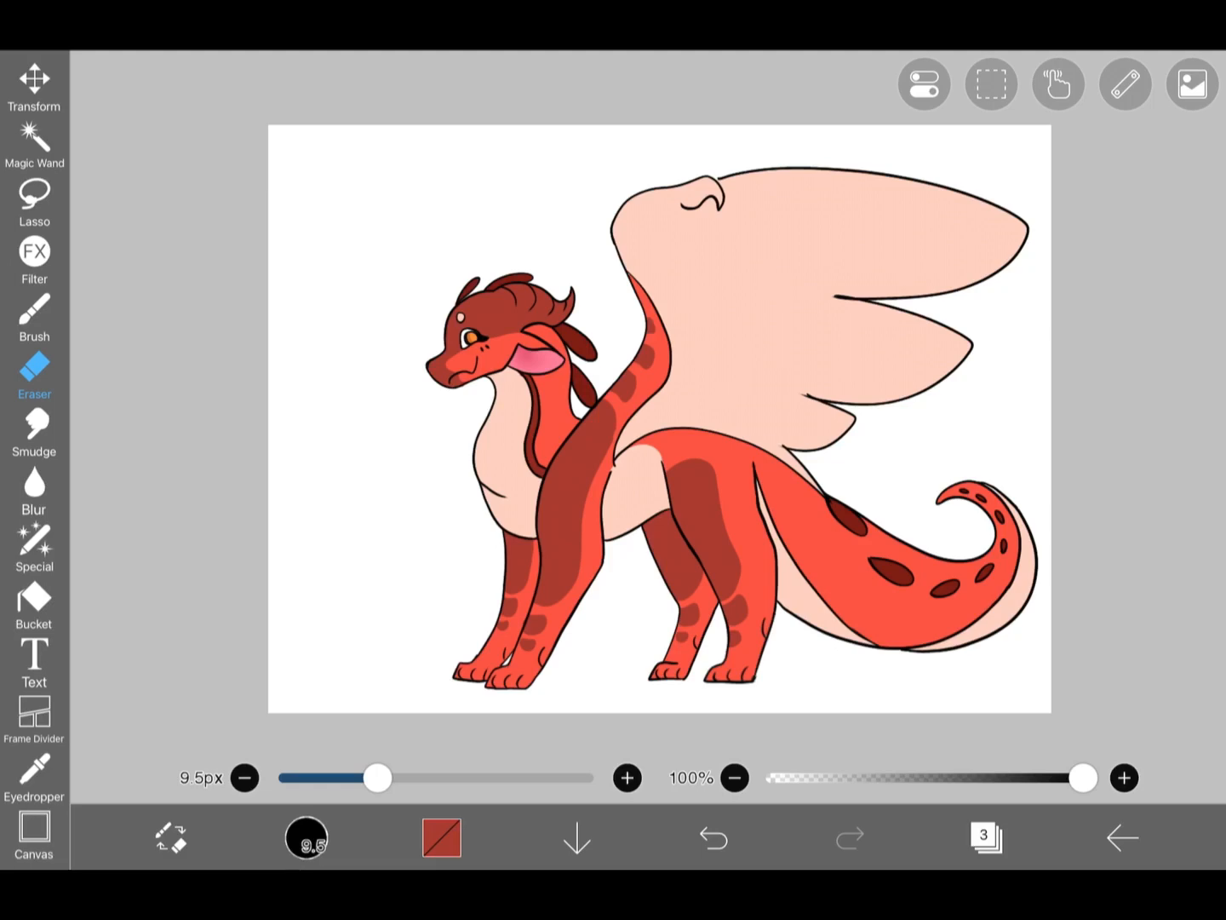
Step: Add a fourth empty layer above the colour layers with Multiply blending
left_click(984, 834)
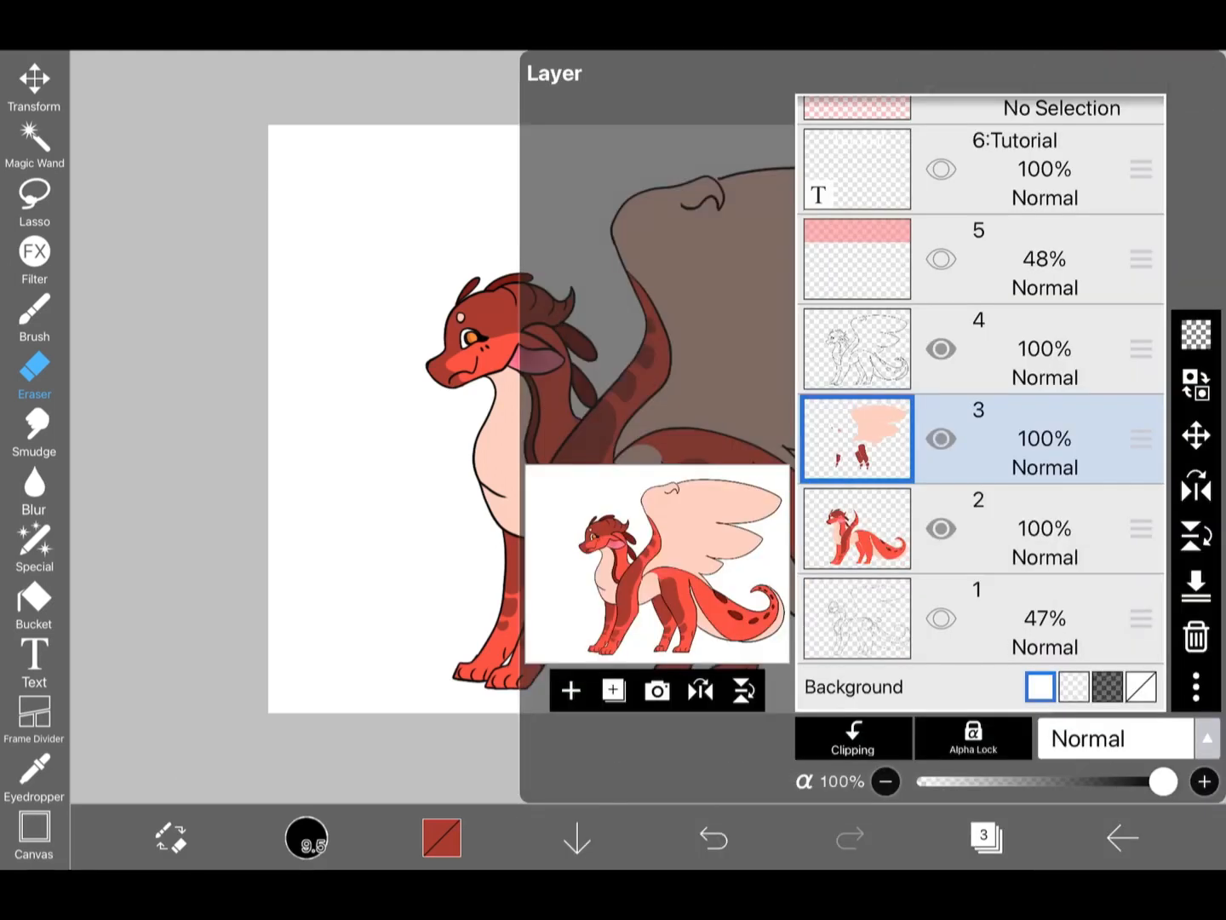
left_click(942, 168)
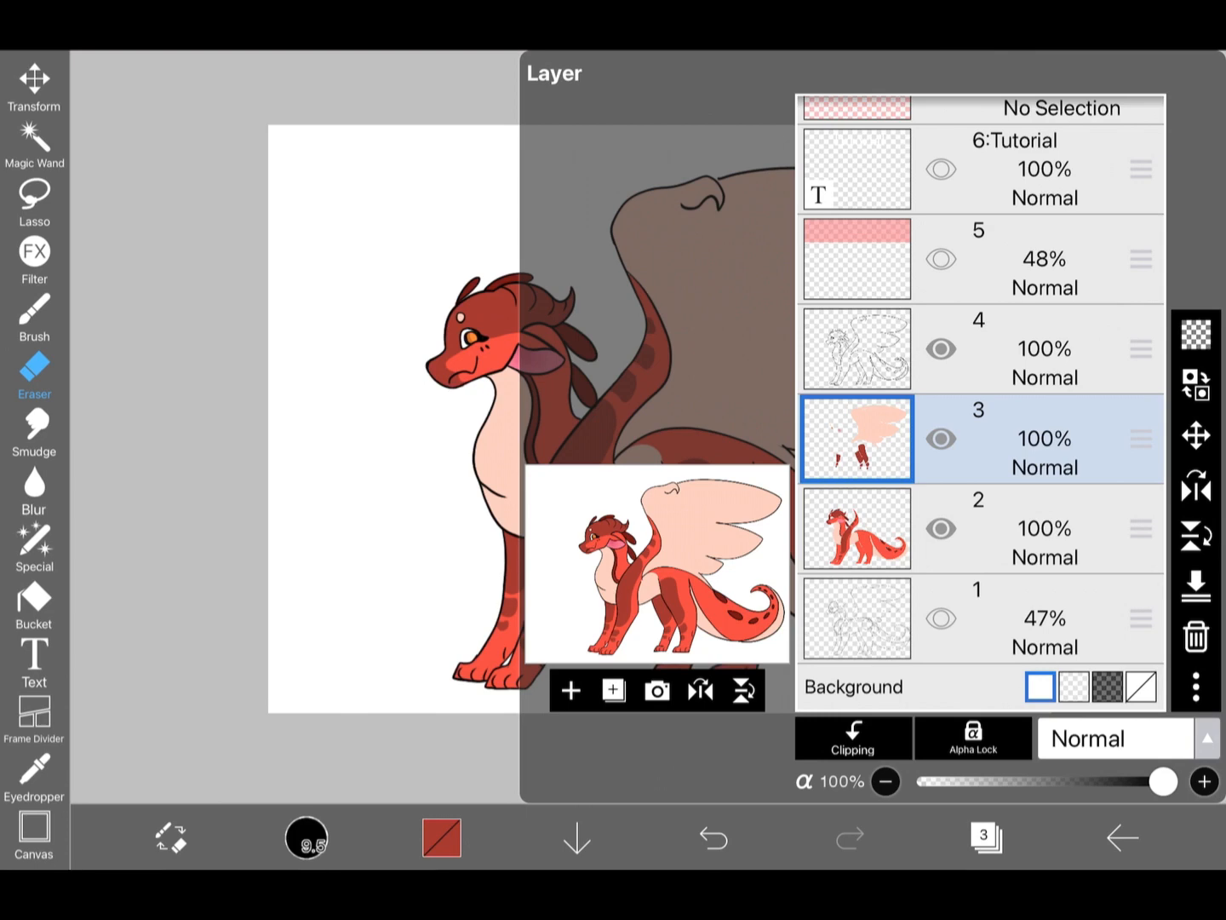
left_click(570, 691)
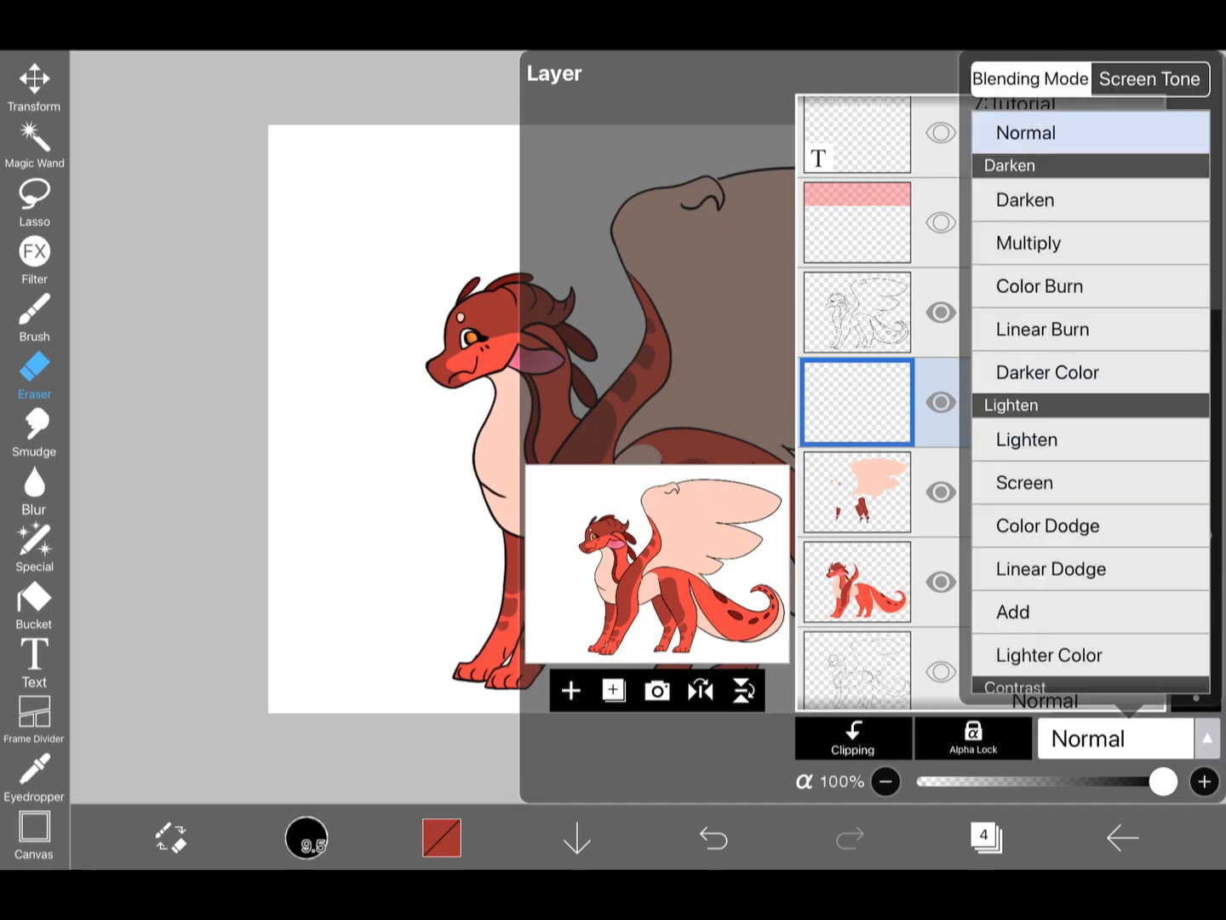
left_click(1028, 243)
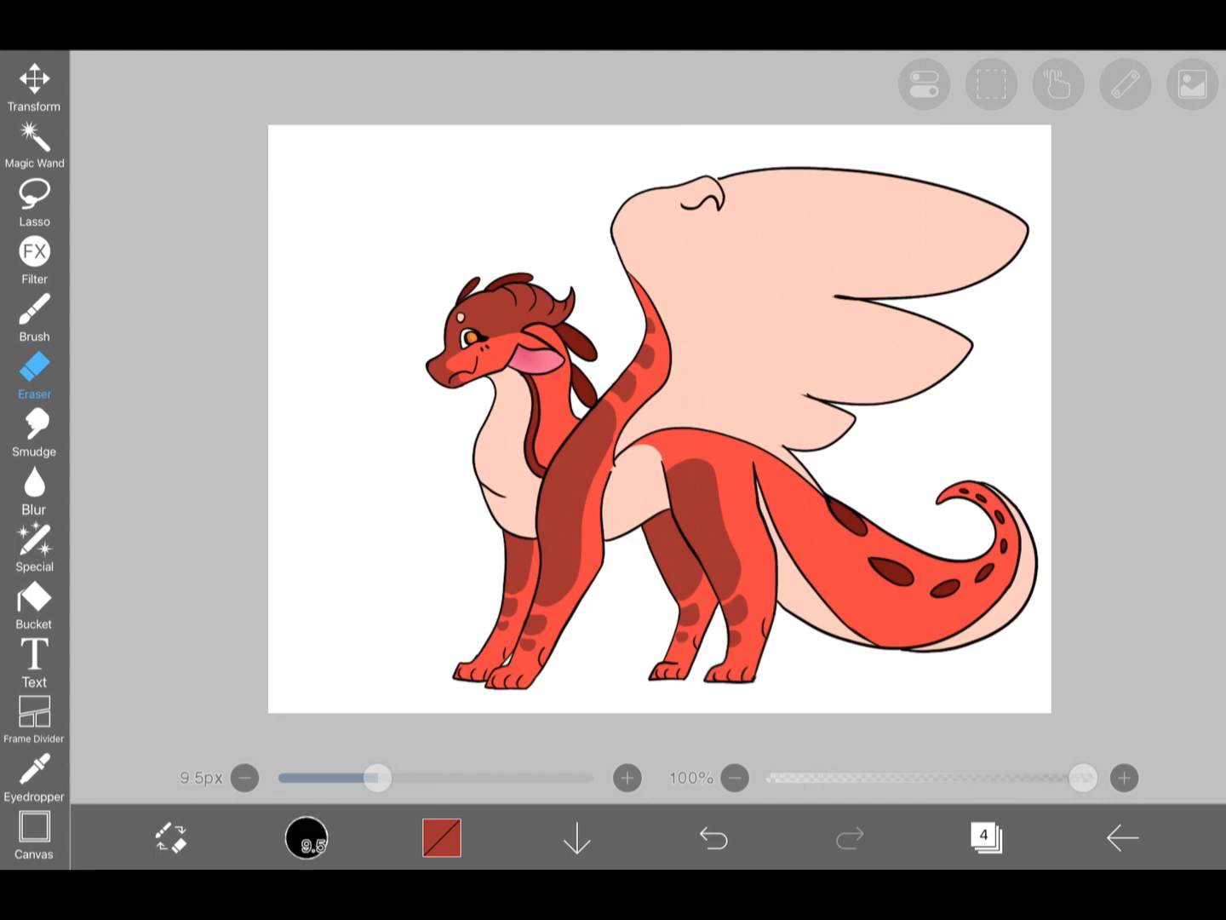
left_click(439, 837)
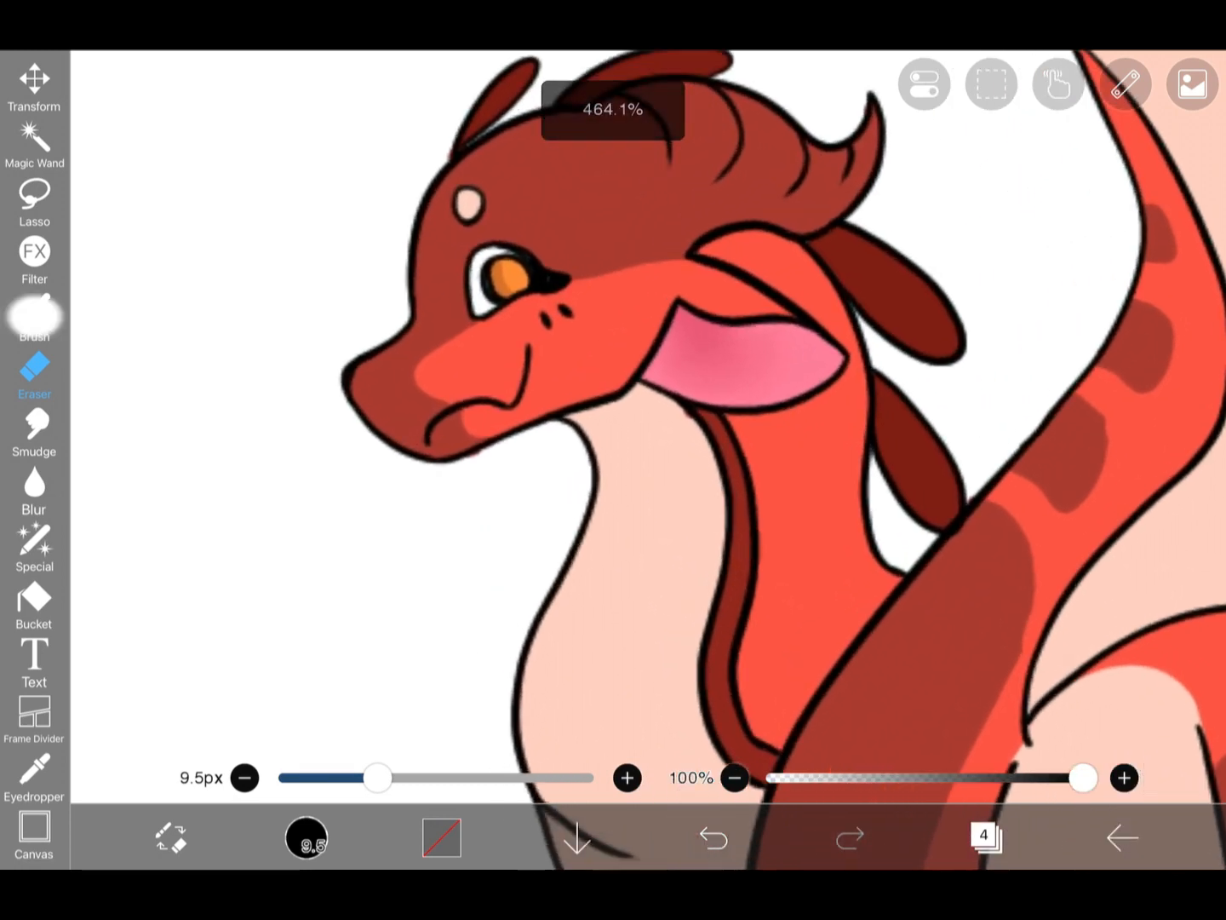
Step: Paint soft grey neck shadows below the head on the clipped Multiply layer
left_click(34, 315)
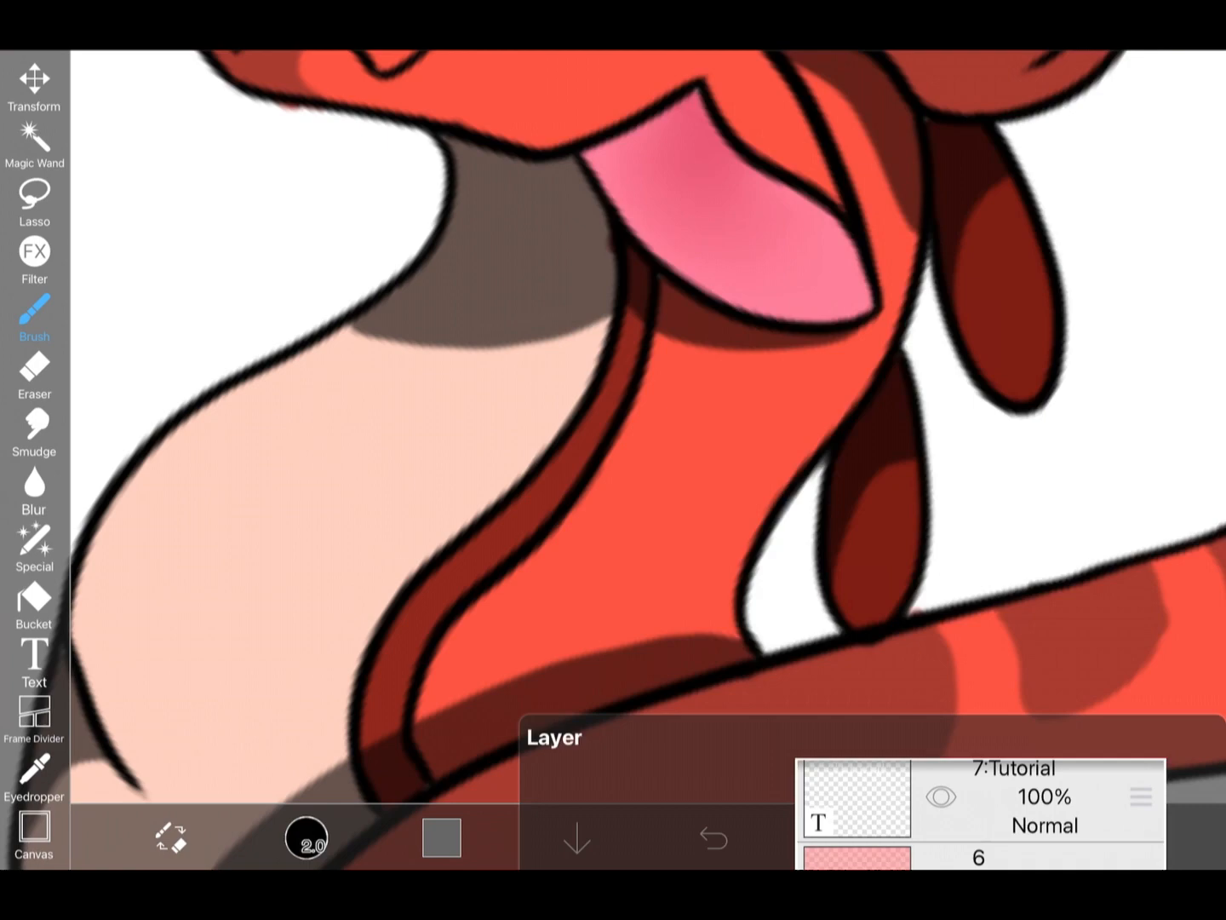
scroll("down", 3)
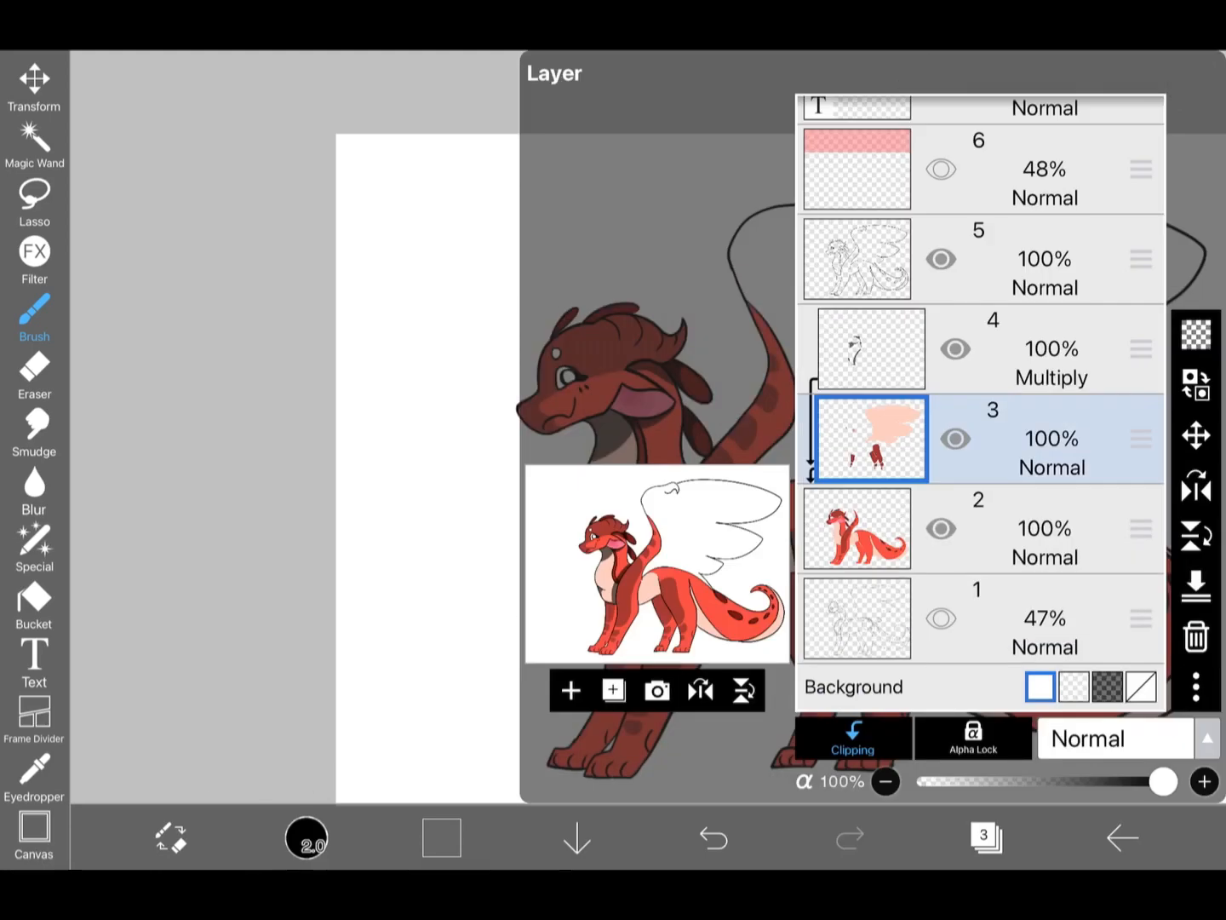
Step: Choose white as the painting colour and select base colour layer 2
left_click(855, 528)
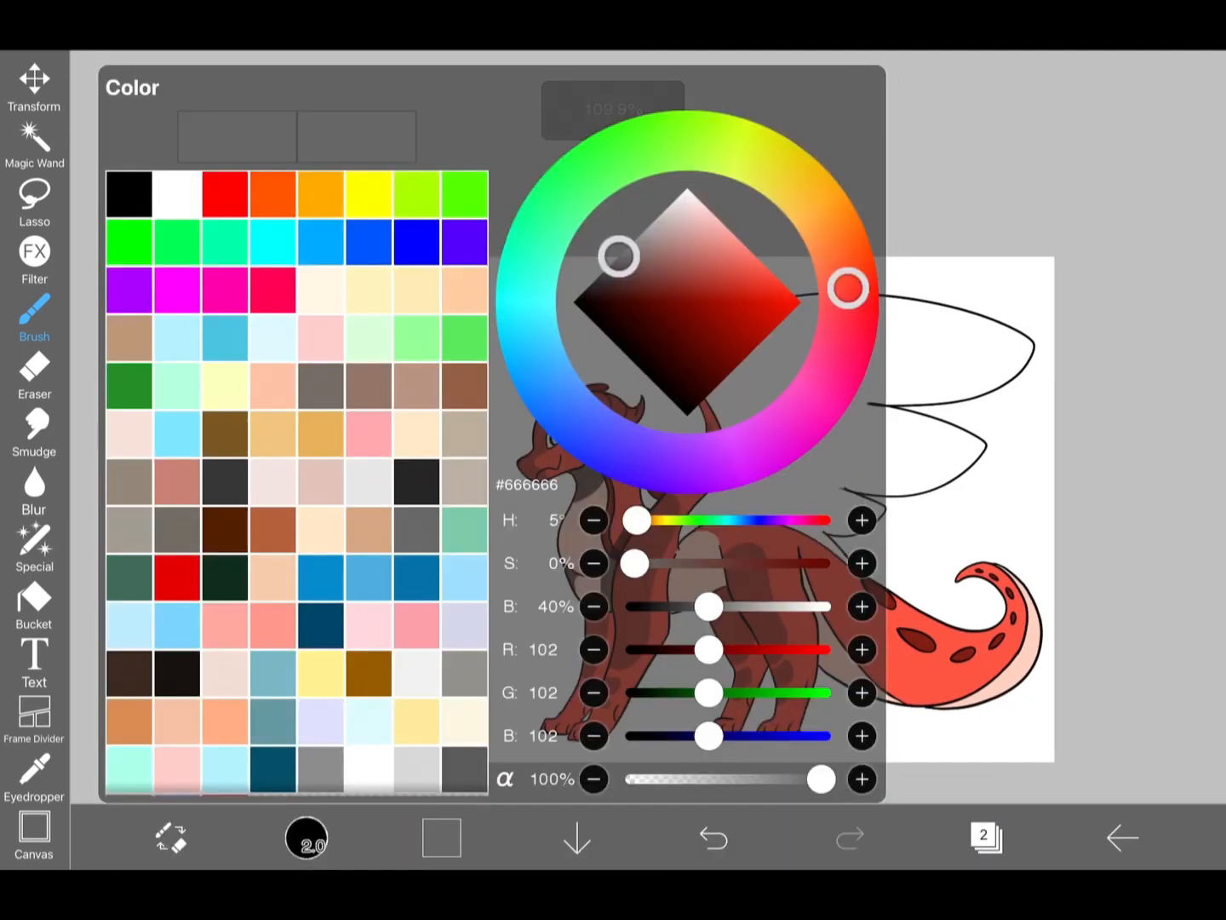
left_click(441, 836)
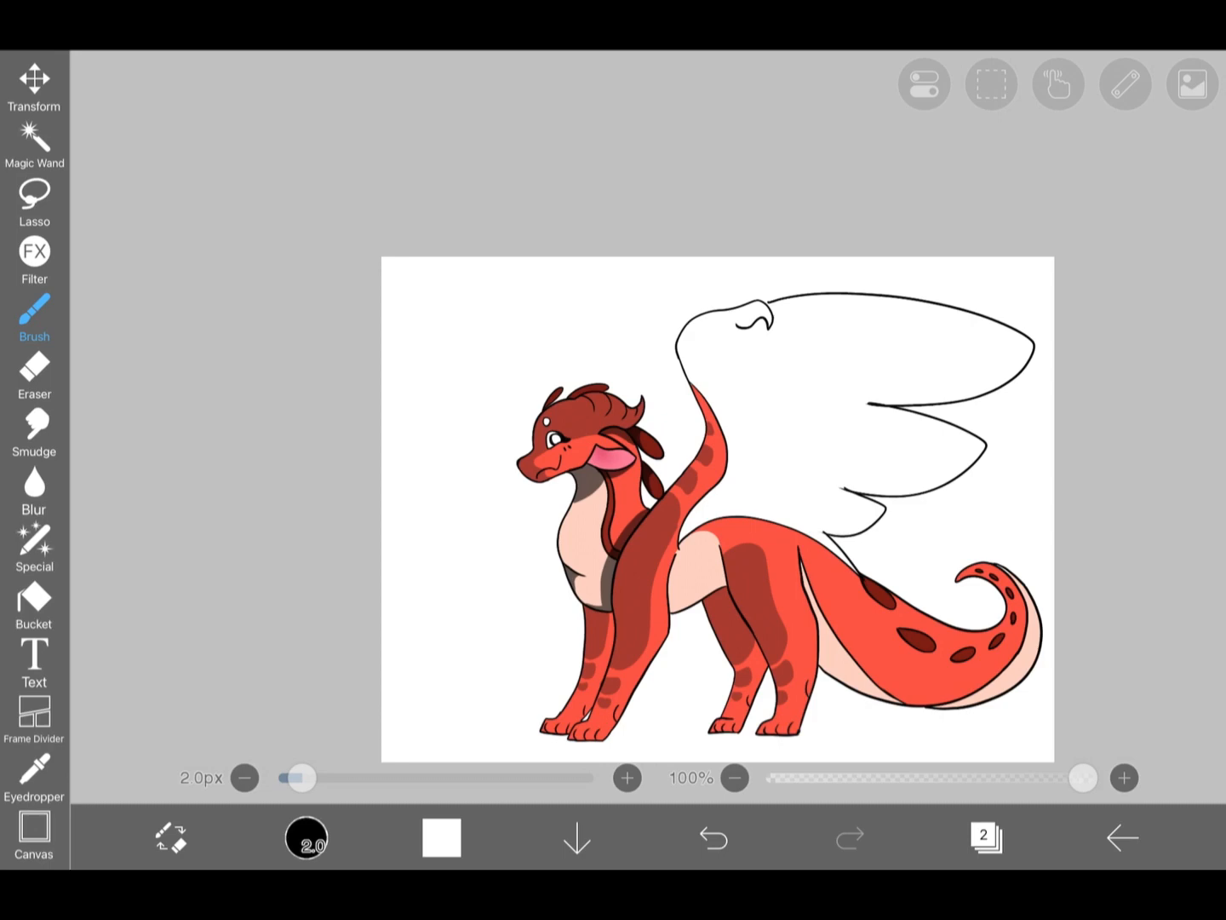
left_click(35, 604)
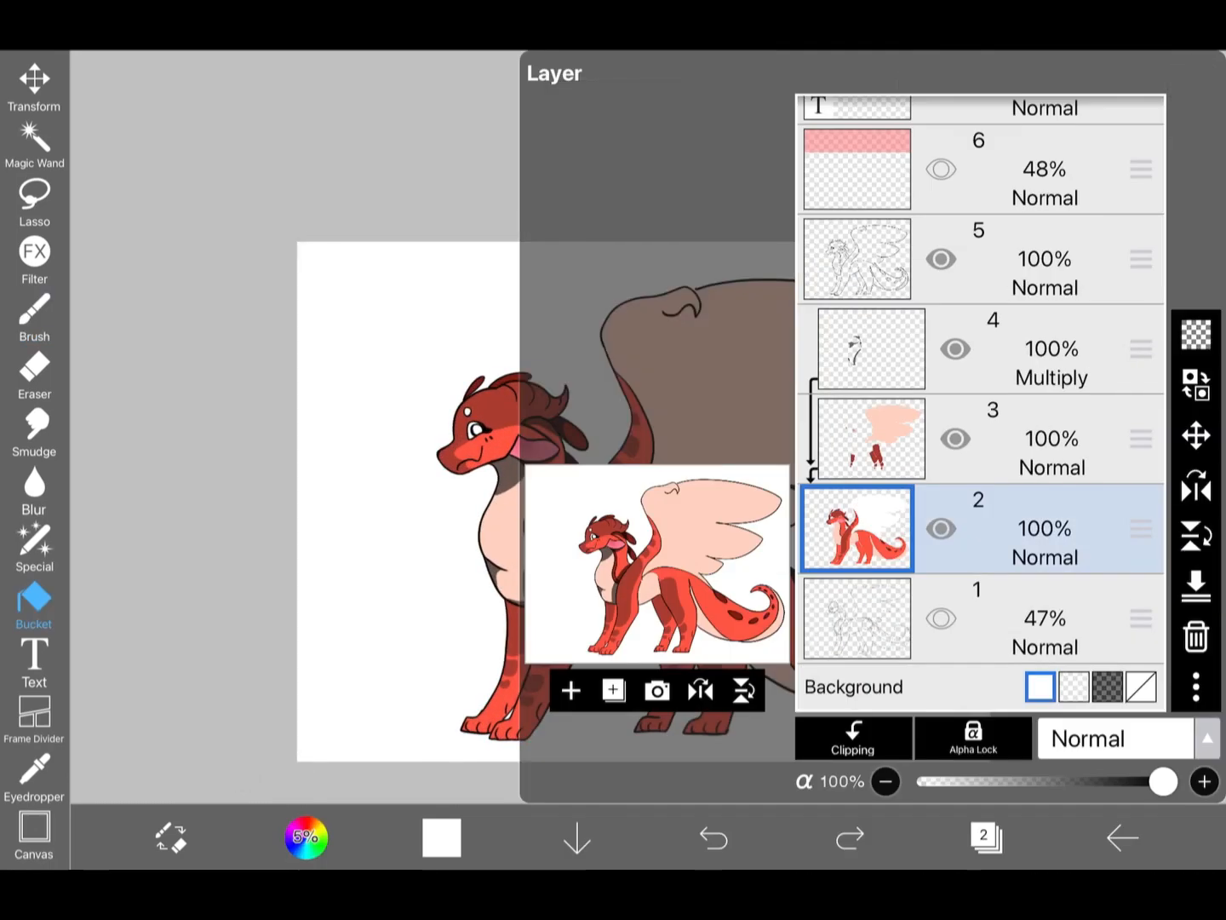
Step: Switch the canvas background to the transparent checkerboard and resume freehand painting
left_click(1074, 687)
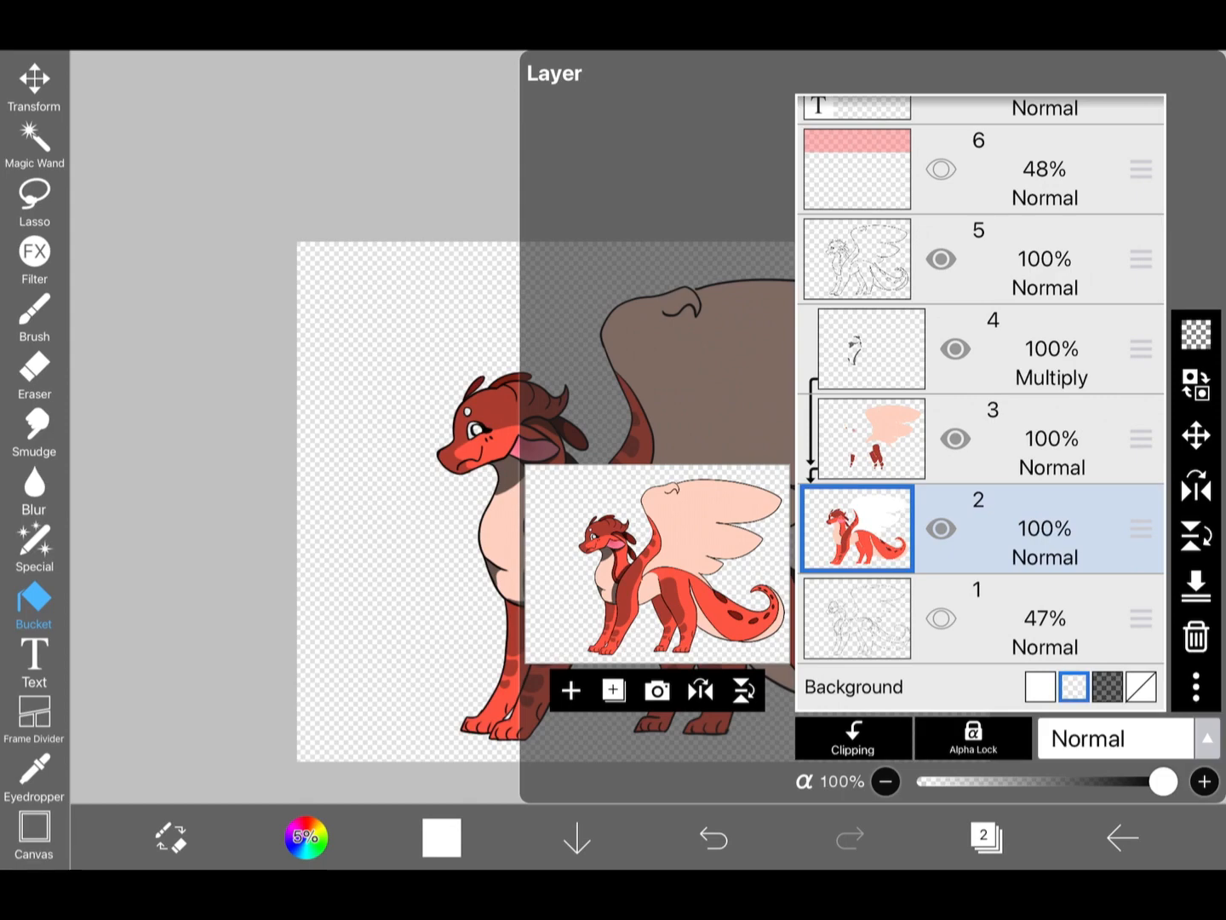
left_click(868, 349)
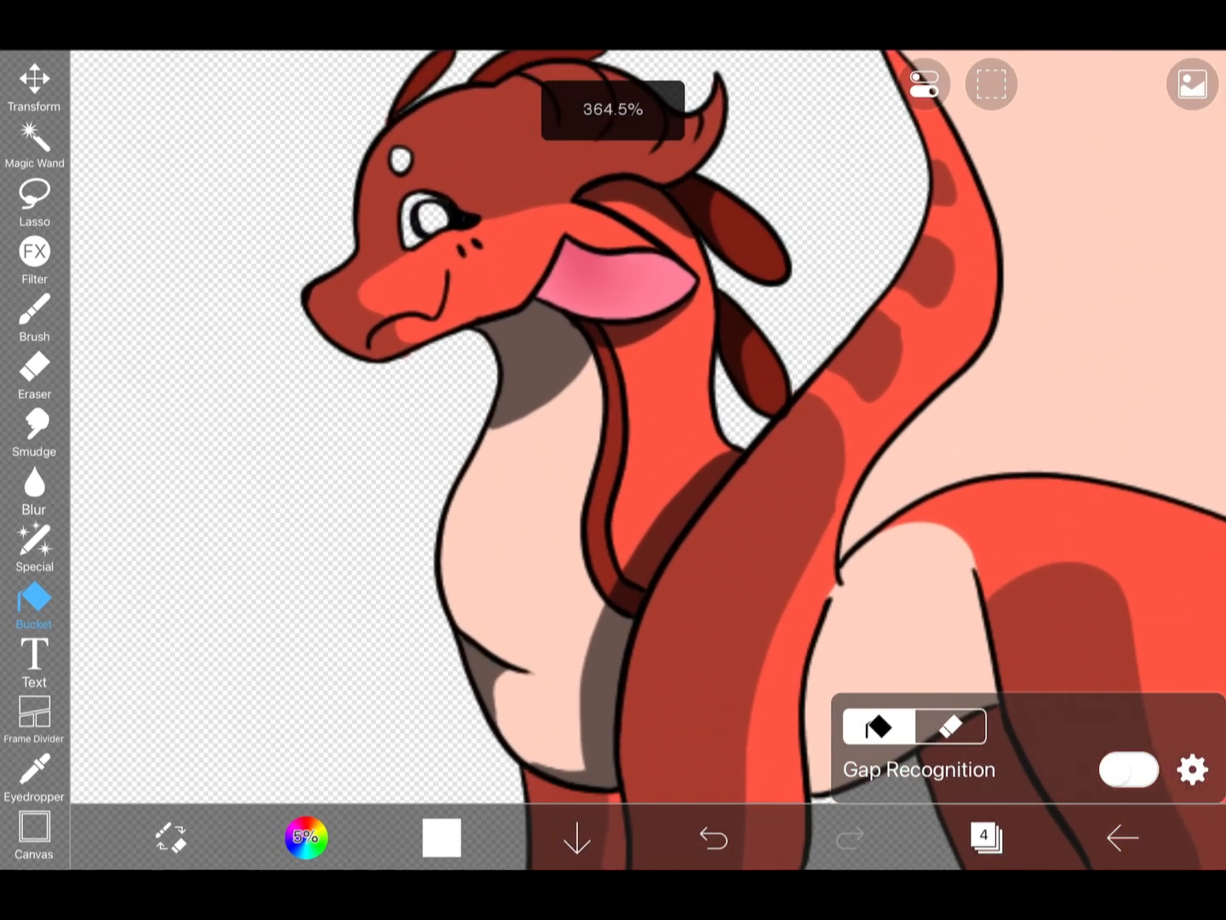
left_click(35, 320)
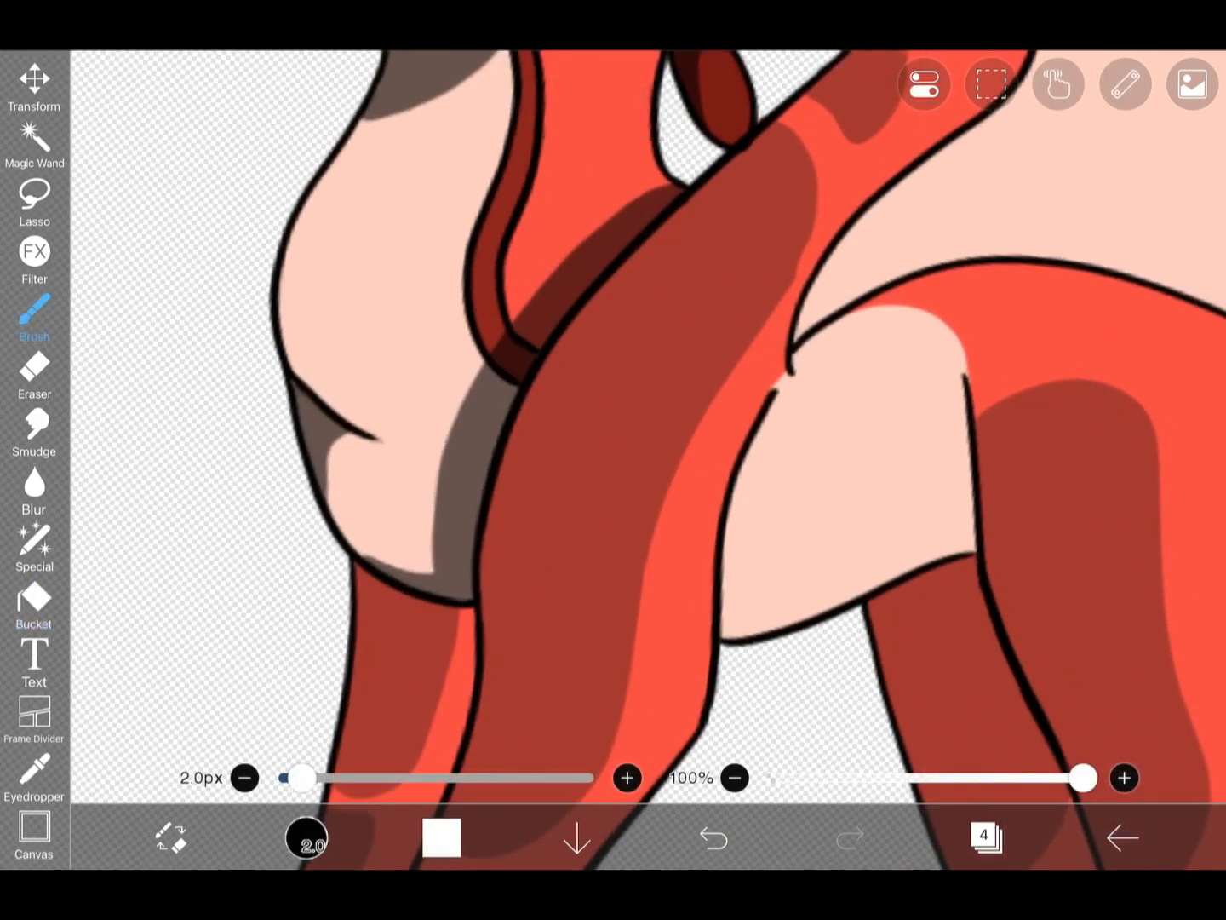
left_click(985, 837)
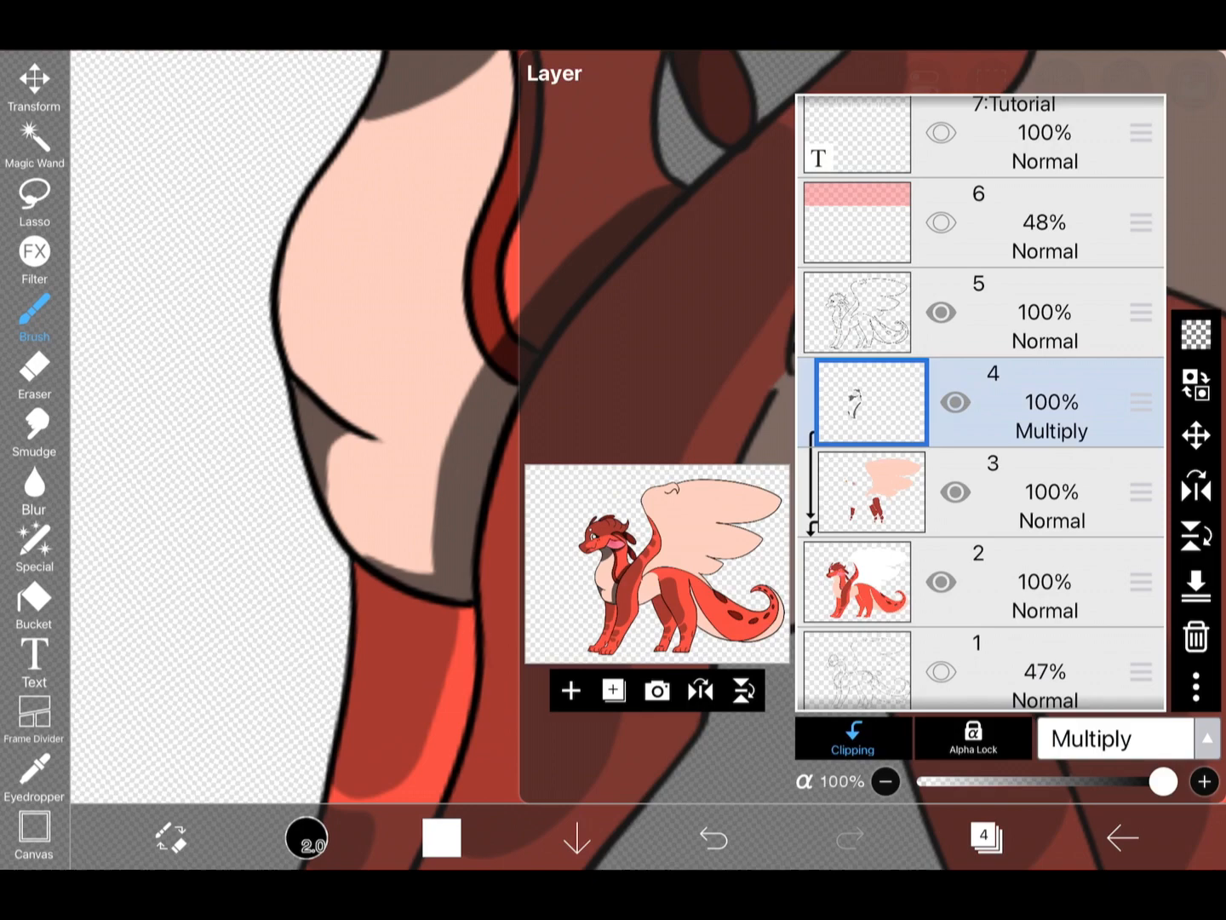
Step: Hide the colour layers to view the grey shadows alone, undoing a shading stroke
left_click(869, 491)
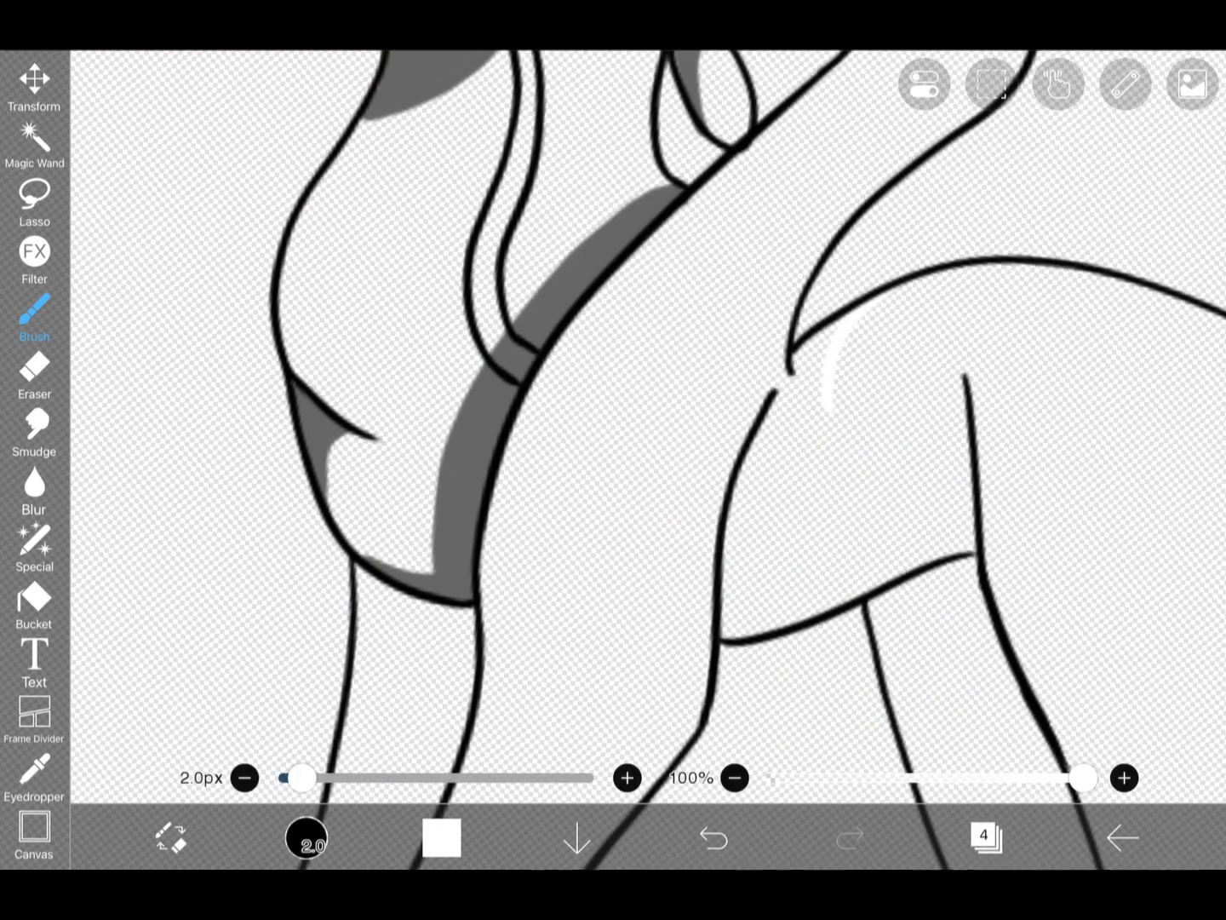
left_click(713, 837)
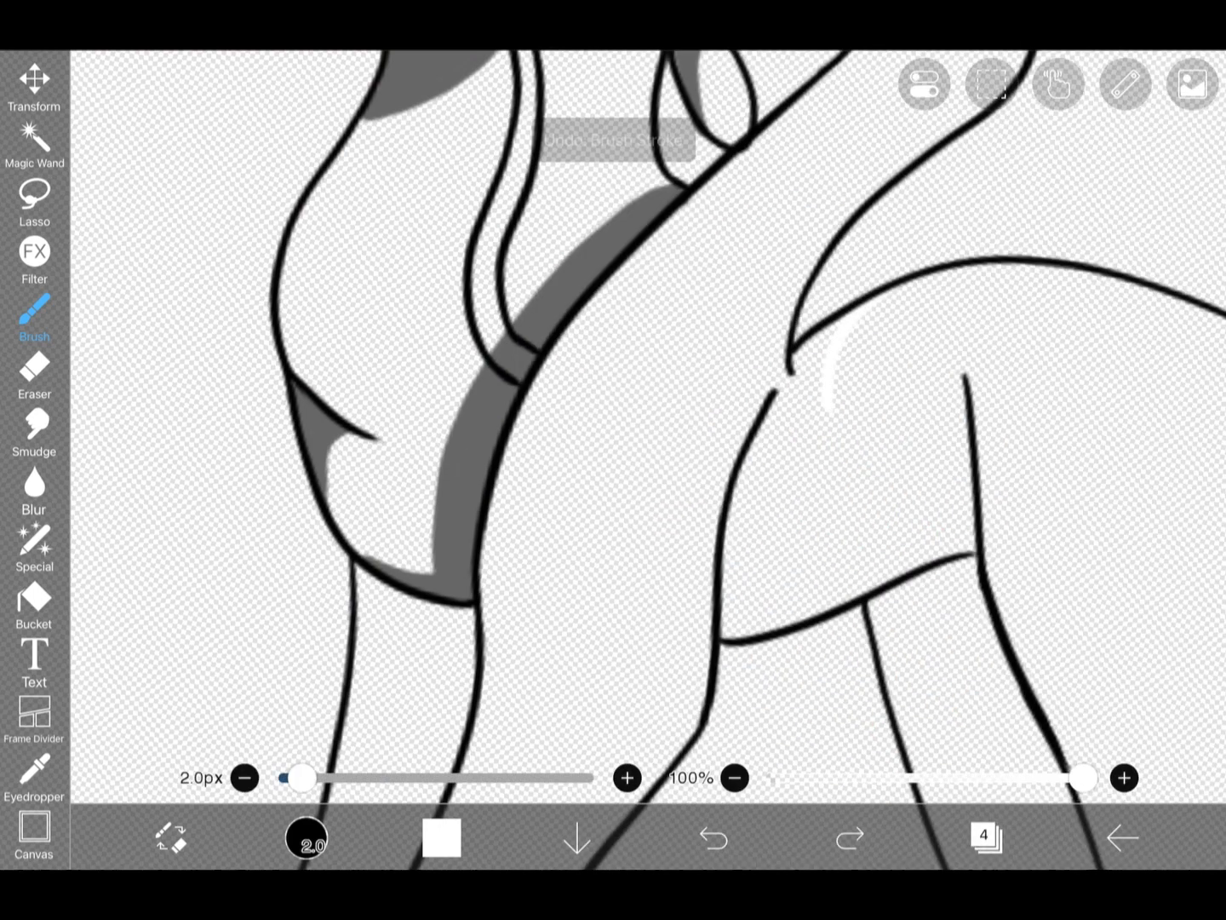
left_click(714, 838)
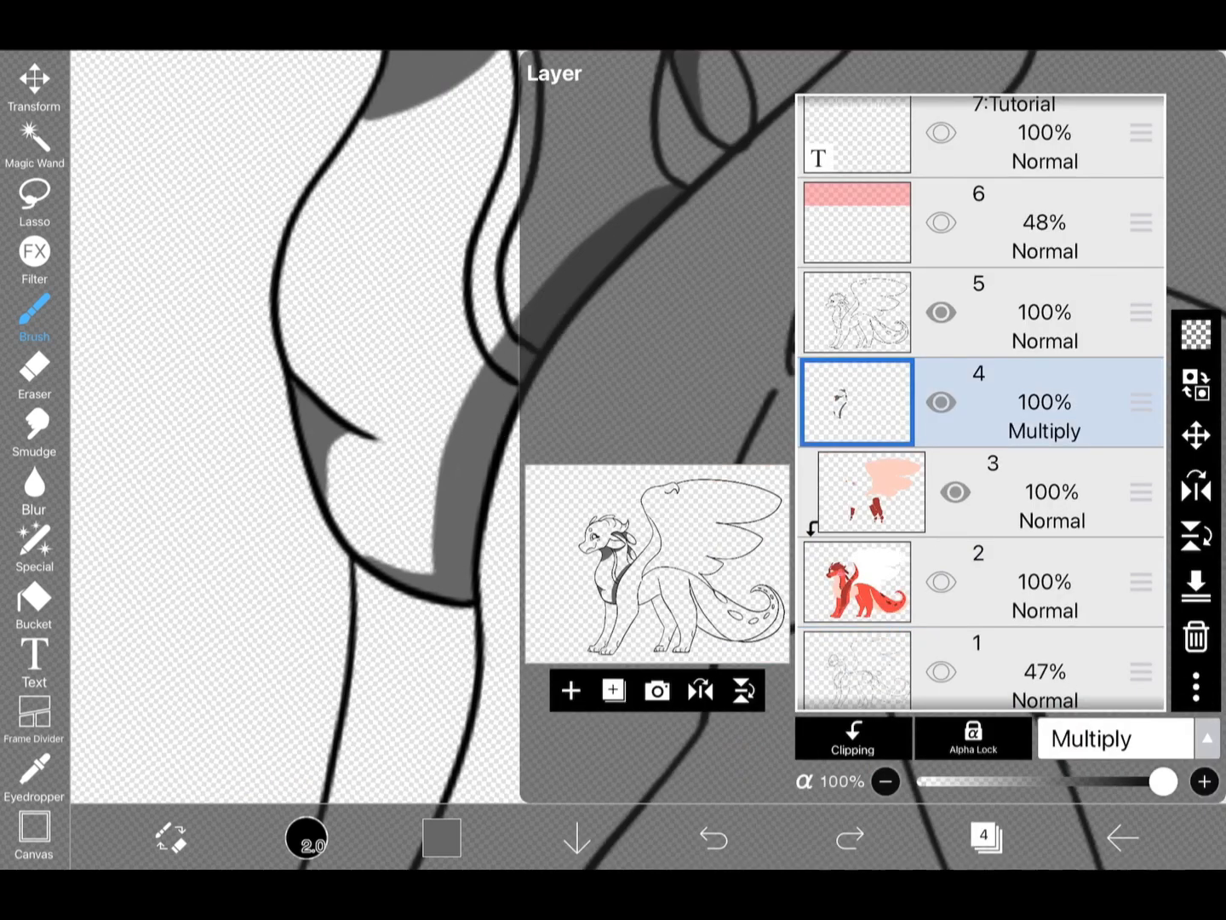
left_click(855, 581)
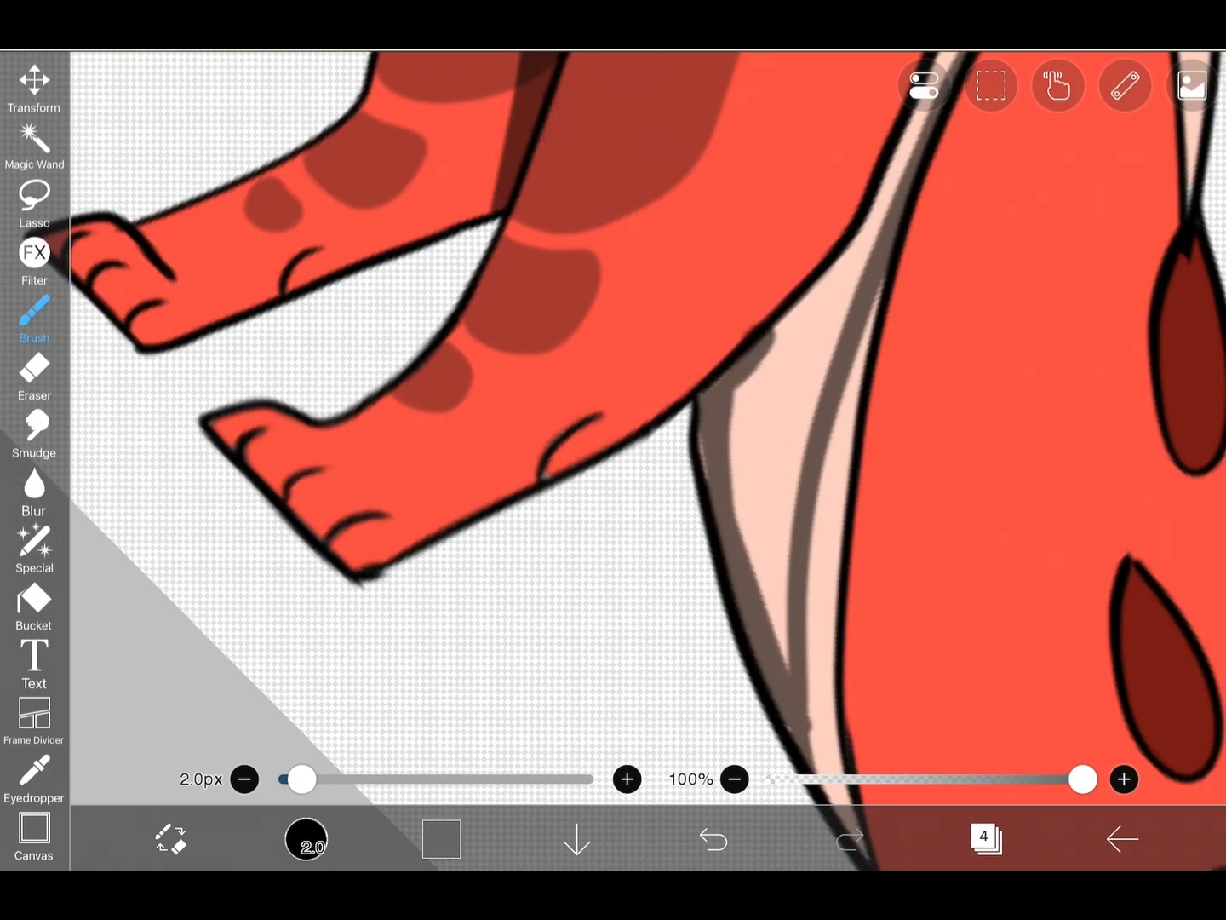
Step: Shade the chest, legs, tail underside and wing edges, undoing a stray eraser stroke
left_click(34, 604)
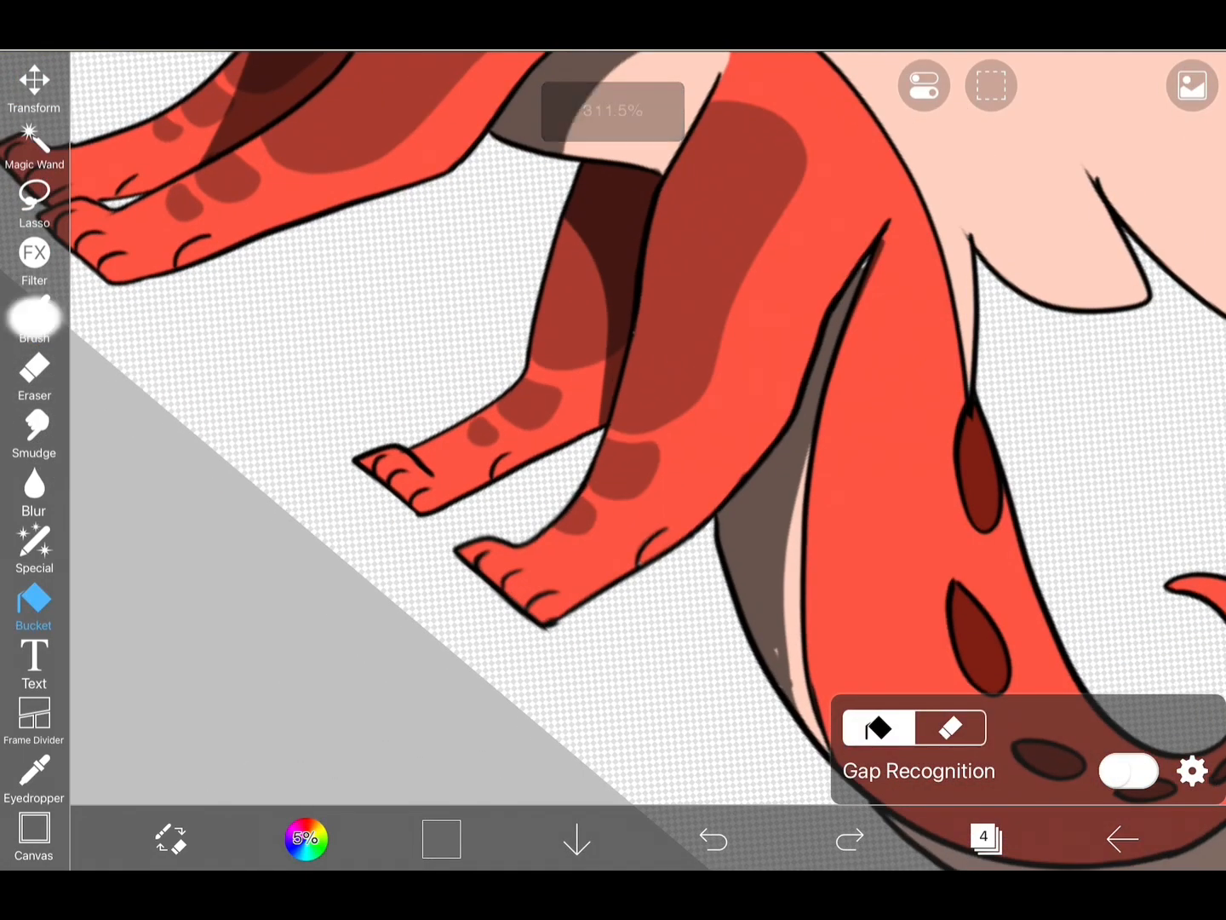
left_click(34, 319)
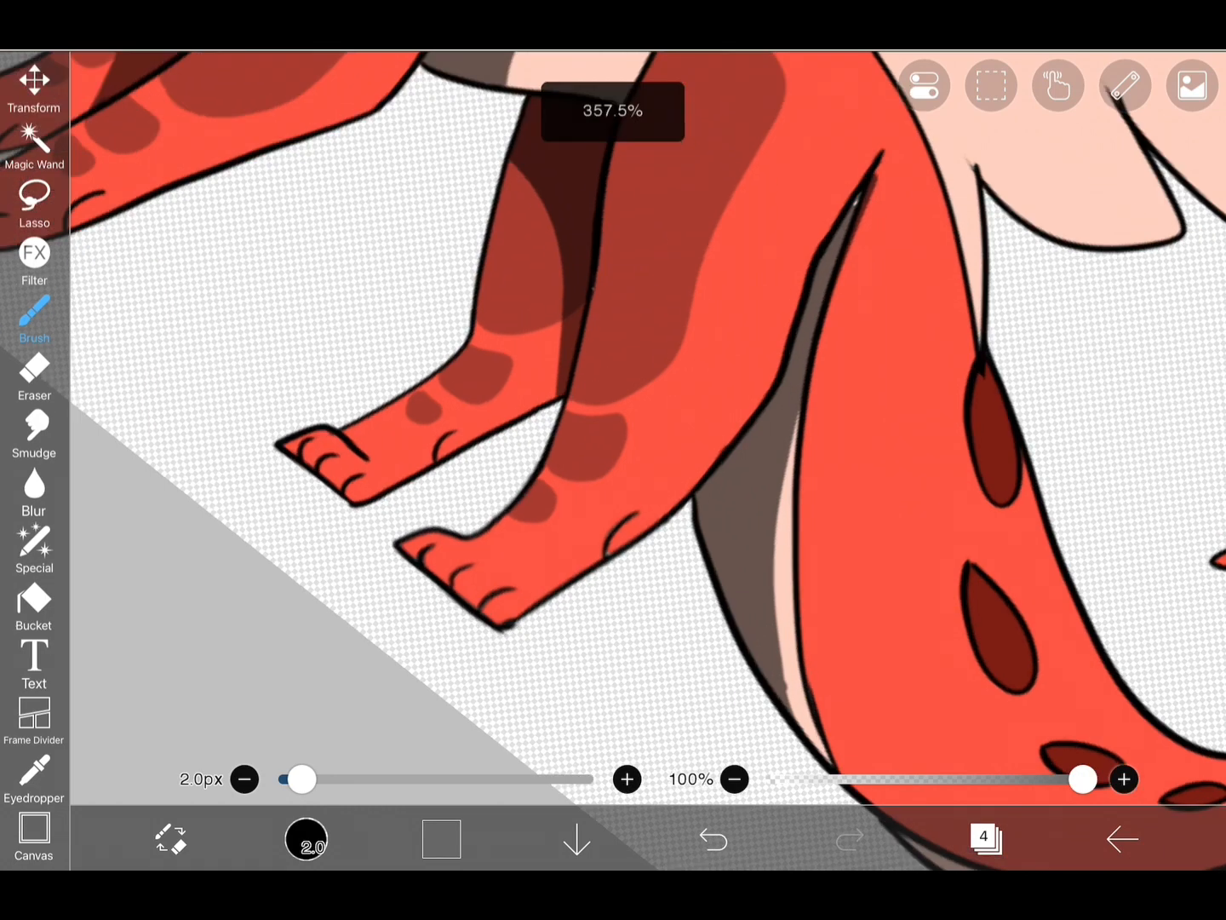
left_click(34, 375)
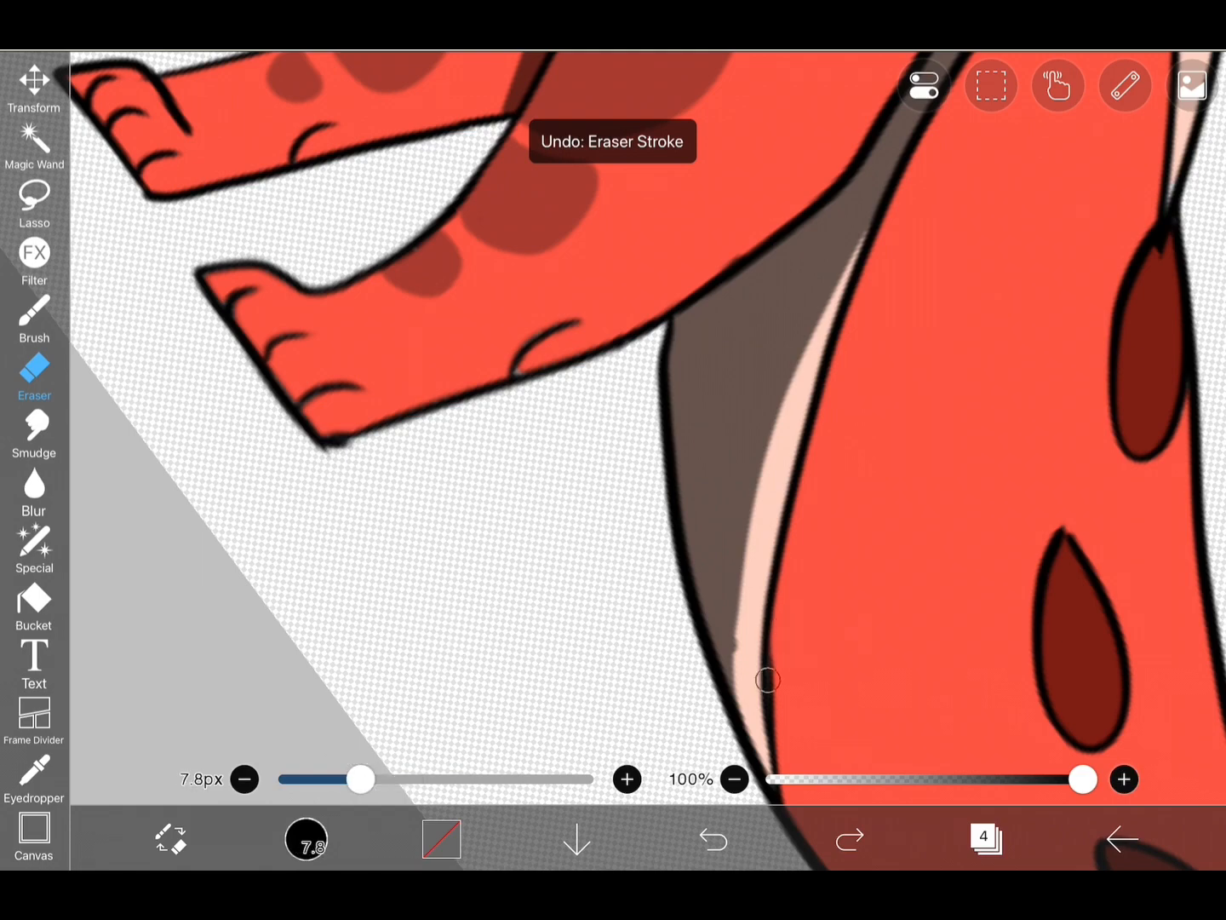
left_click(712, 839)
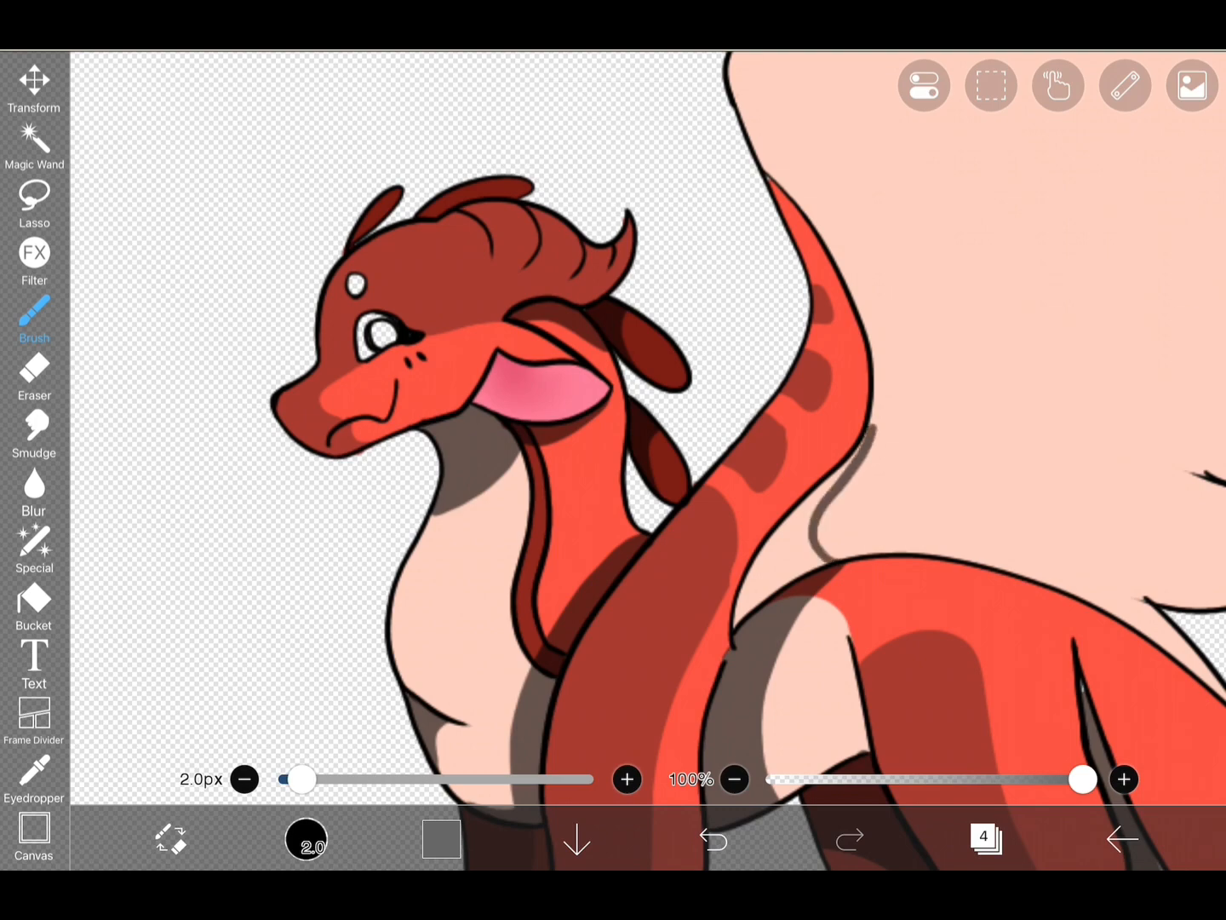
left_click(34, 605)
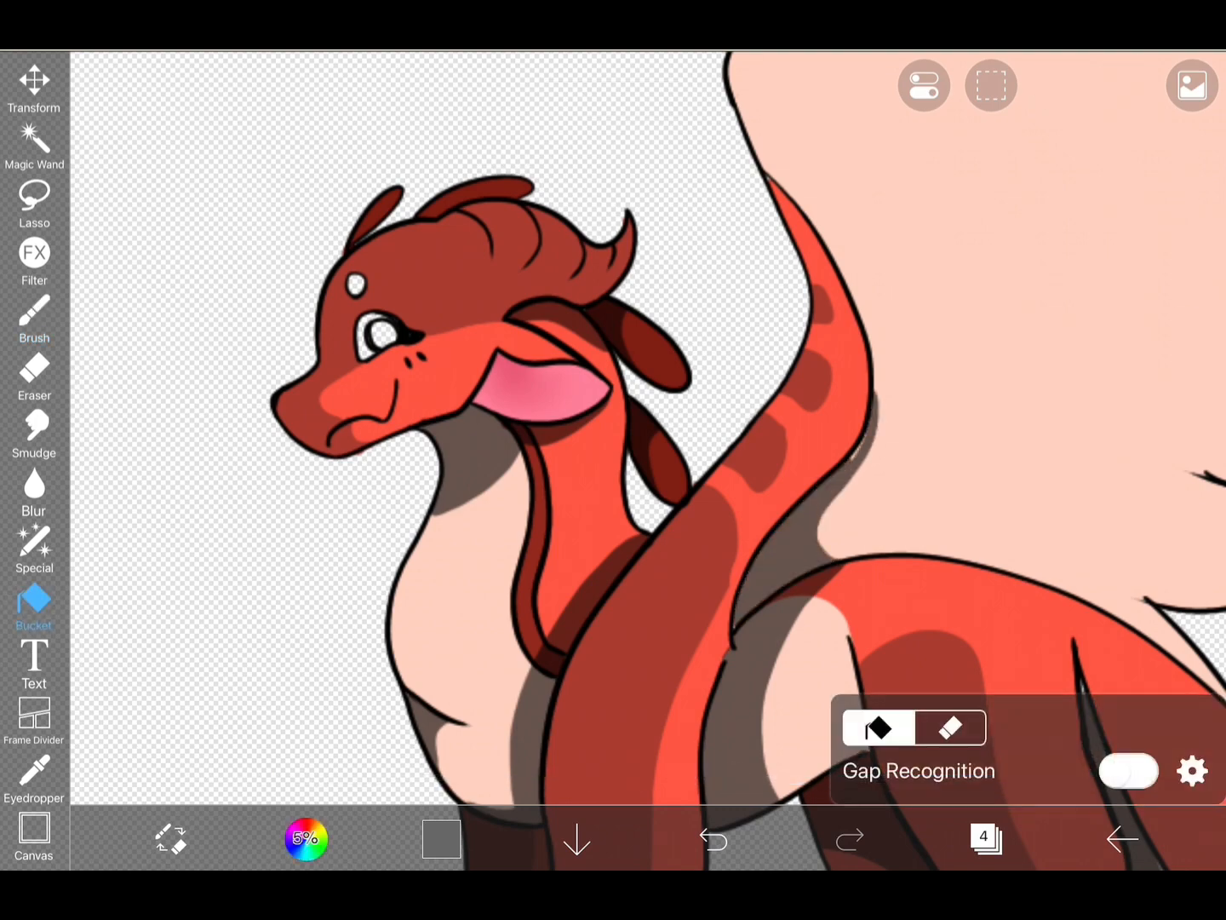
left_click(34, 319)
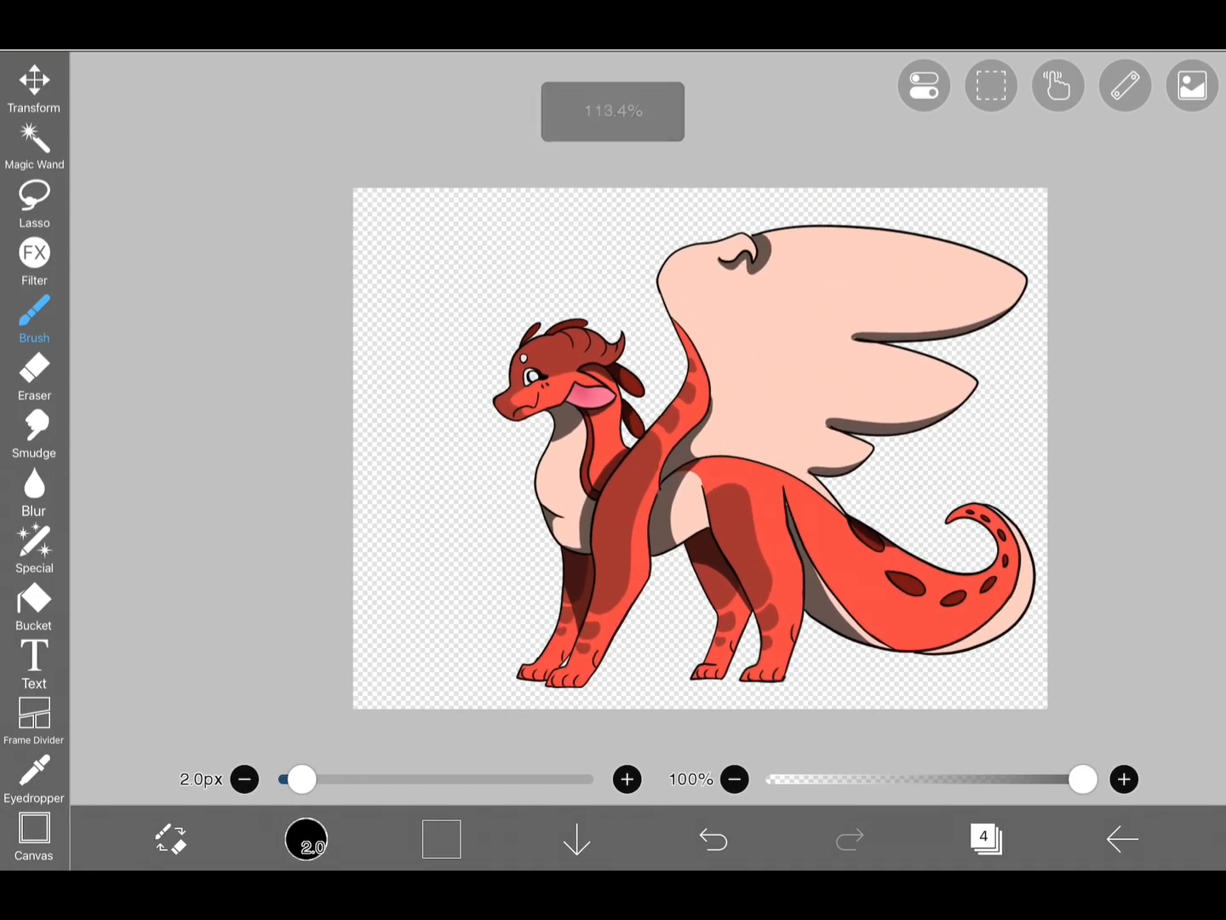
Step: Retouch the orange eye on layer 2 with a thin white rim, undoing a stray erase
left_click(984, 838)
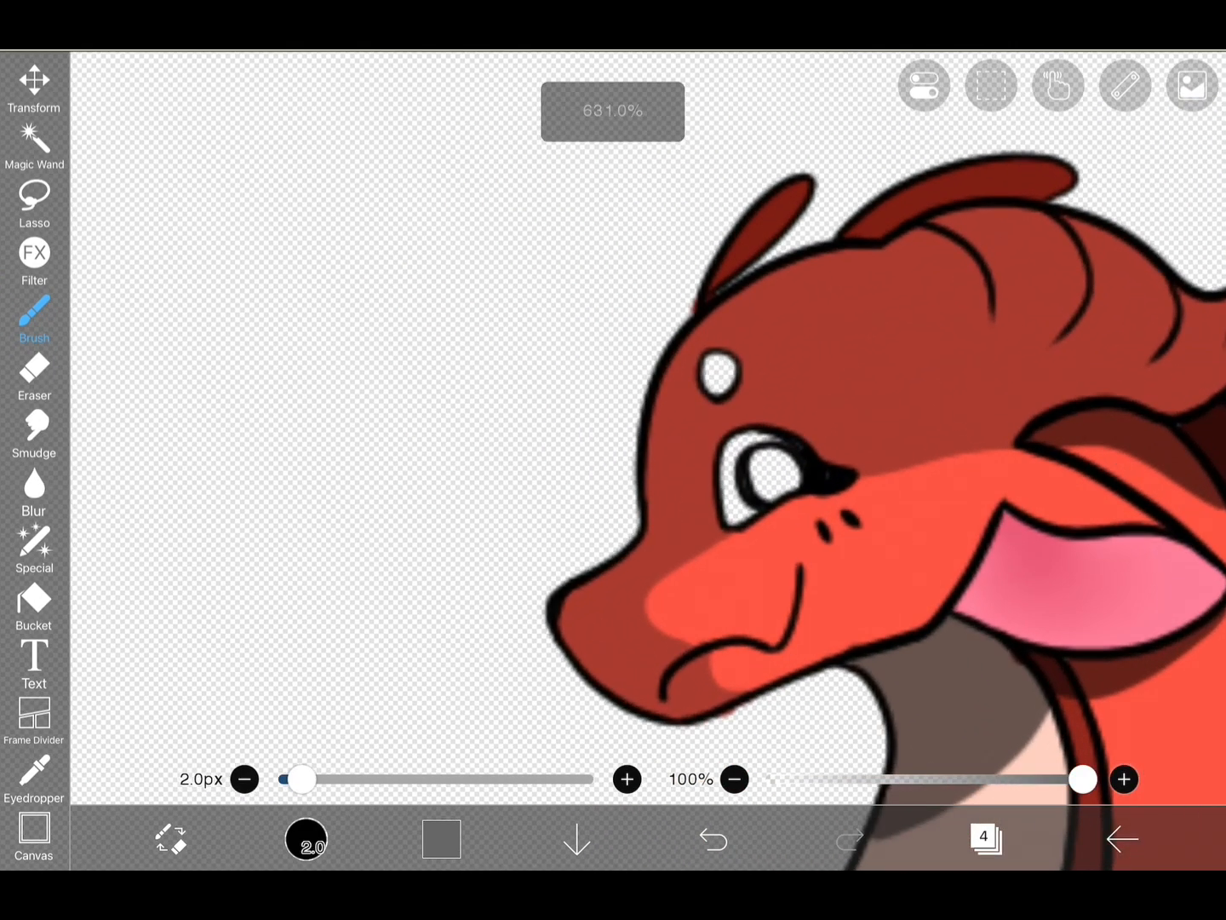
left_click(985, 839)
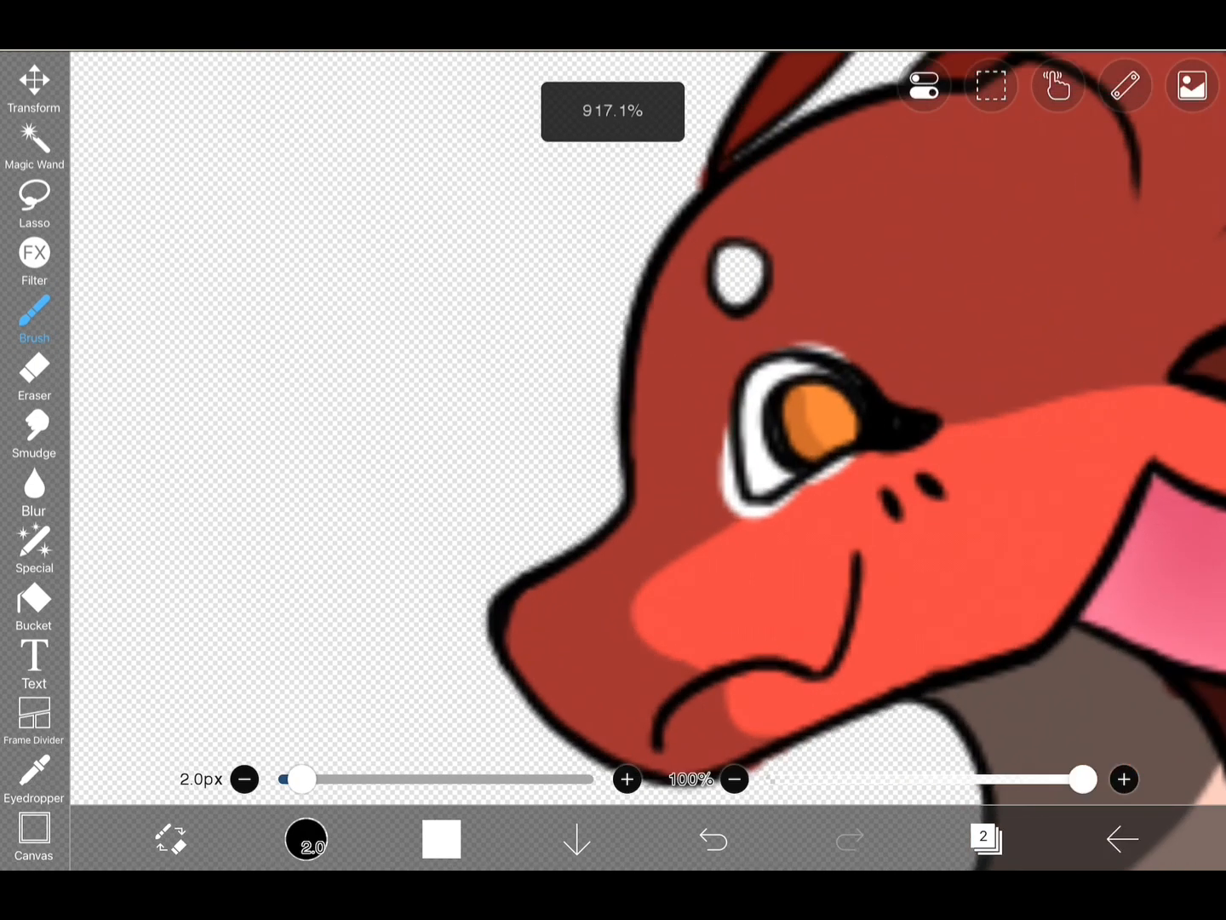
left_click(34, 374)
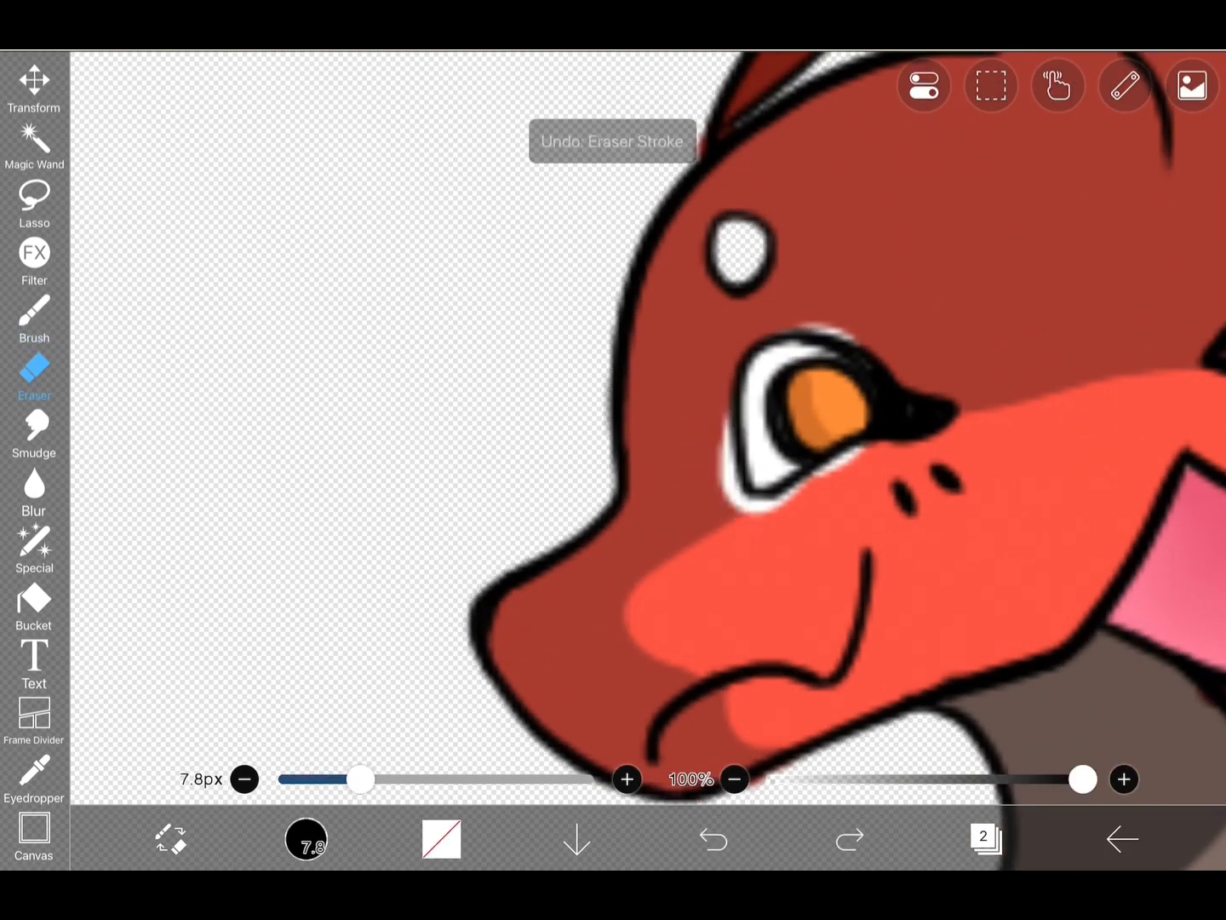
left_click(712, 839)
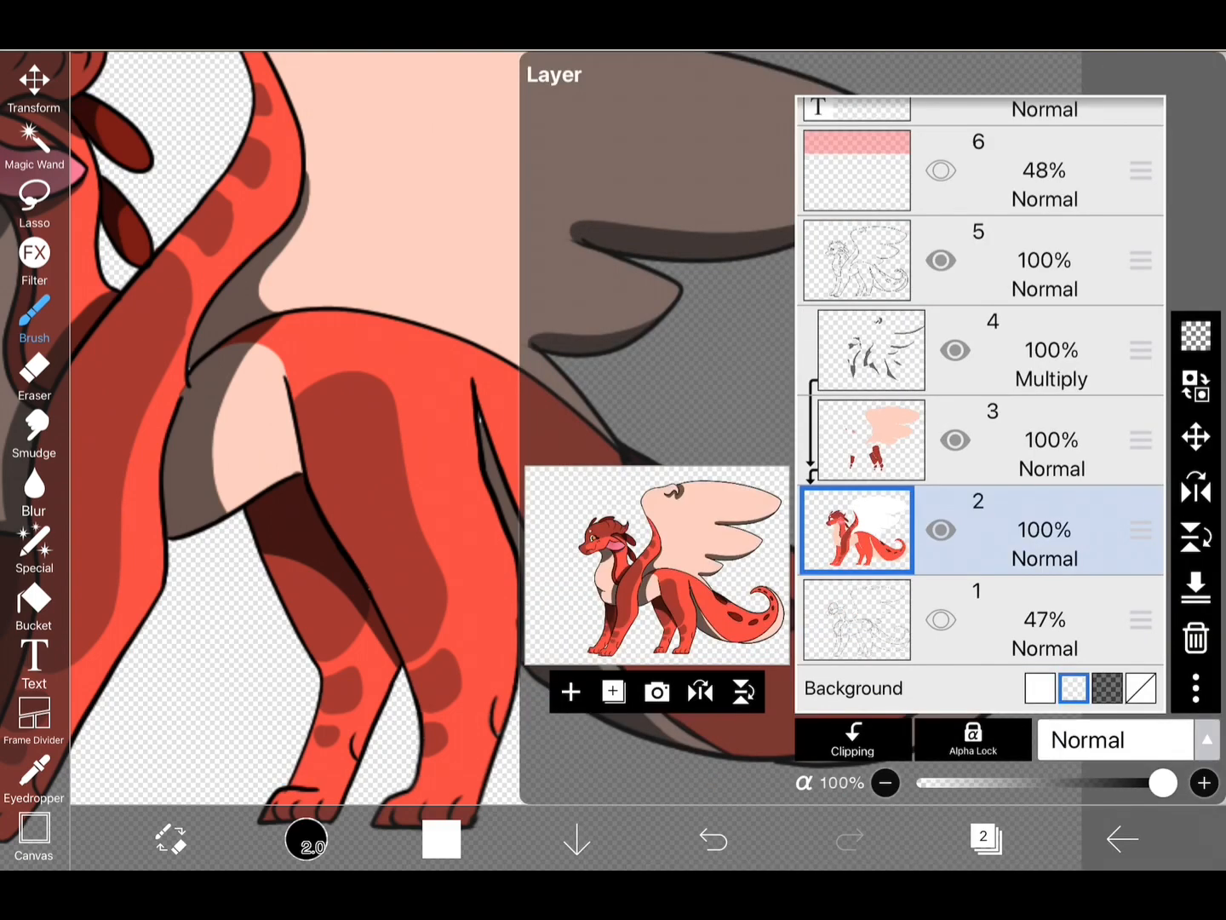
Step: Show the colour layers again beneath the grey Multiply shading
left_click(941, 530)
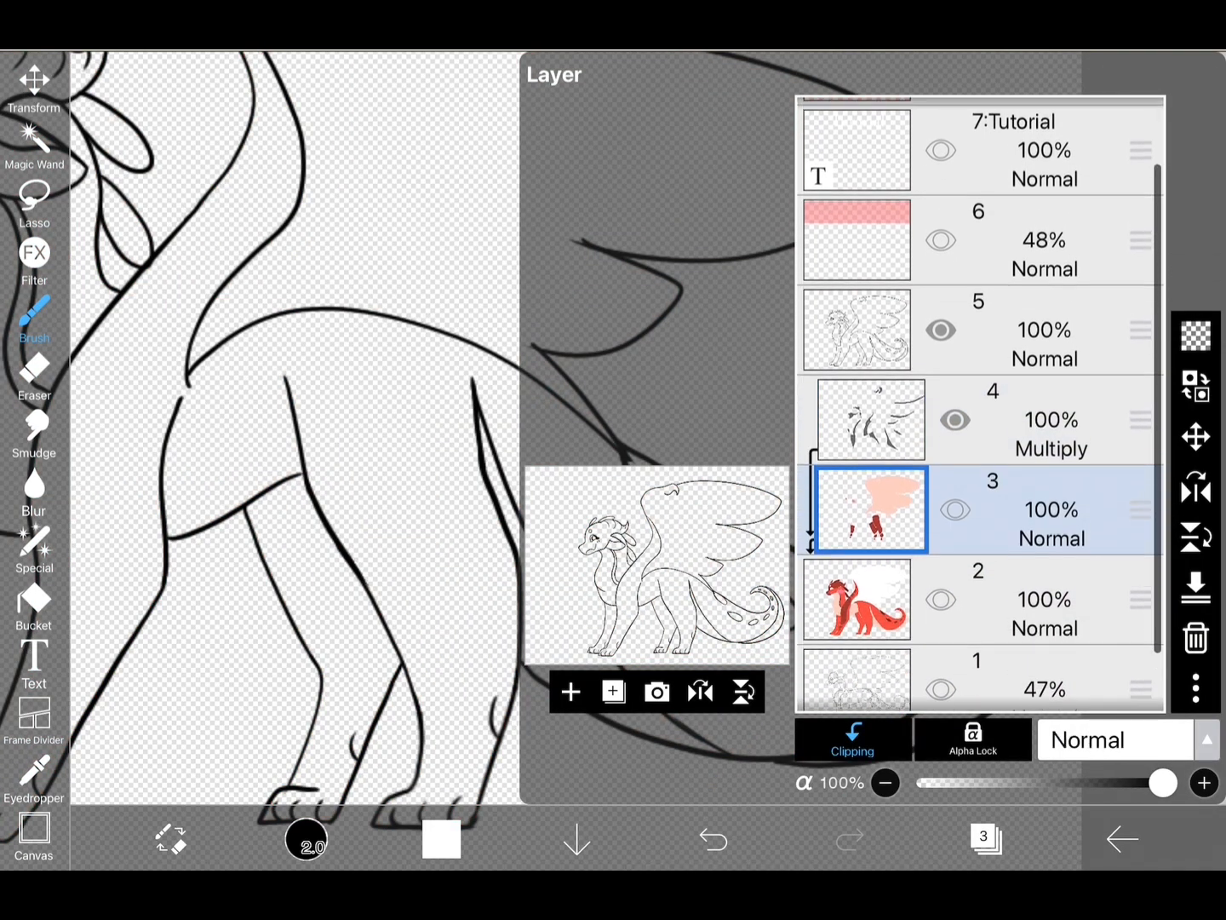
scroll("down", 3)
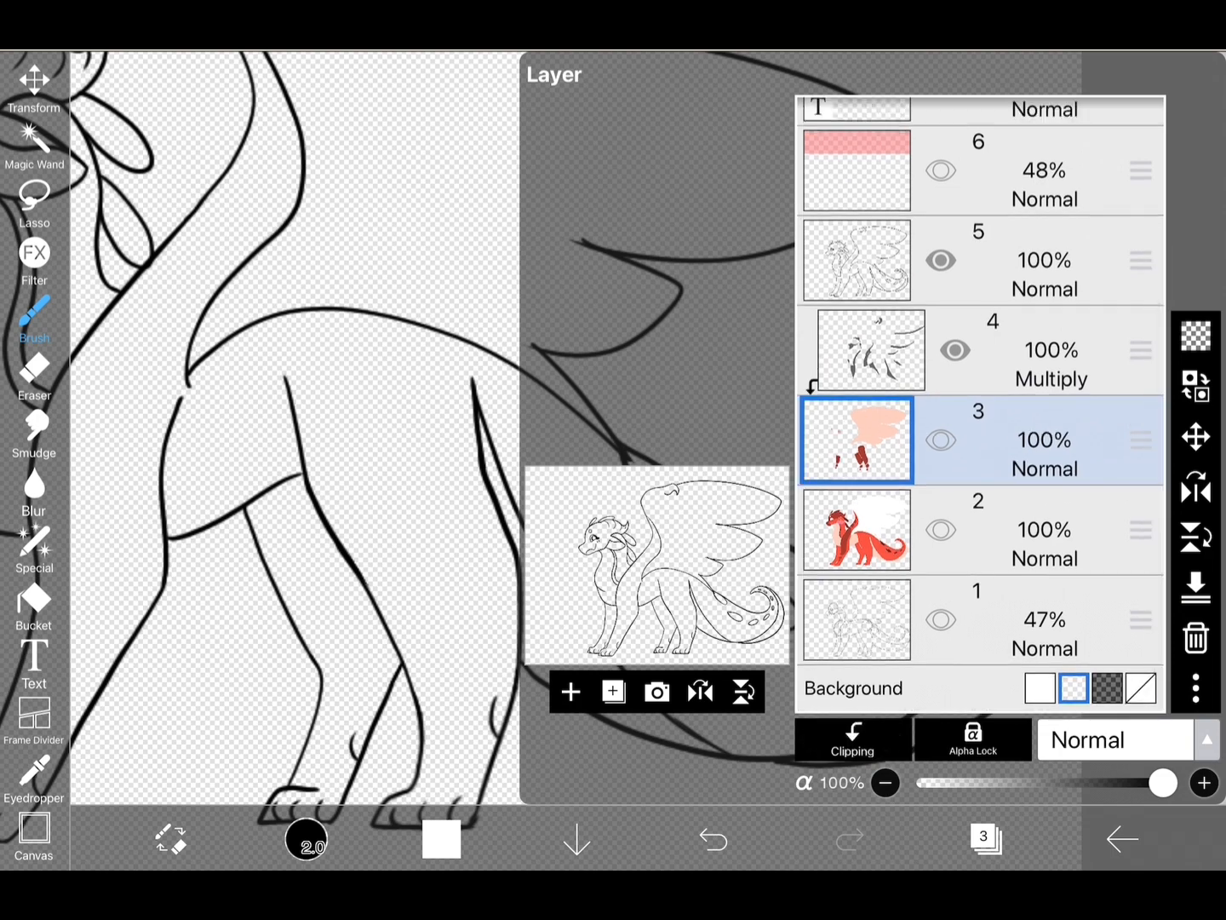
left_click(941, 439)
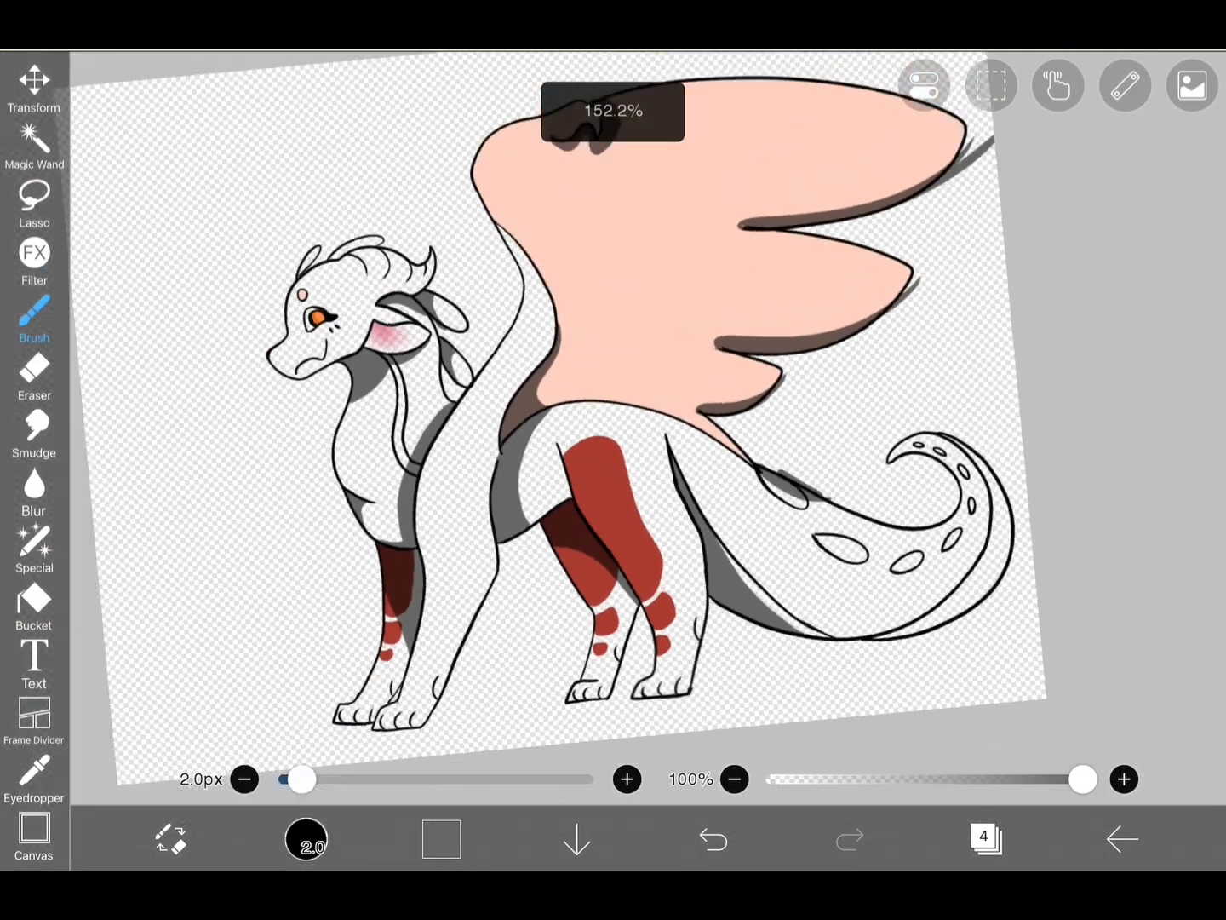
left_click(985, 837)
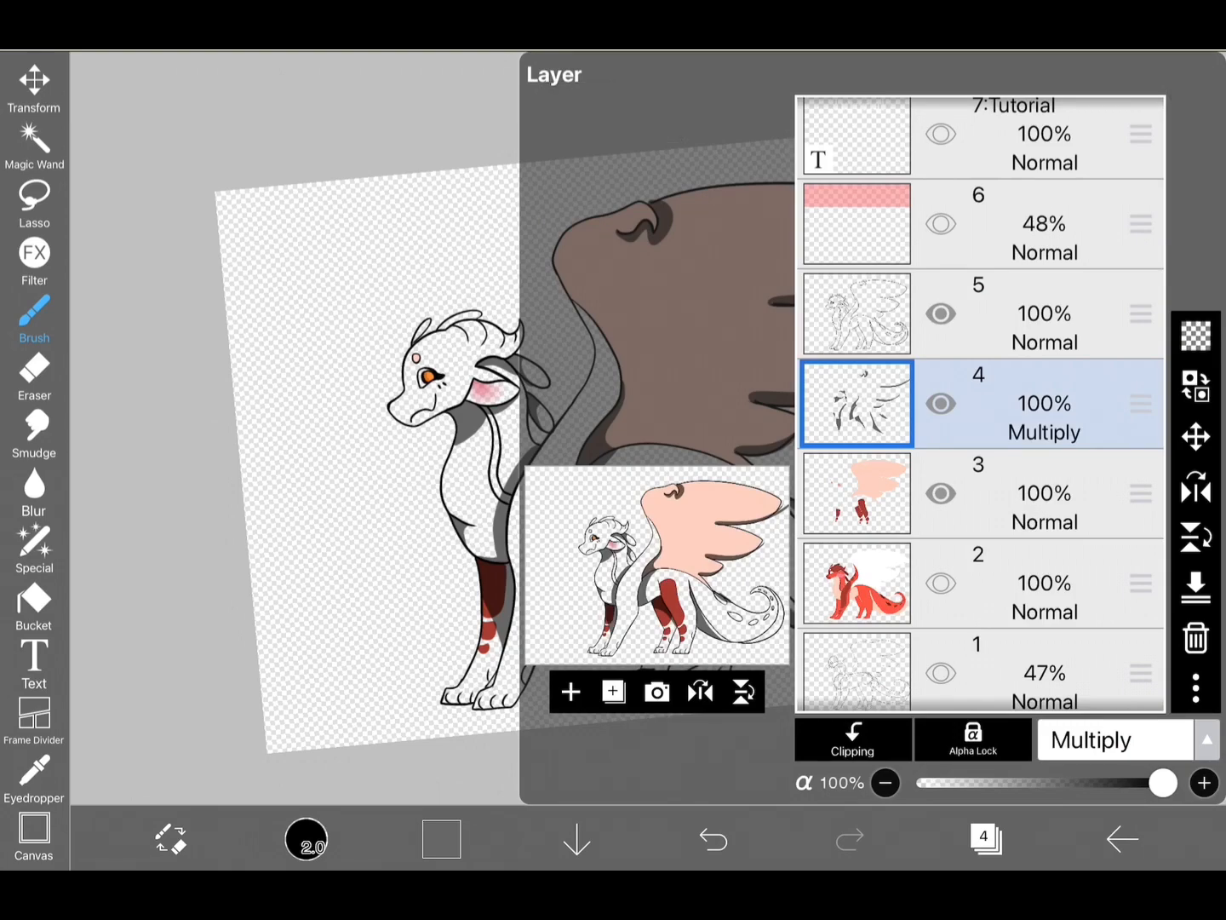
left_click(853, 738)
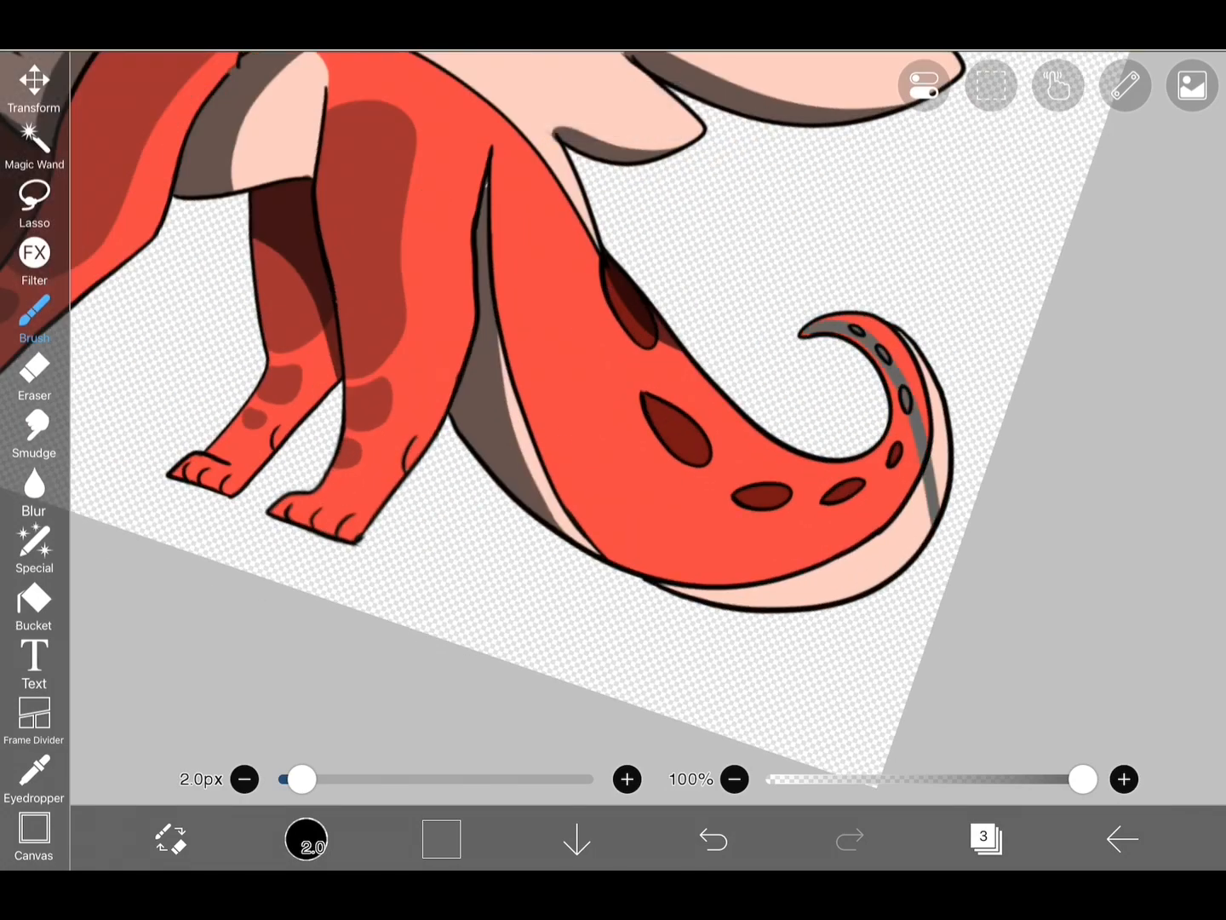
Step: Undo unwanted shading strokes and lower the Multiply layer to 50% opacity
left_click(712, 839)
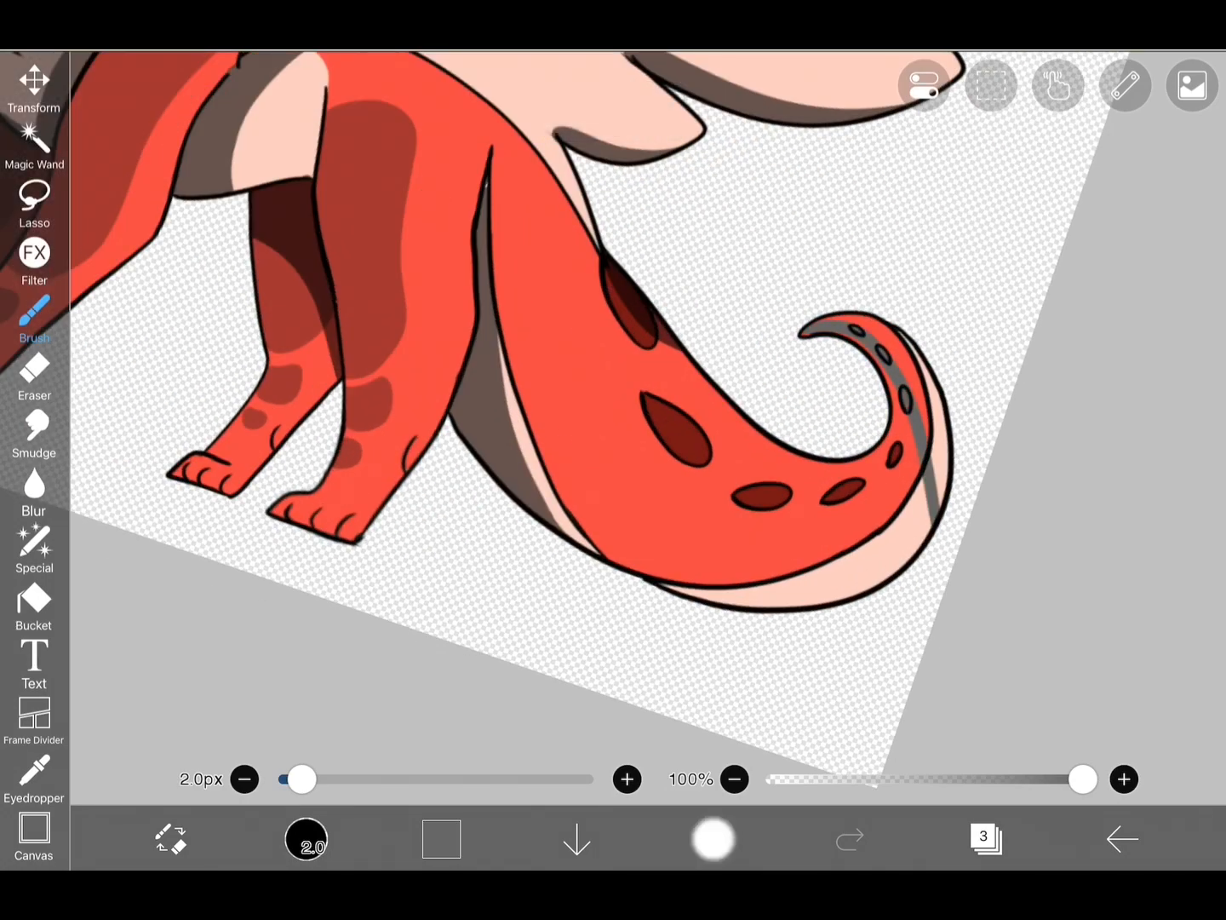
left_click(712, 838)
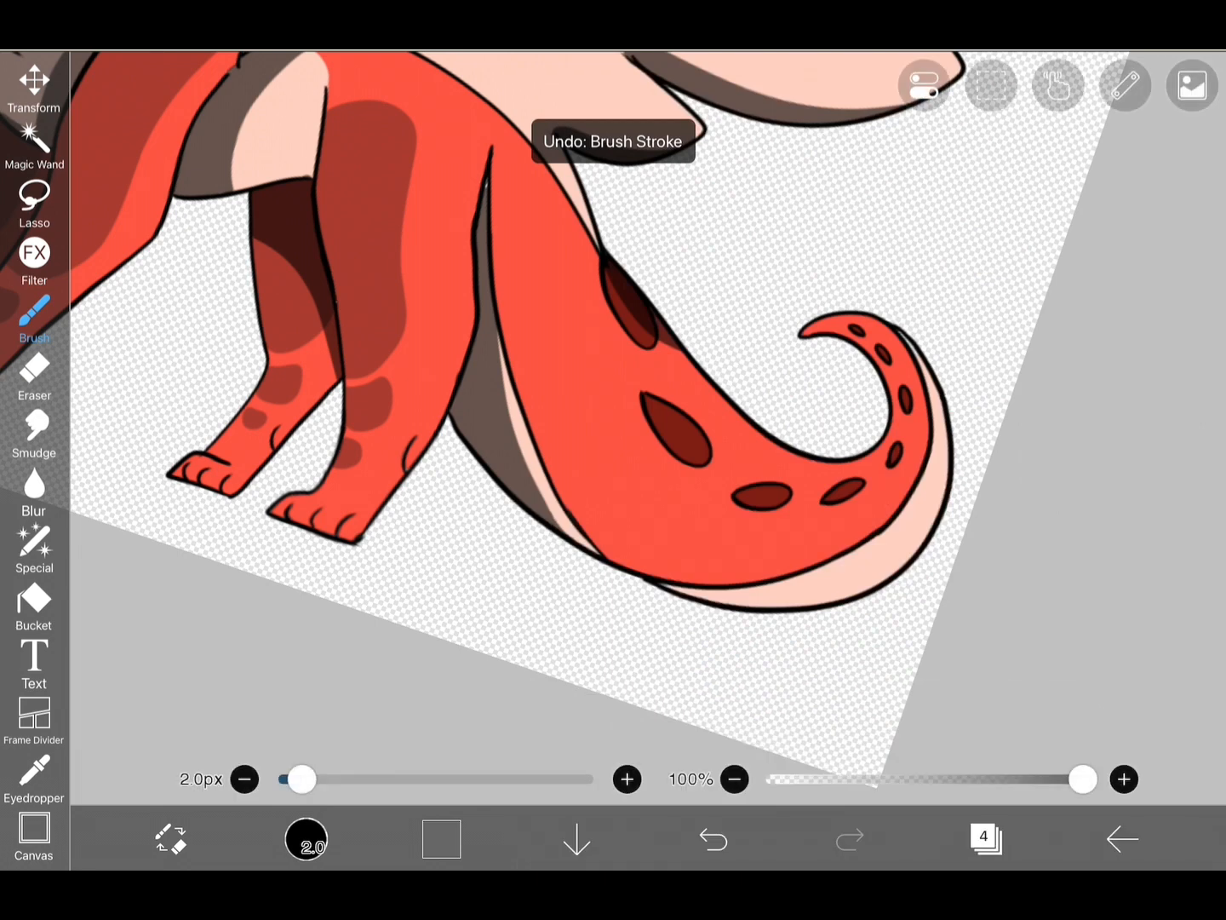
left_click(712, 839)
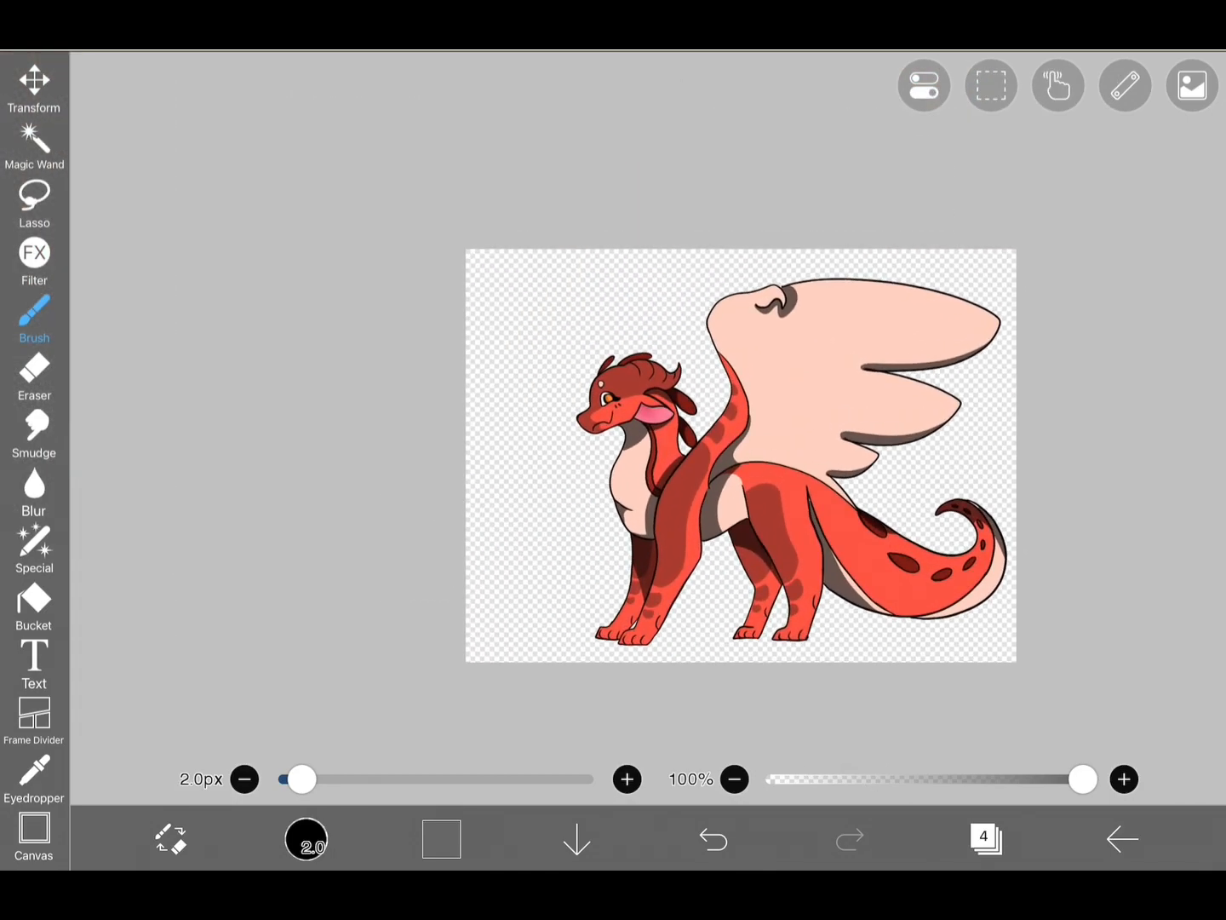
left_click(985, 838)
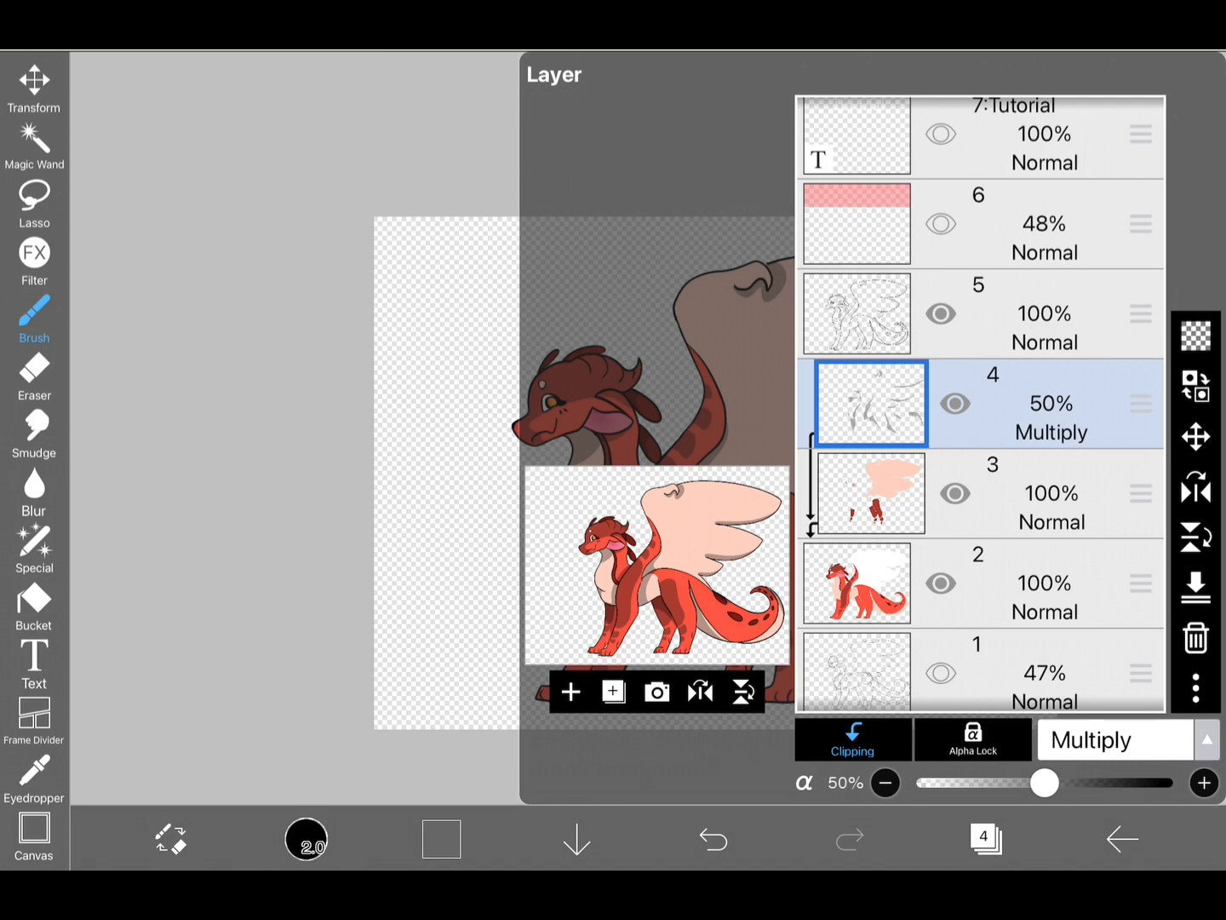
Step: Add a new layer above the shading with Soft Light blending
left_click(1117, 738)
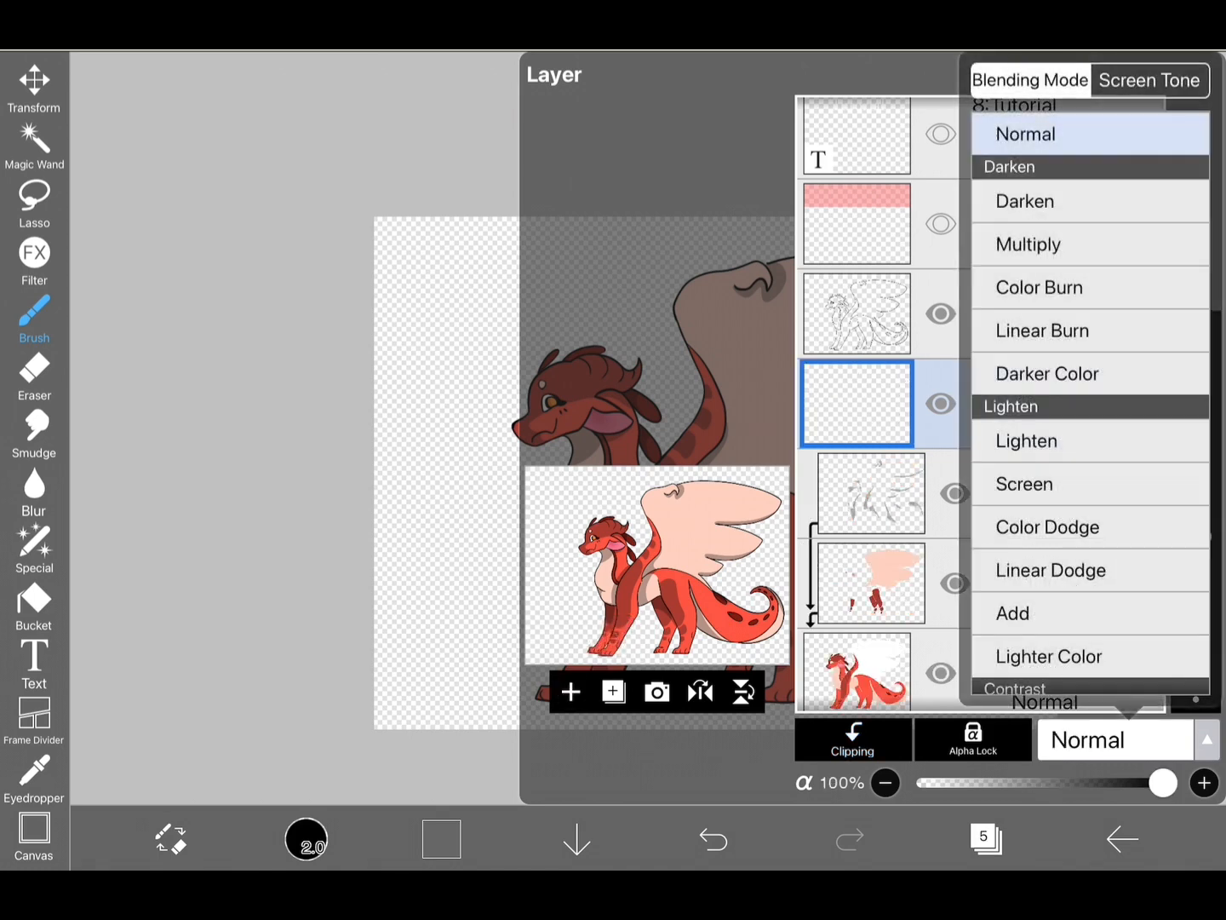
left_click(1036, 425)
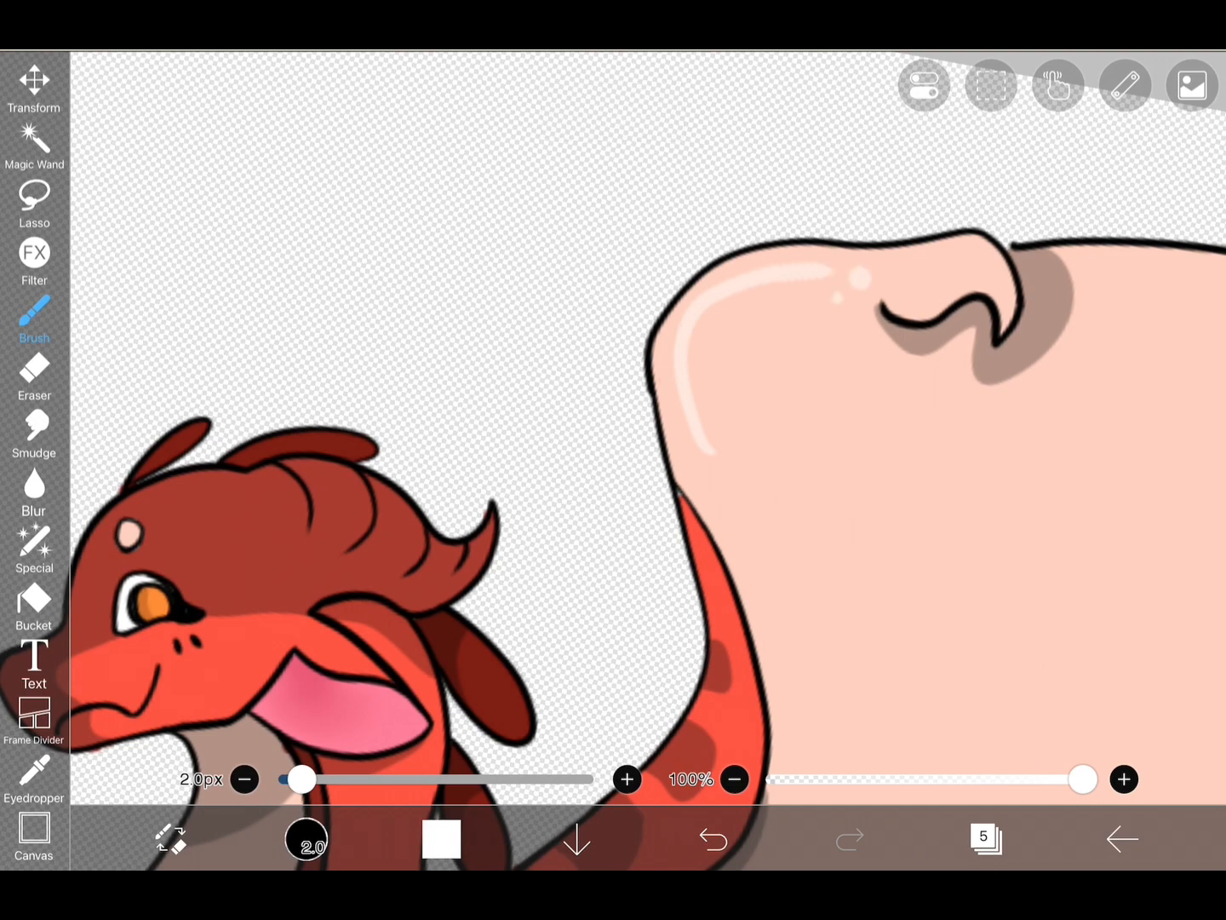
left_click(986, 839)
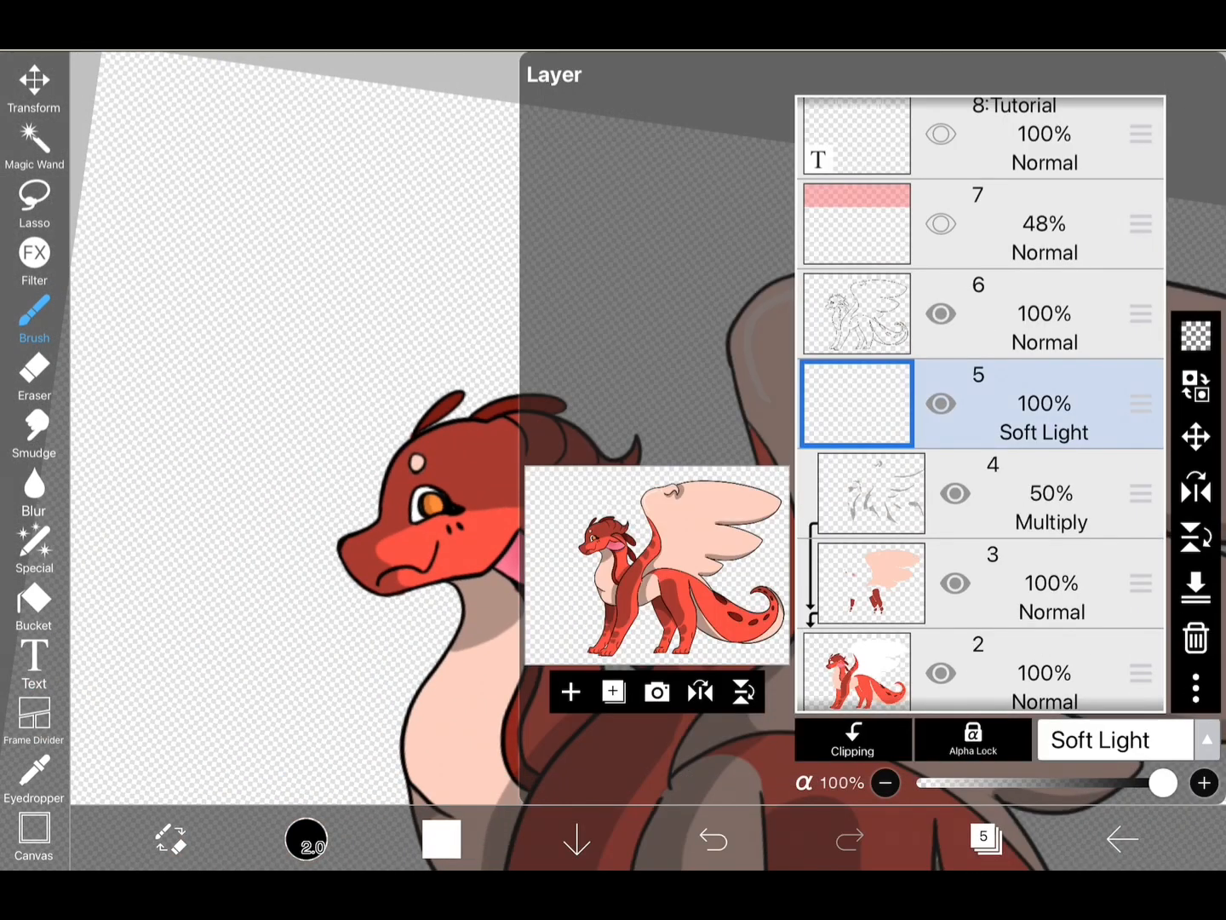
left_click(1098, 739)
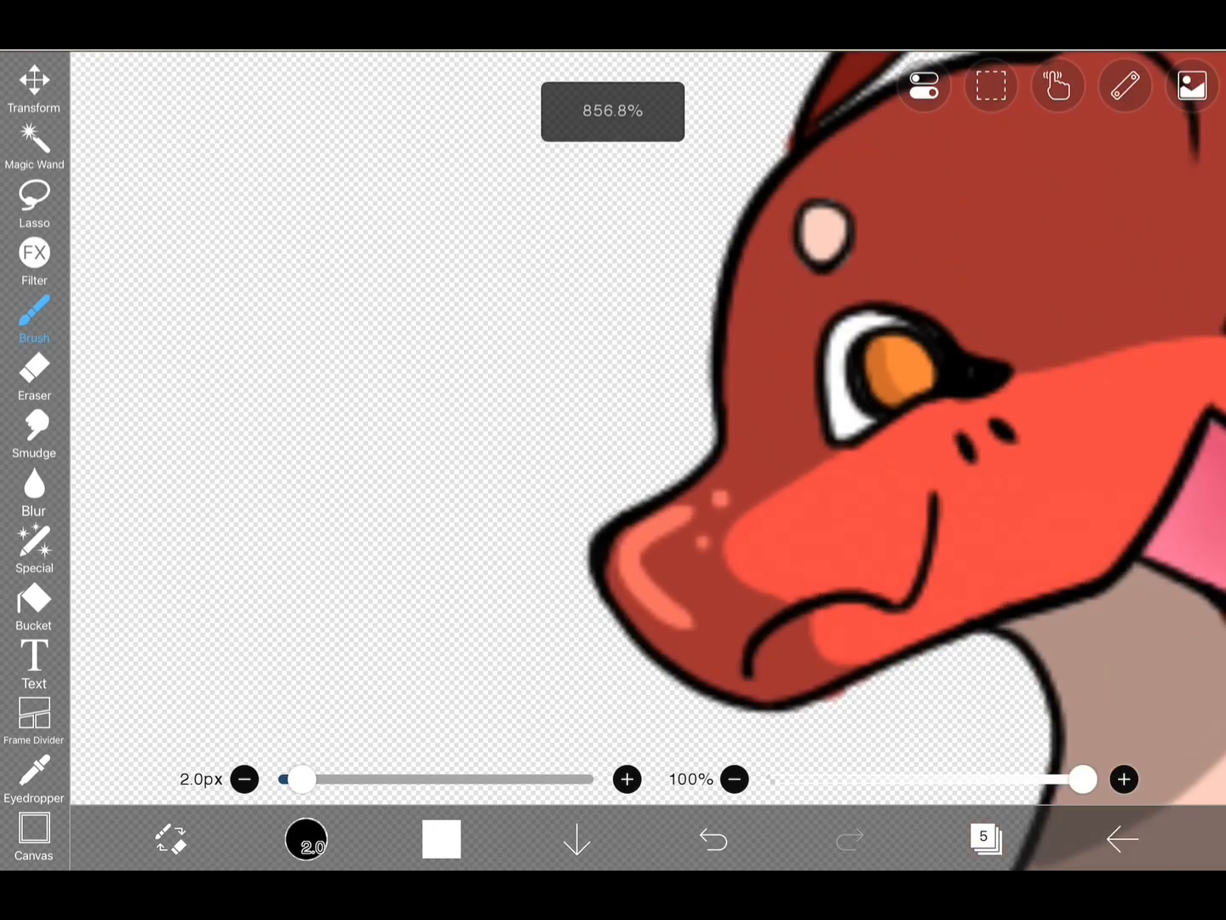
Step: Paint white highlights across the head, wings, body and tail, undoing mistakes
left_click(712, 839)
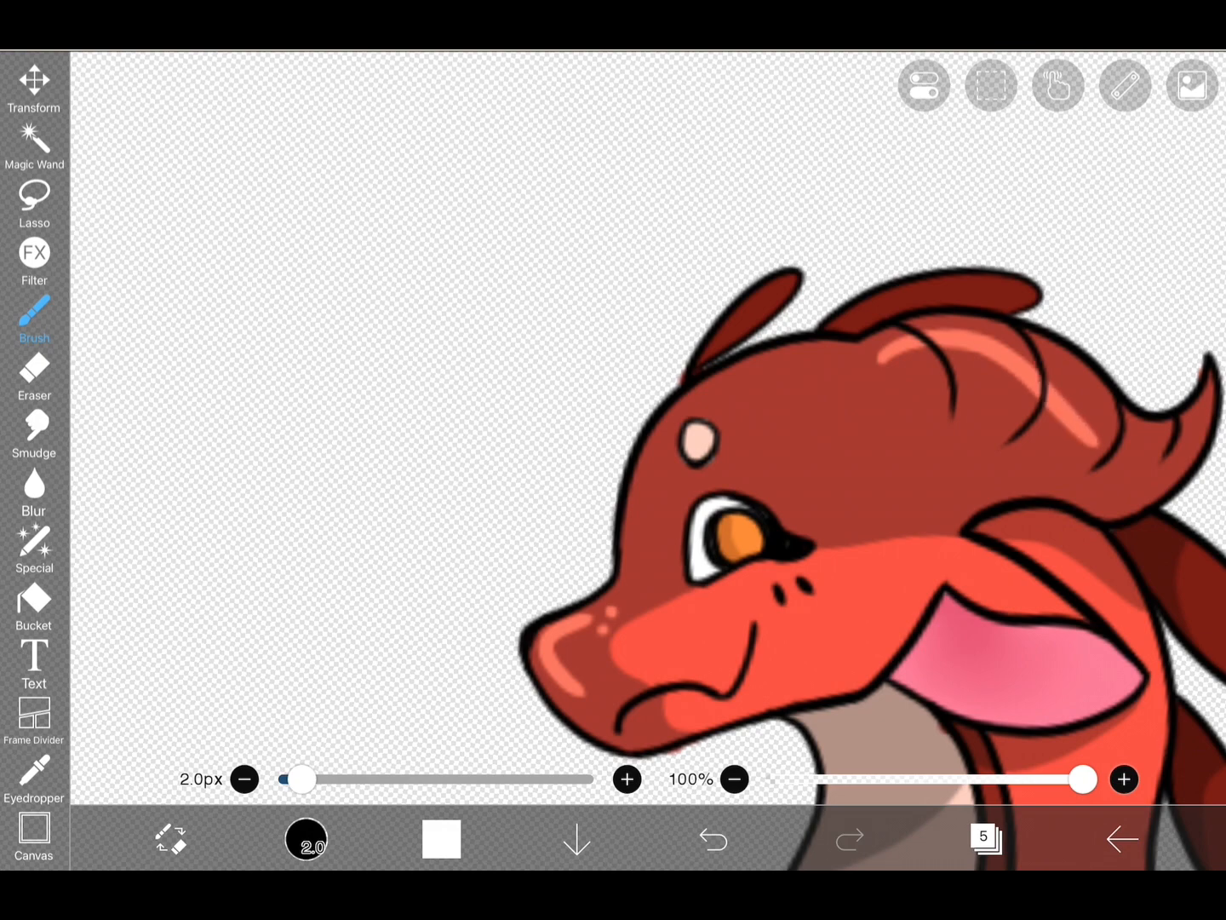
left_click(712, 839)
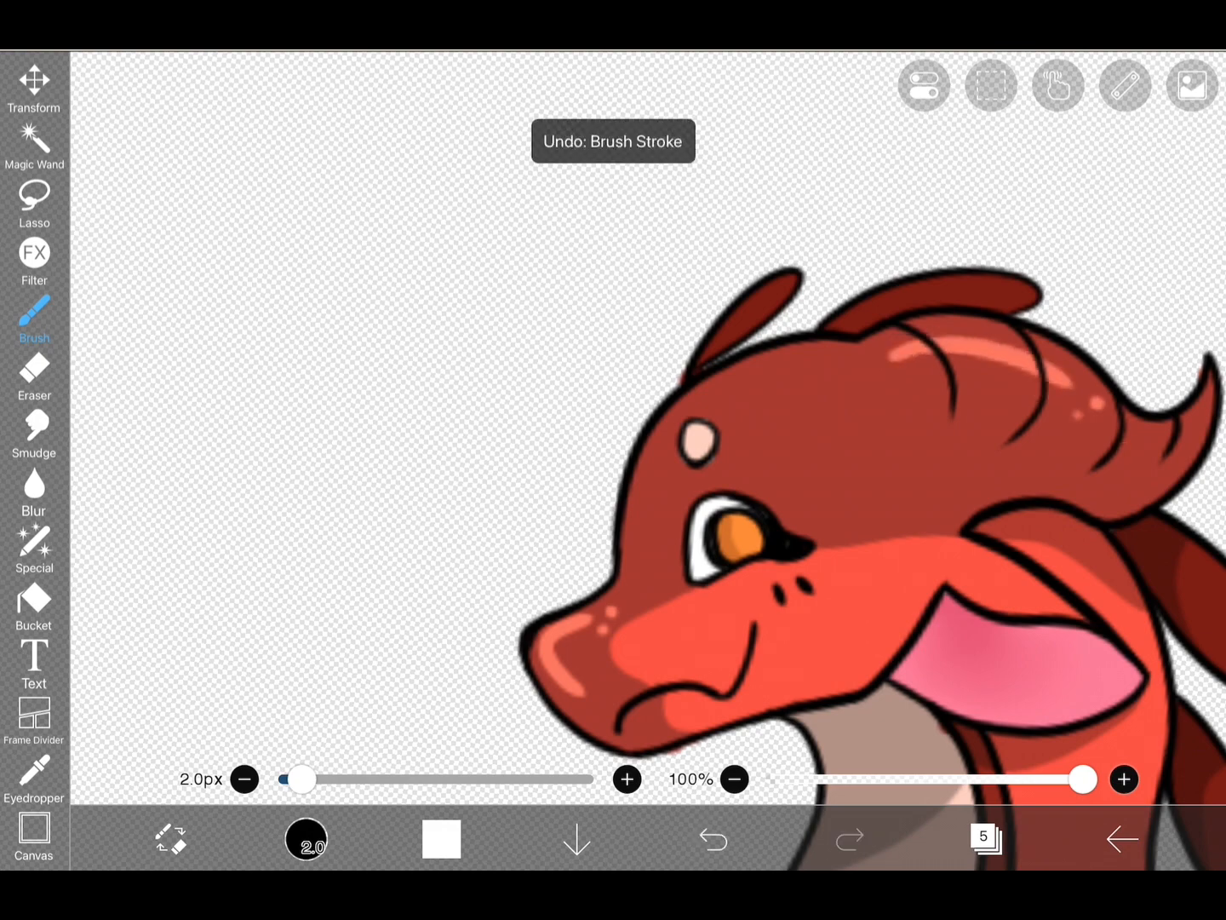
left_click(712, 839)
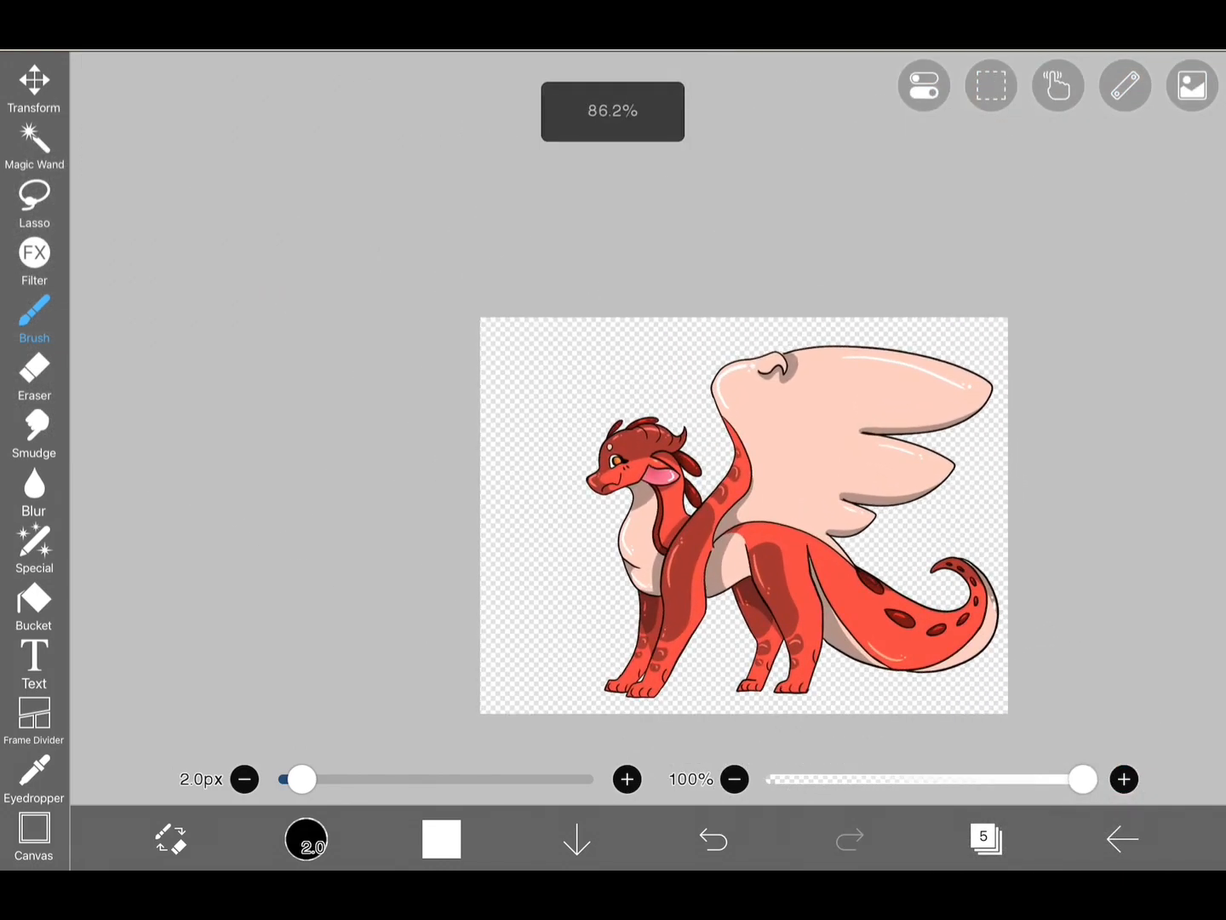
Step: Switch the highlight layer's blending mode to Overlay
left_click(985, 839)
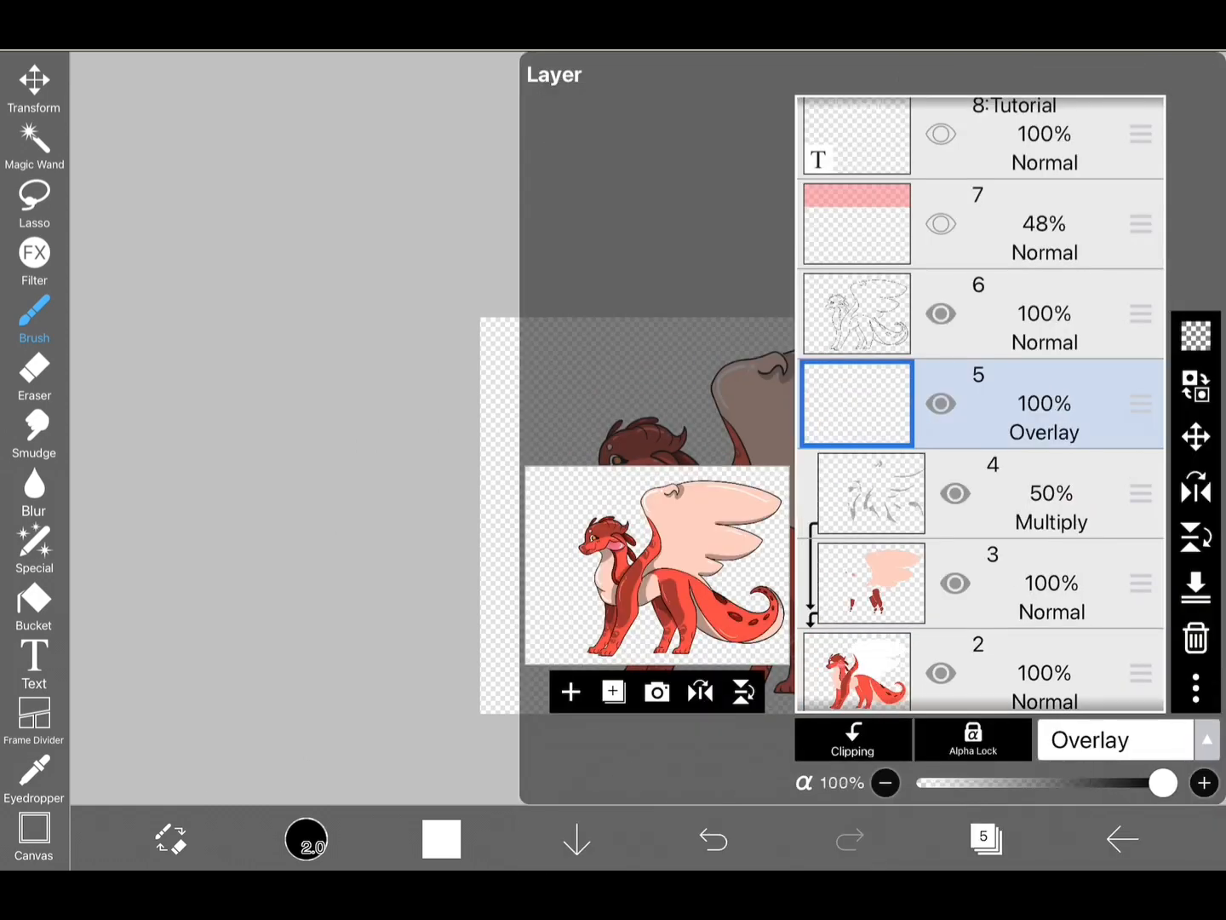
left_click(1116, 739)
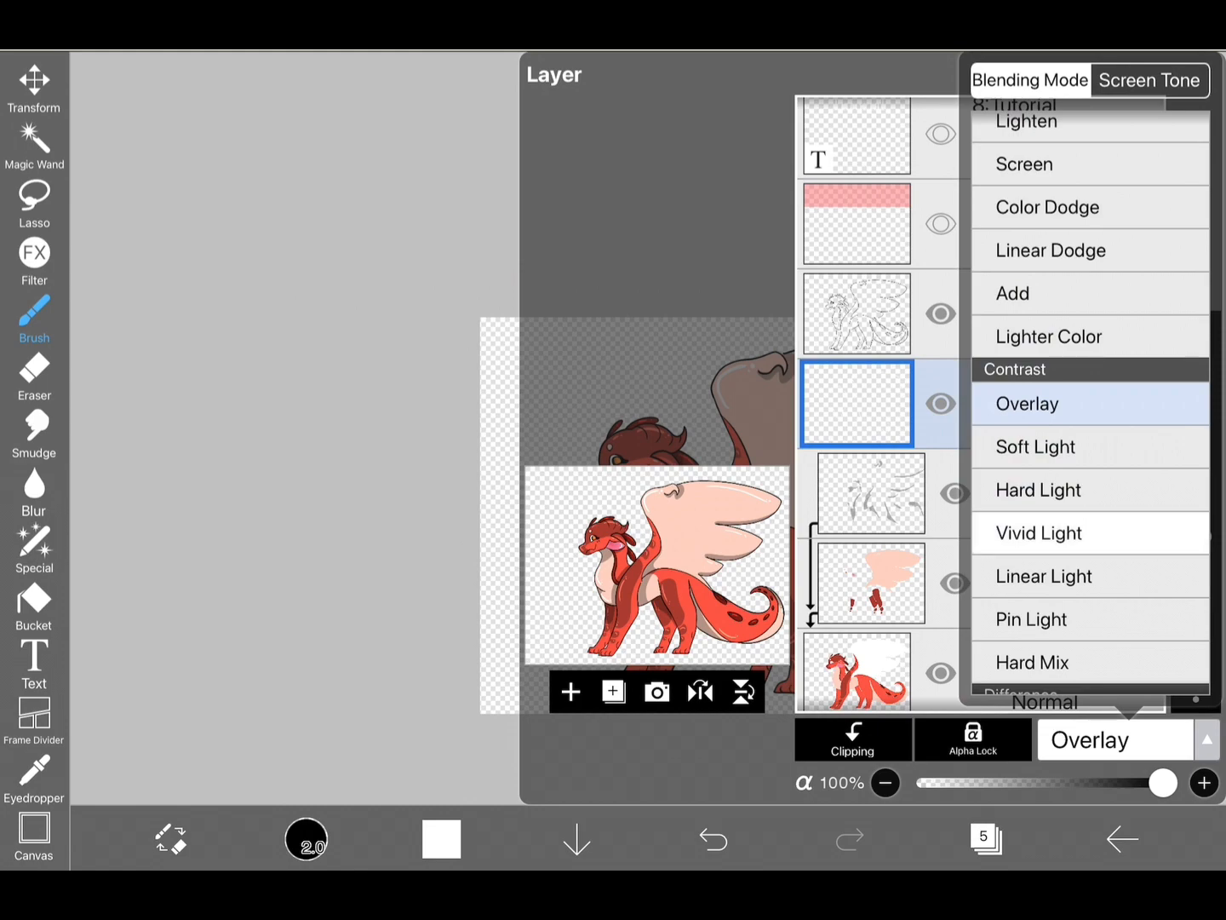
left_click(1035, 446)
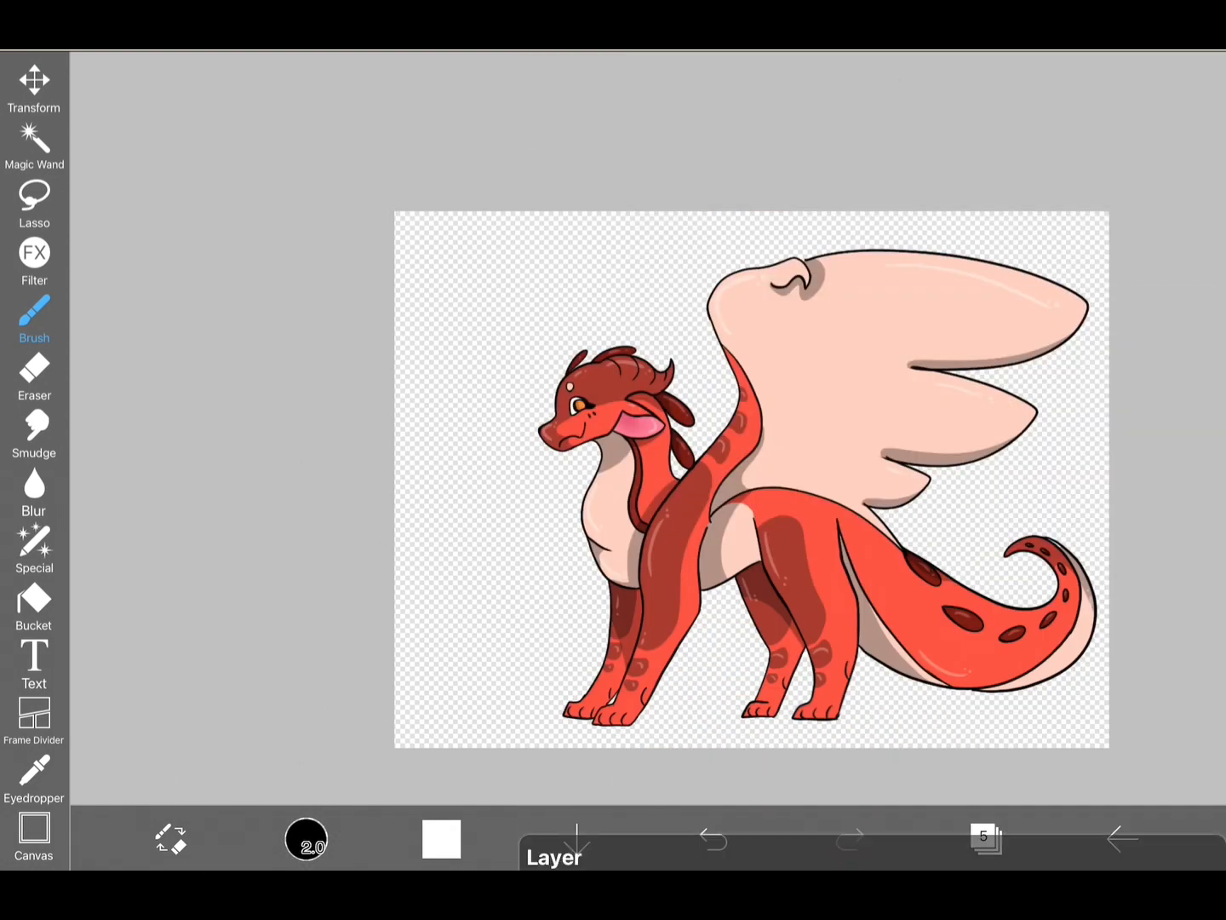
Step: Drag the highlight layer opacity to 60% and pick a light blue background
left_click(552, 857)
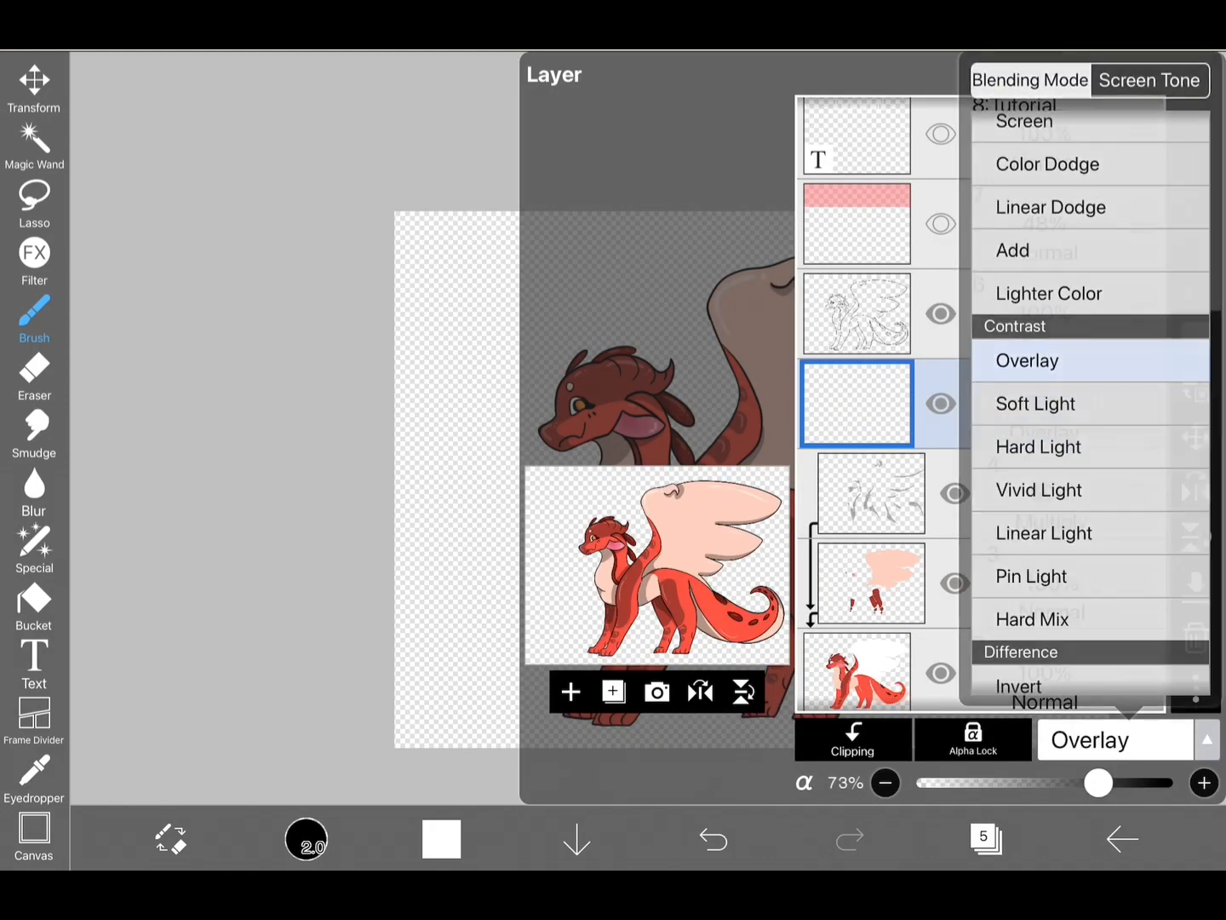
left_click(1028, 361)
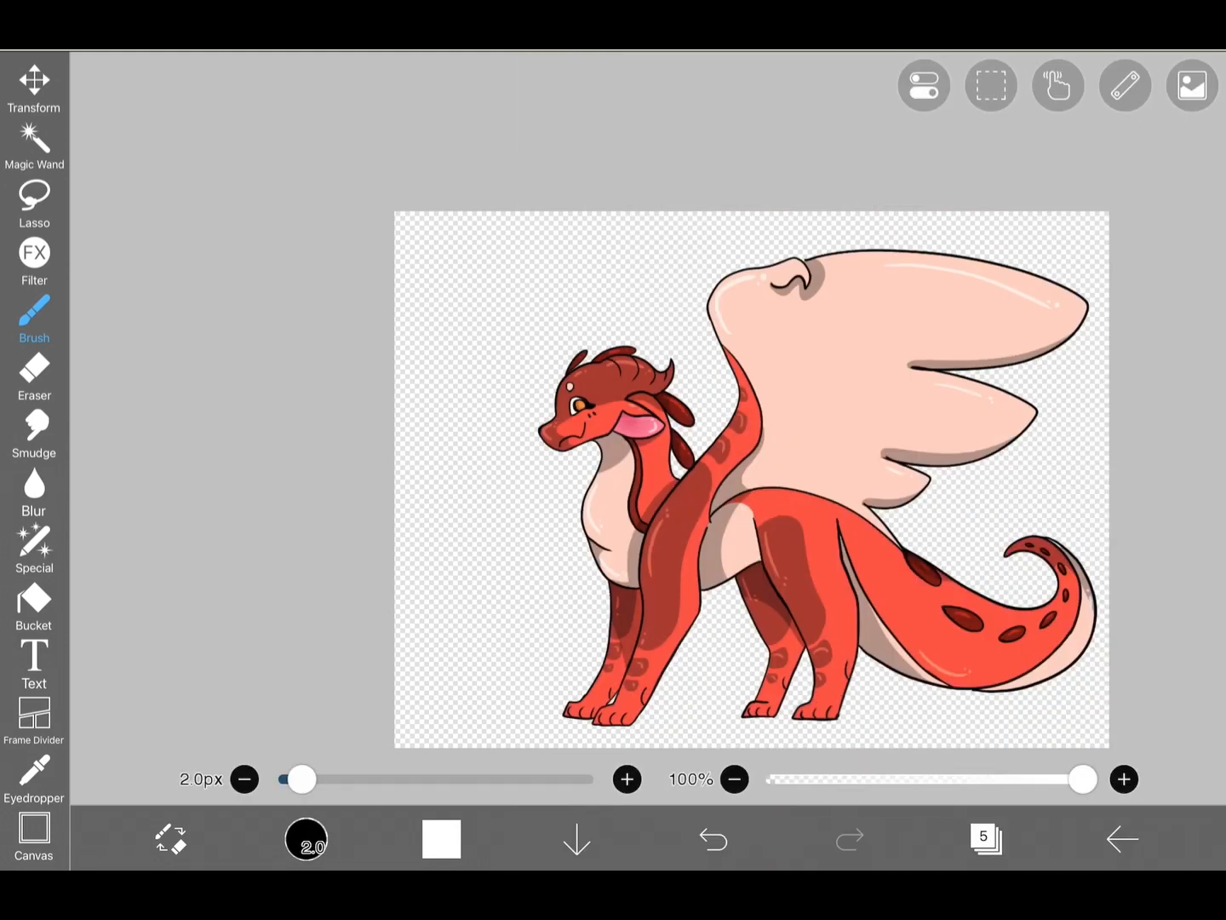
left_click(985, 839)
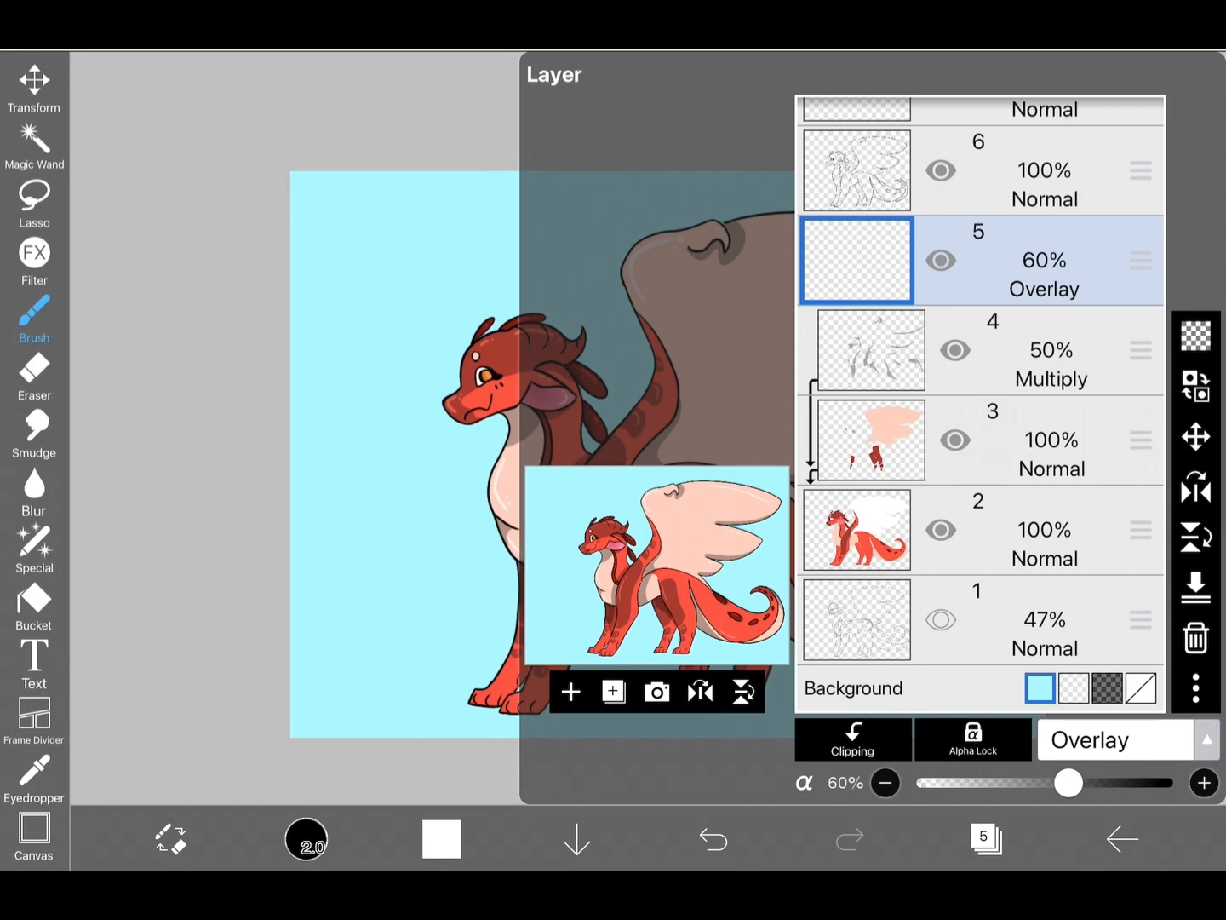
Step: Add a sixth layer and start handwriting the name beside the dragon, undoing poor strokes
left_click(33, 322)
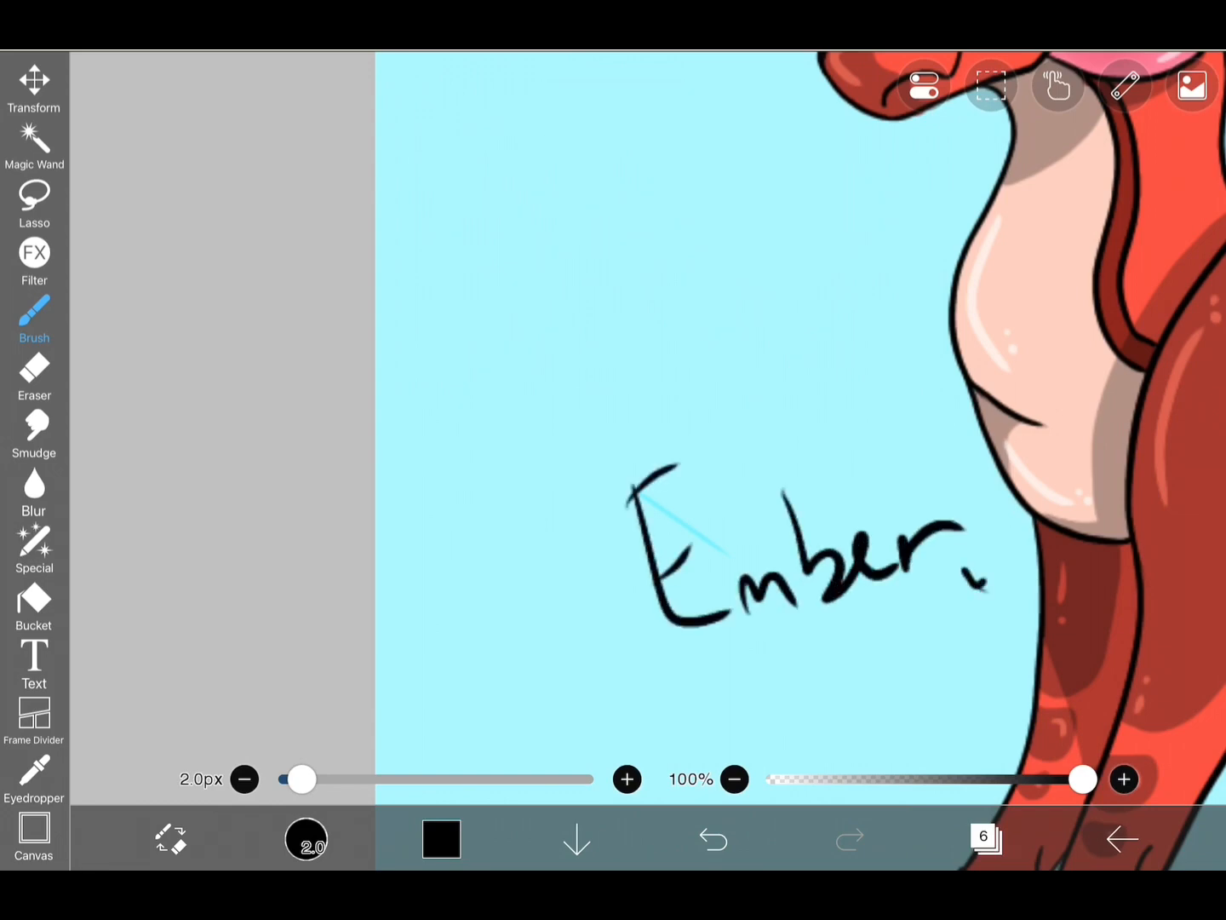
left_click(713, 839)
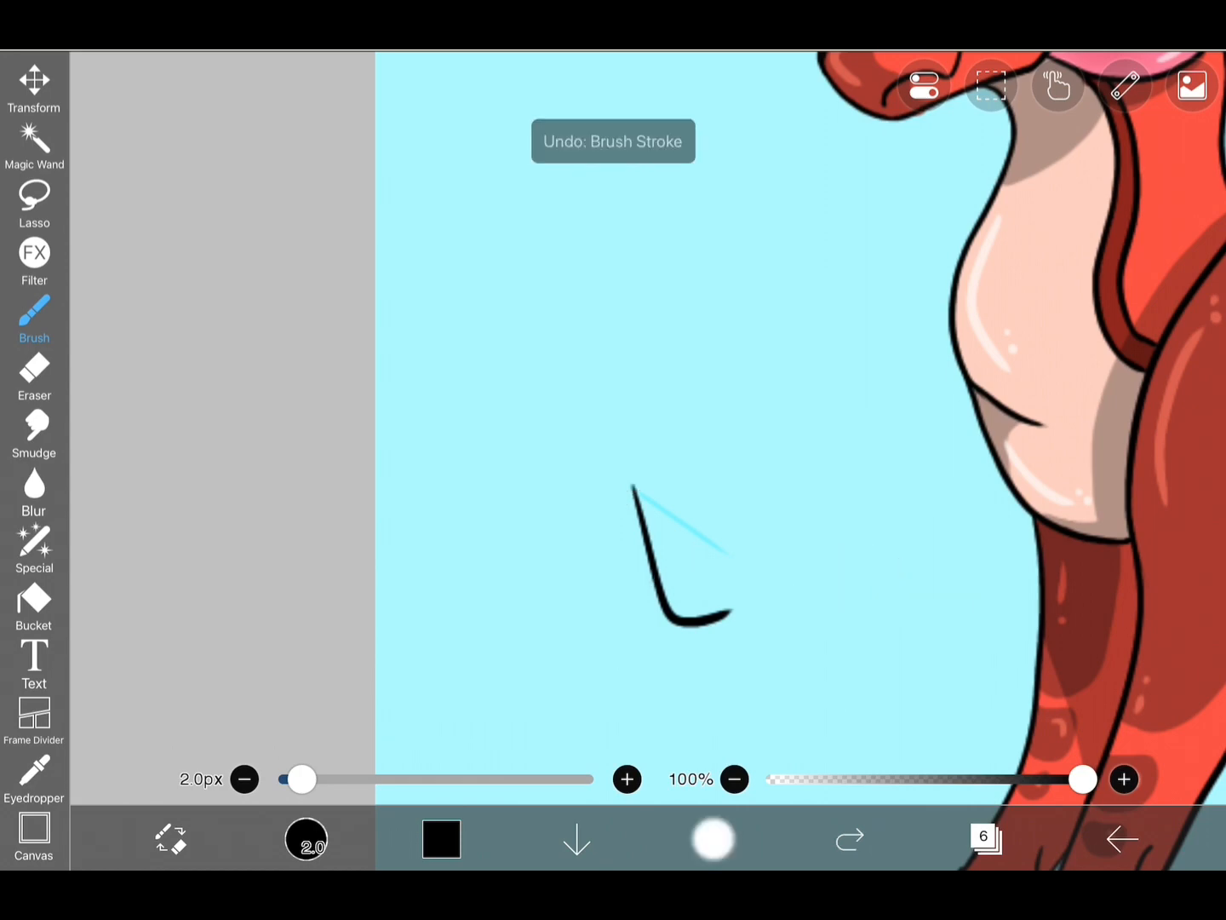
left_click(712, 839)
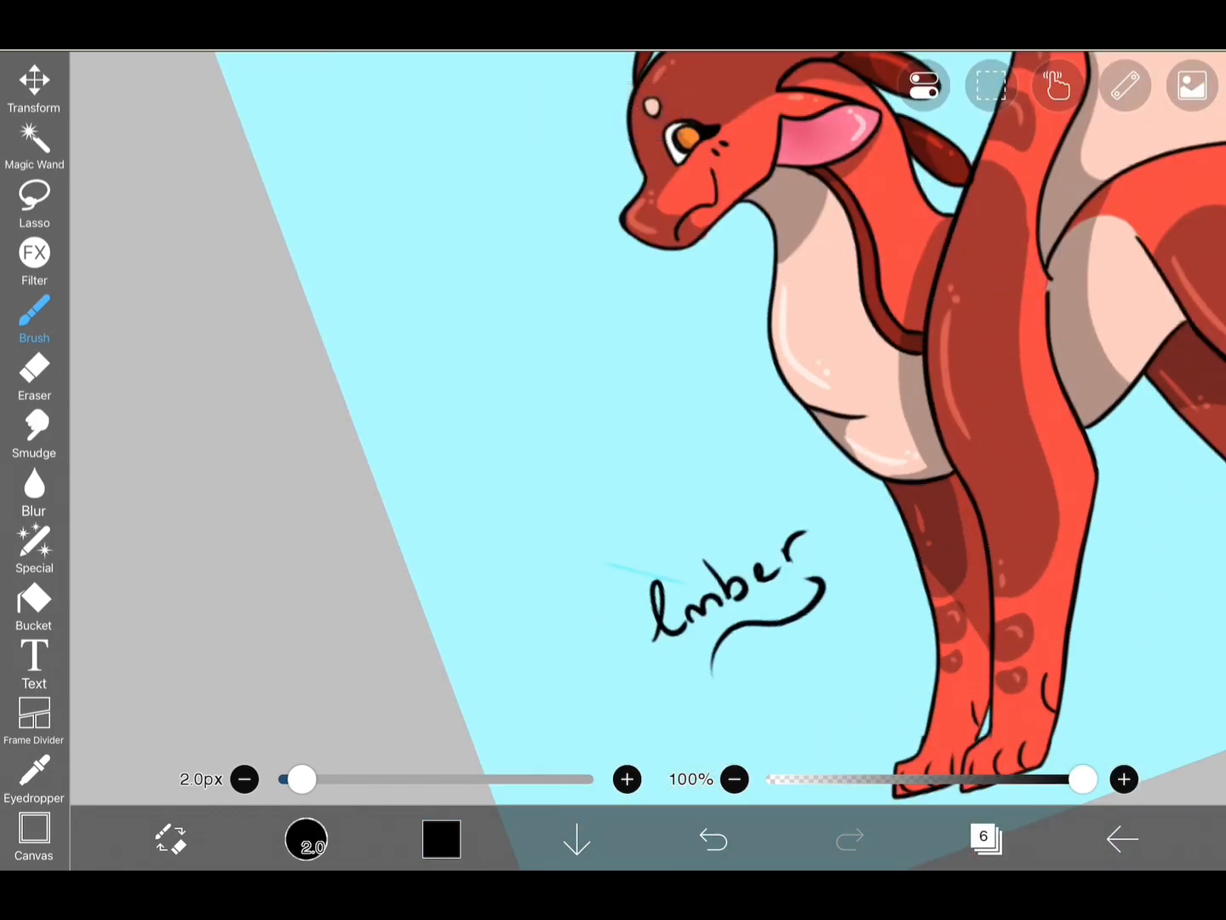
left_click(713, 839)
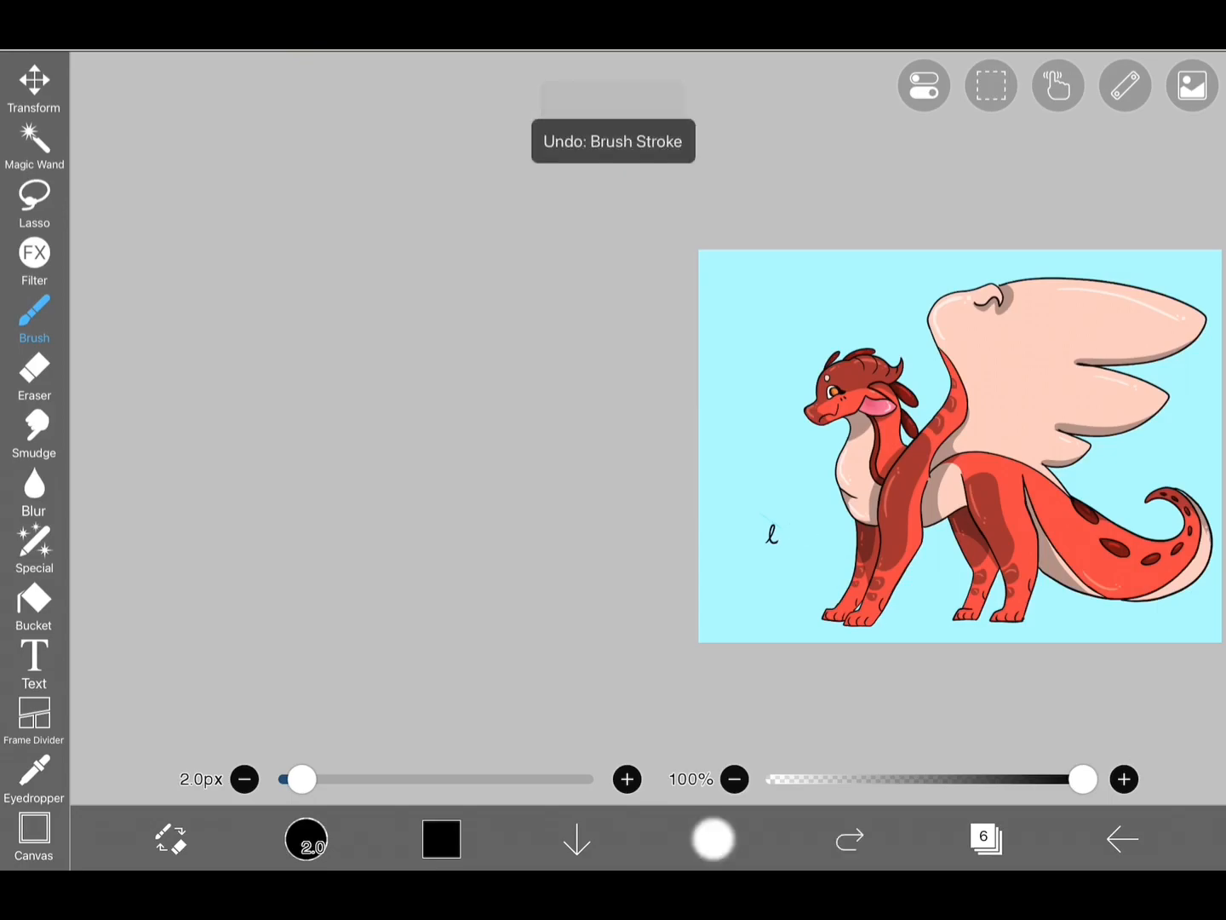